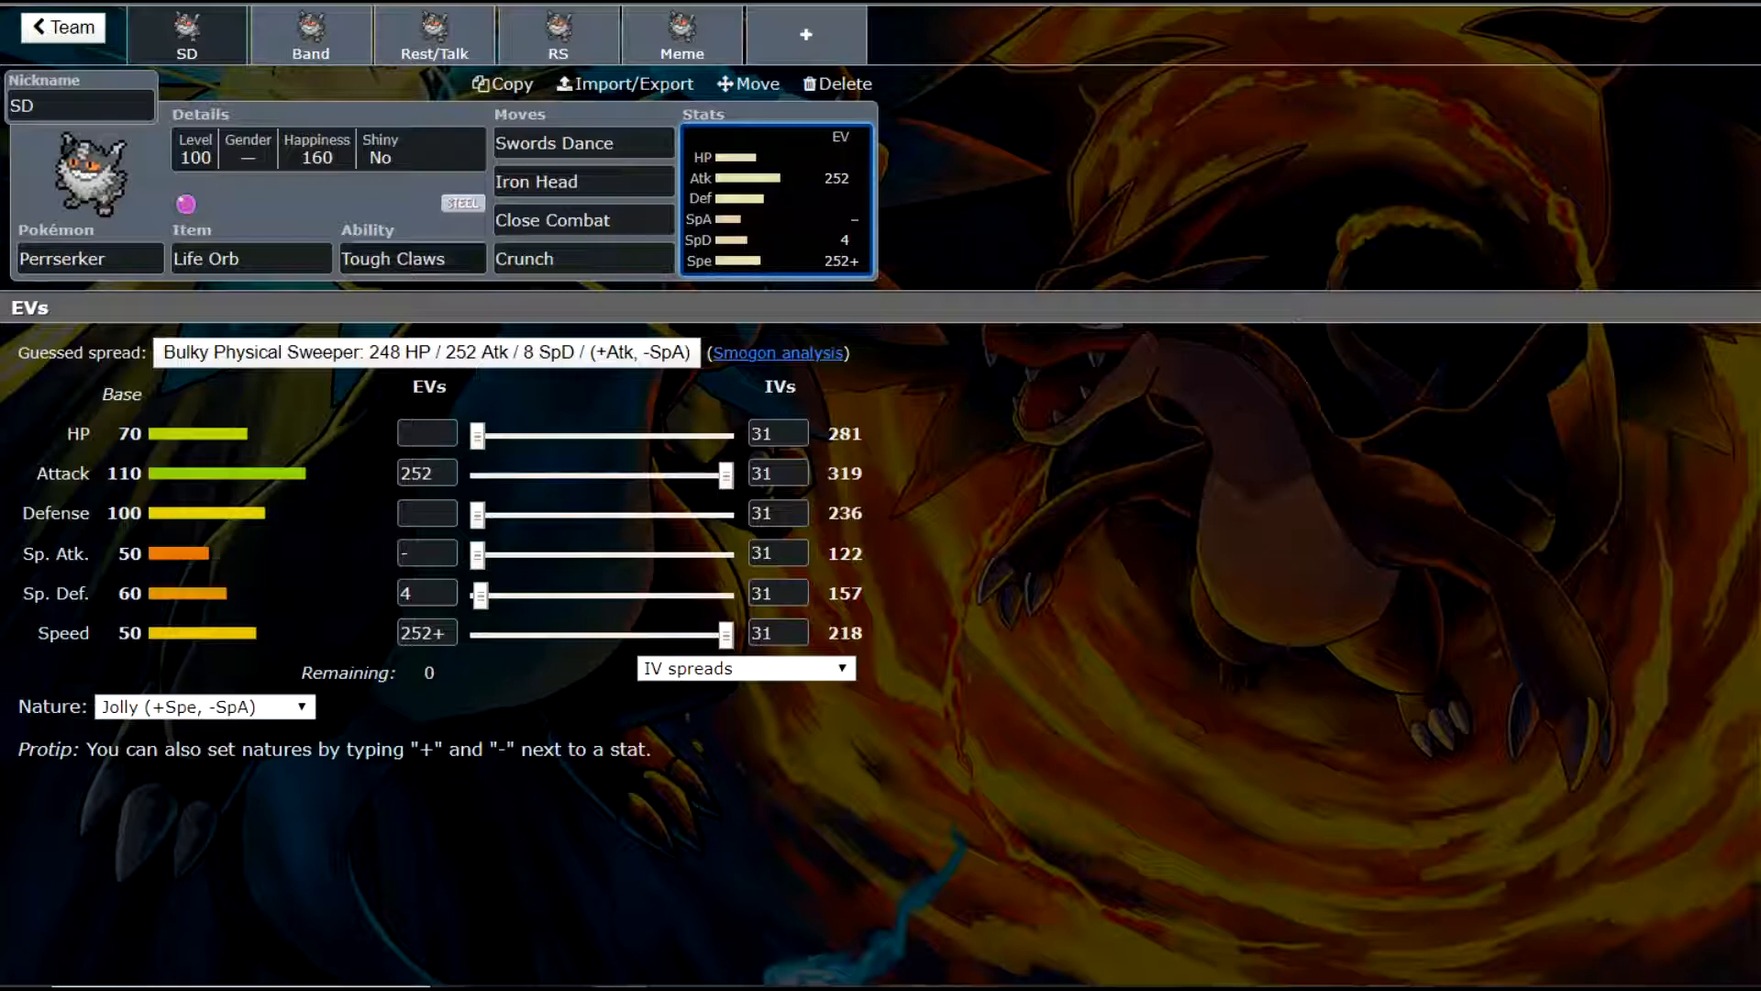
- Review the SD set's ability options (Tough Claws) and popular held items (Life Orb)
click(410, 259)
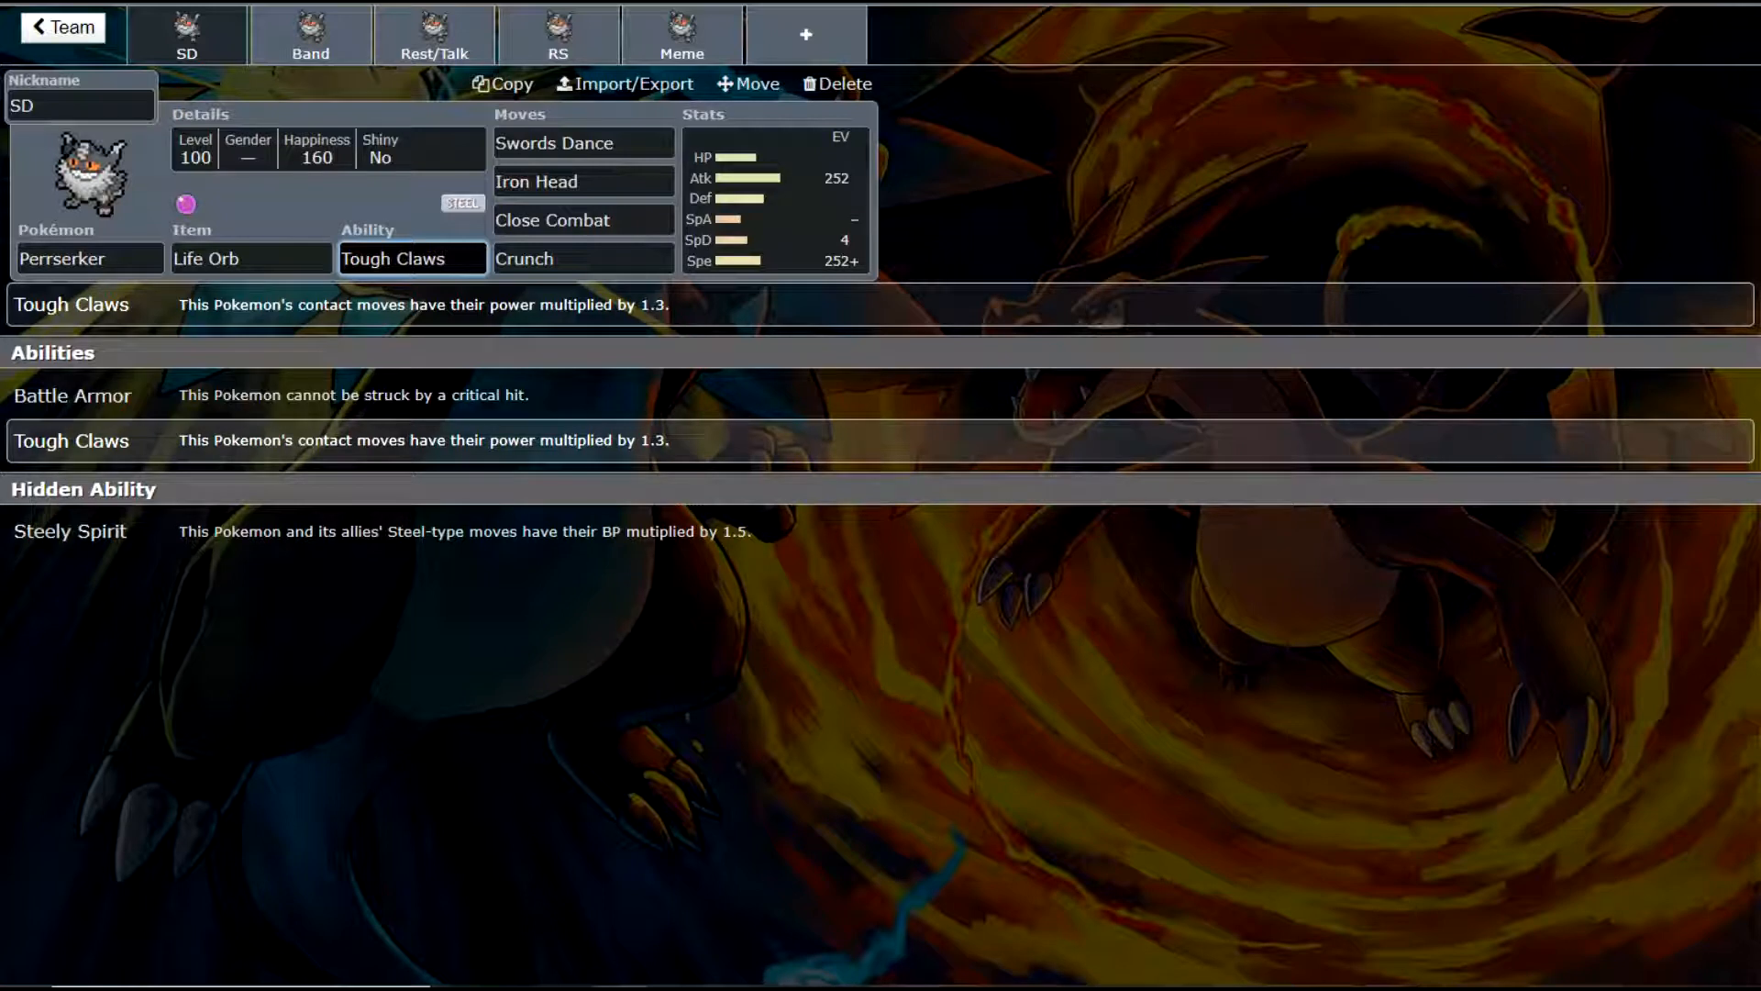
click(413, 256)
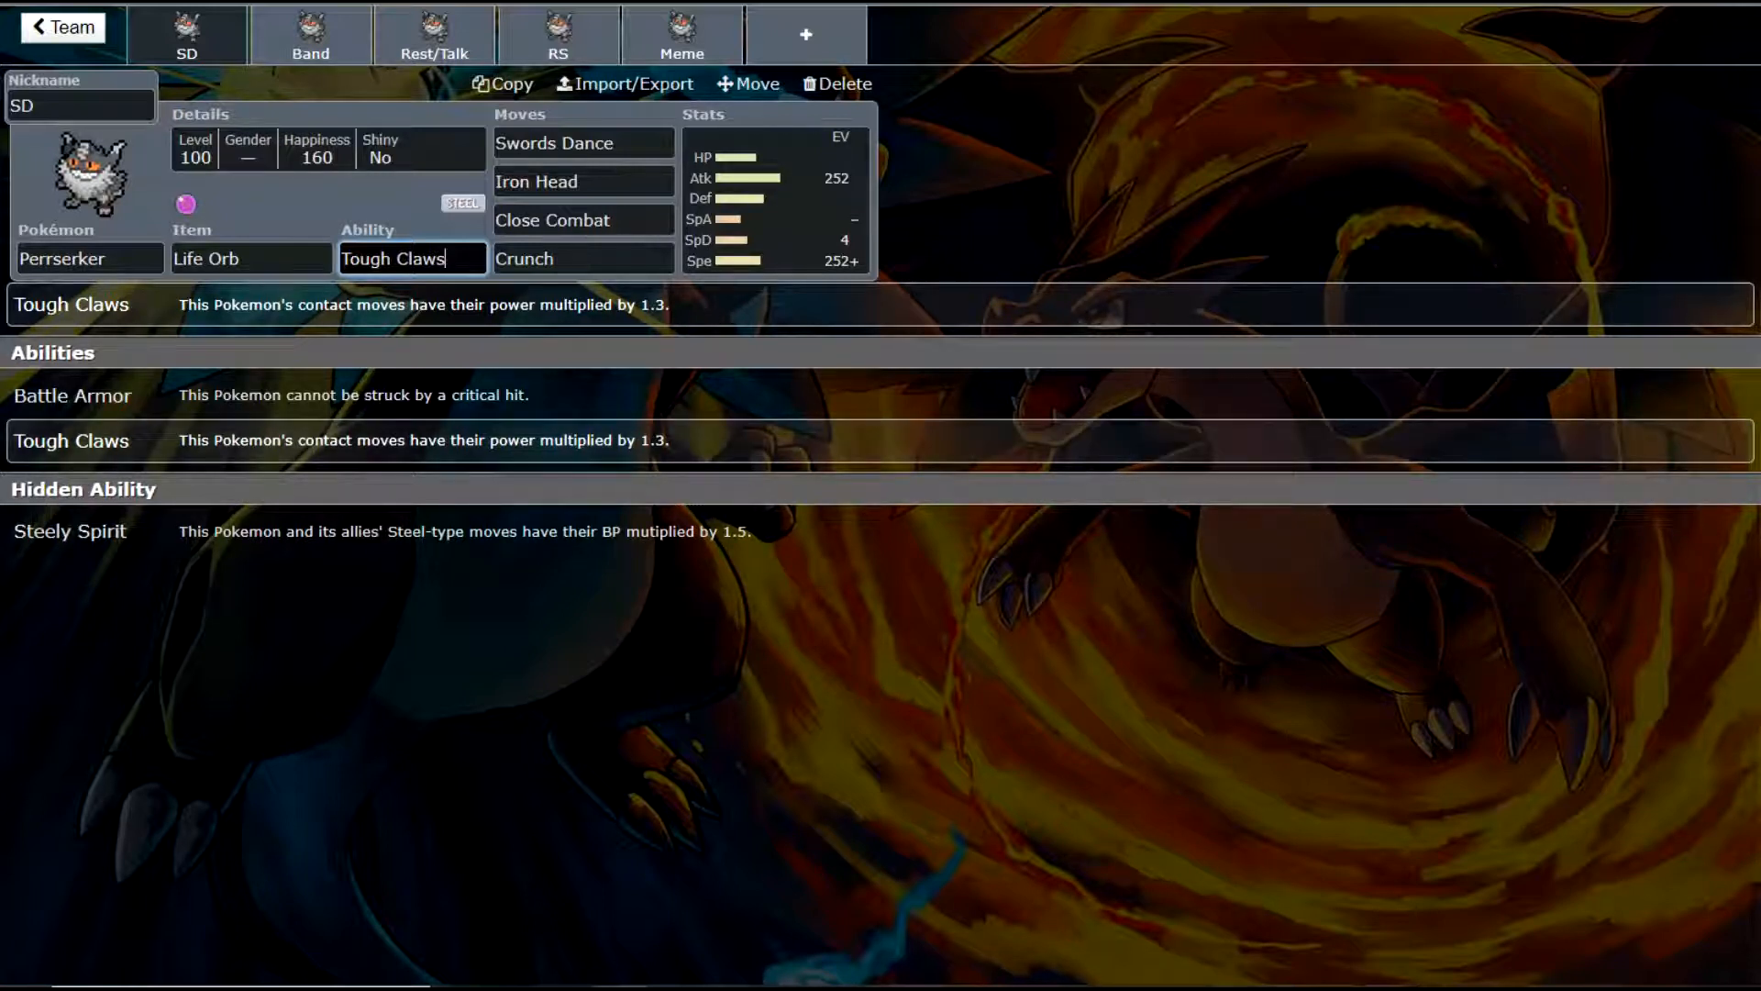
click(251, 258)
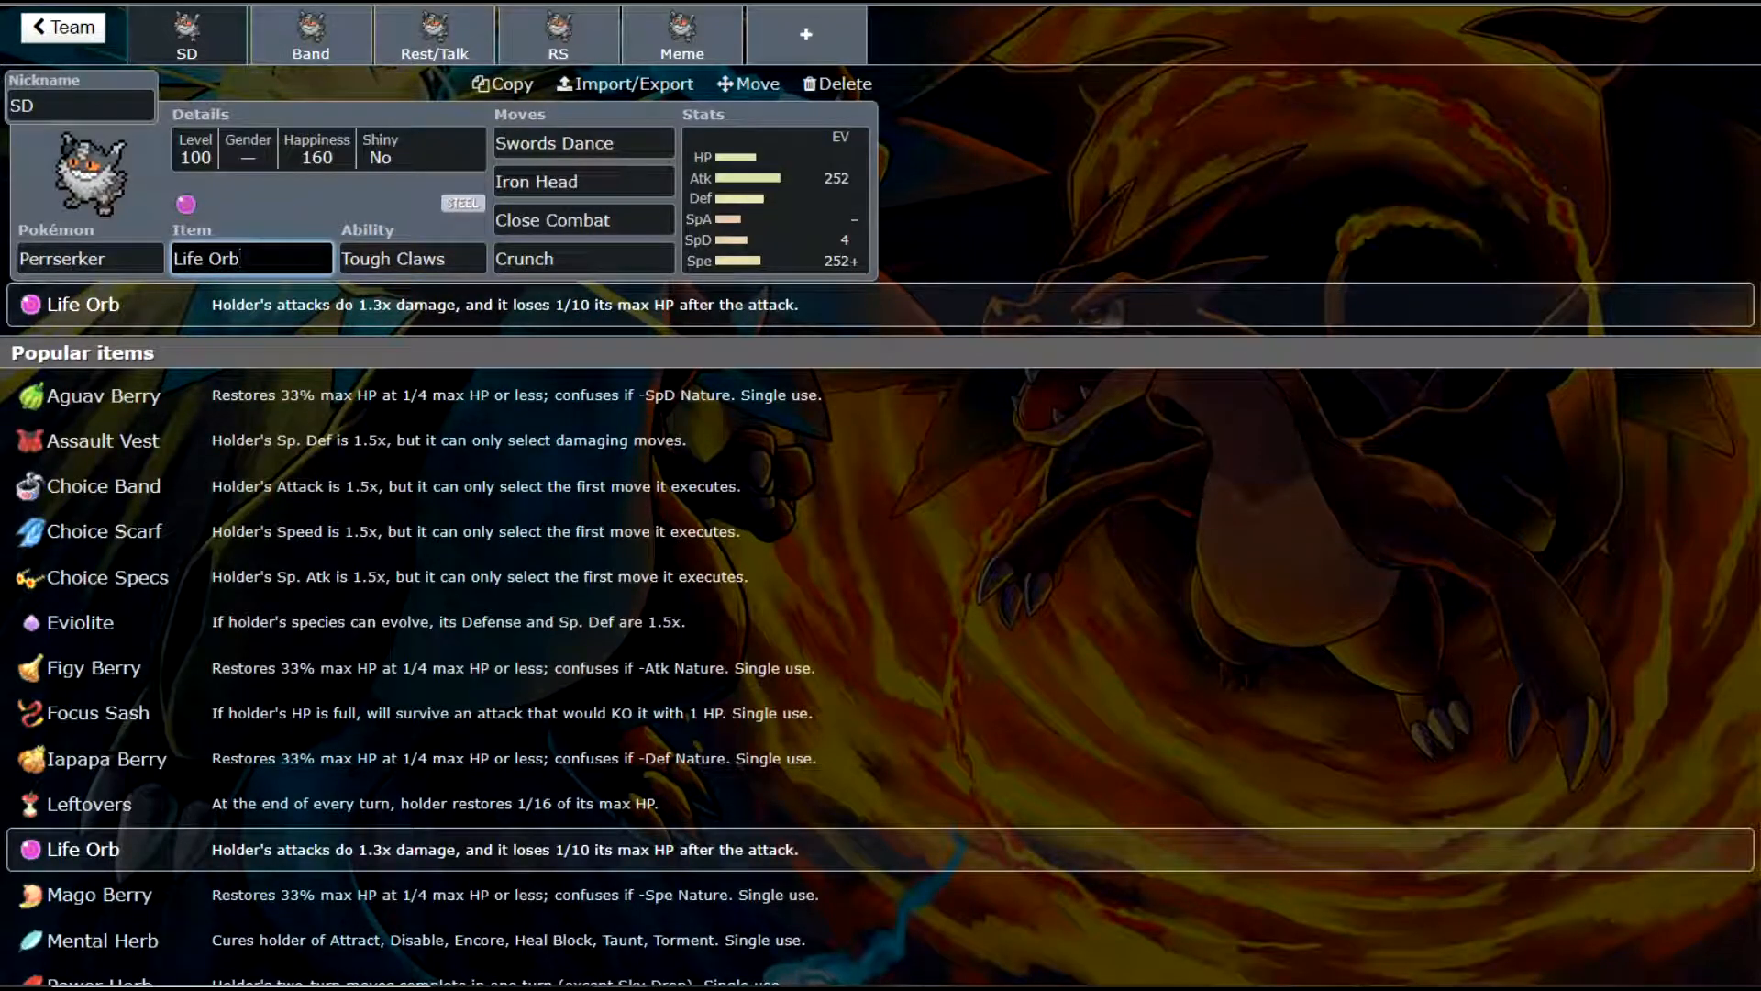
click(249, 259)
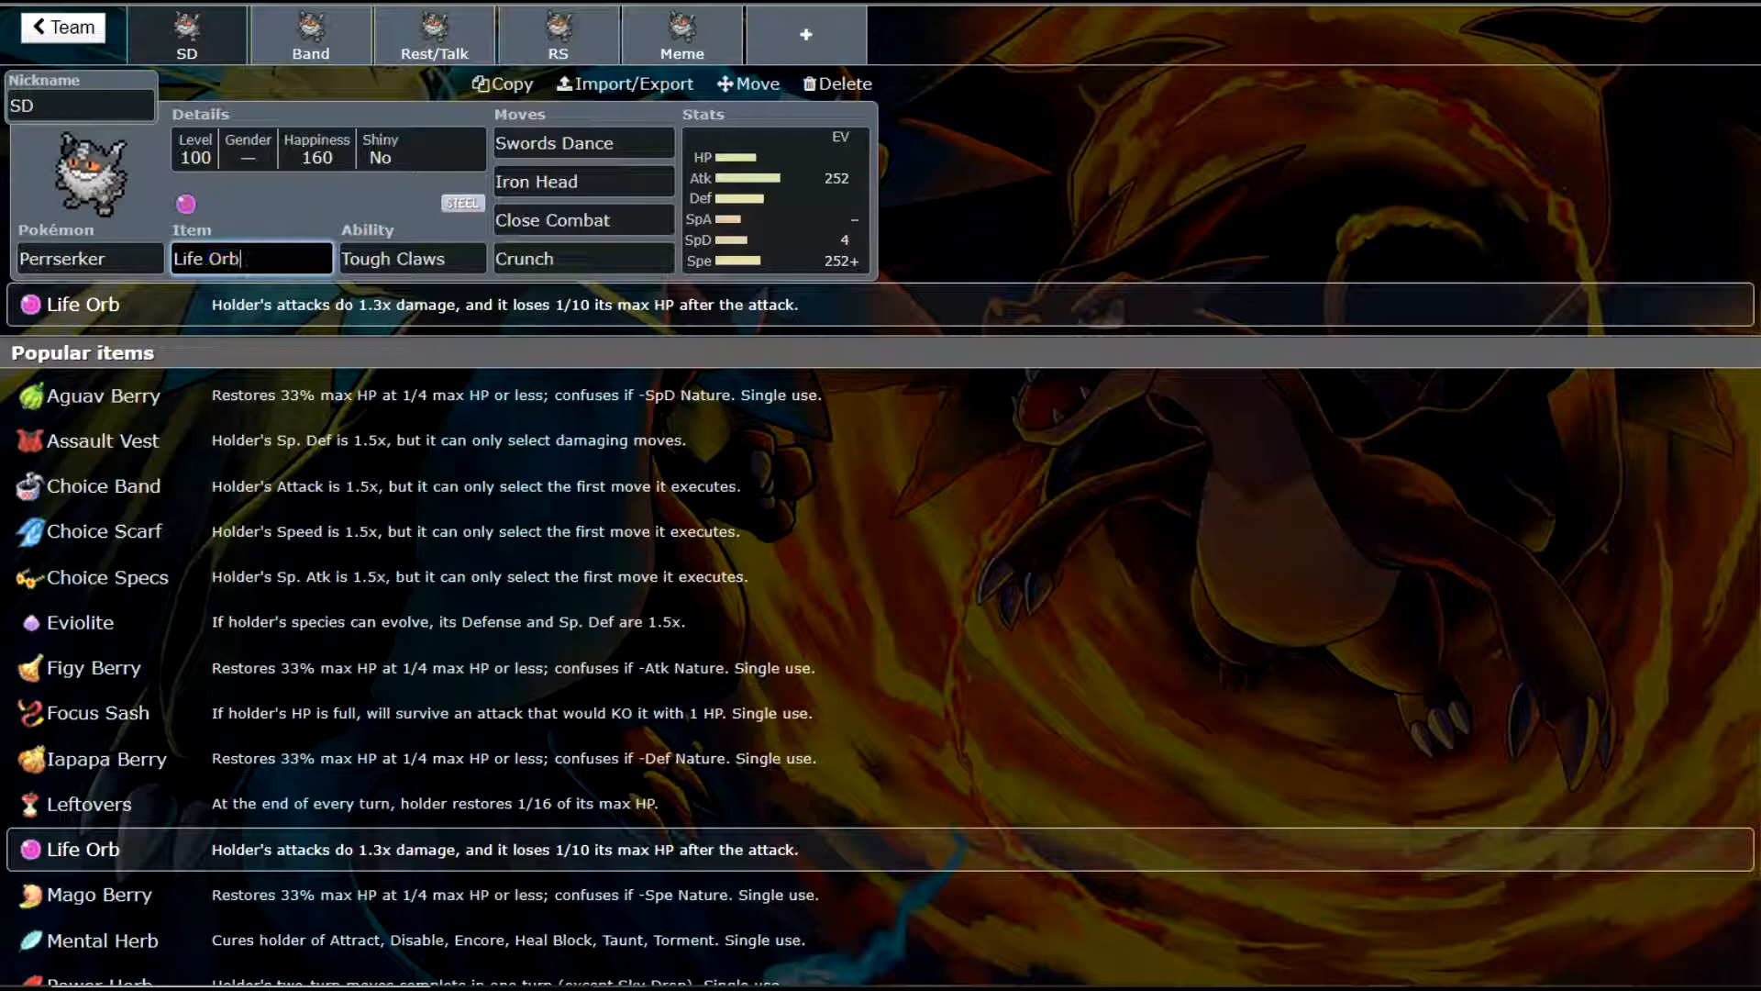
click(411, 257)
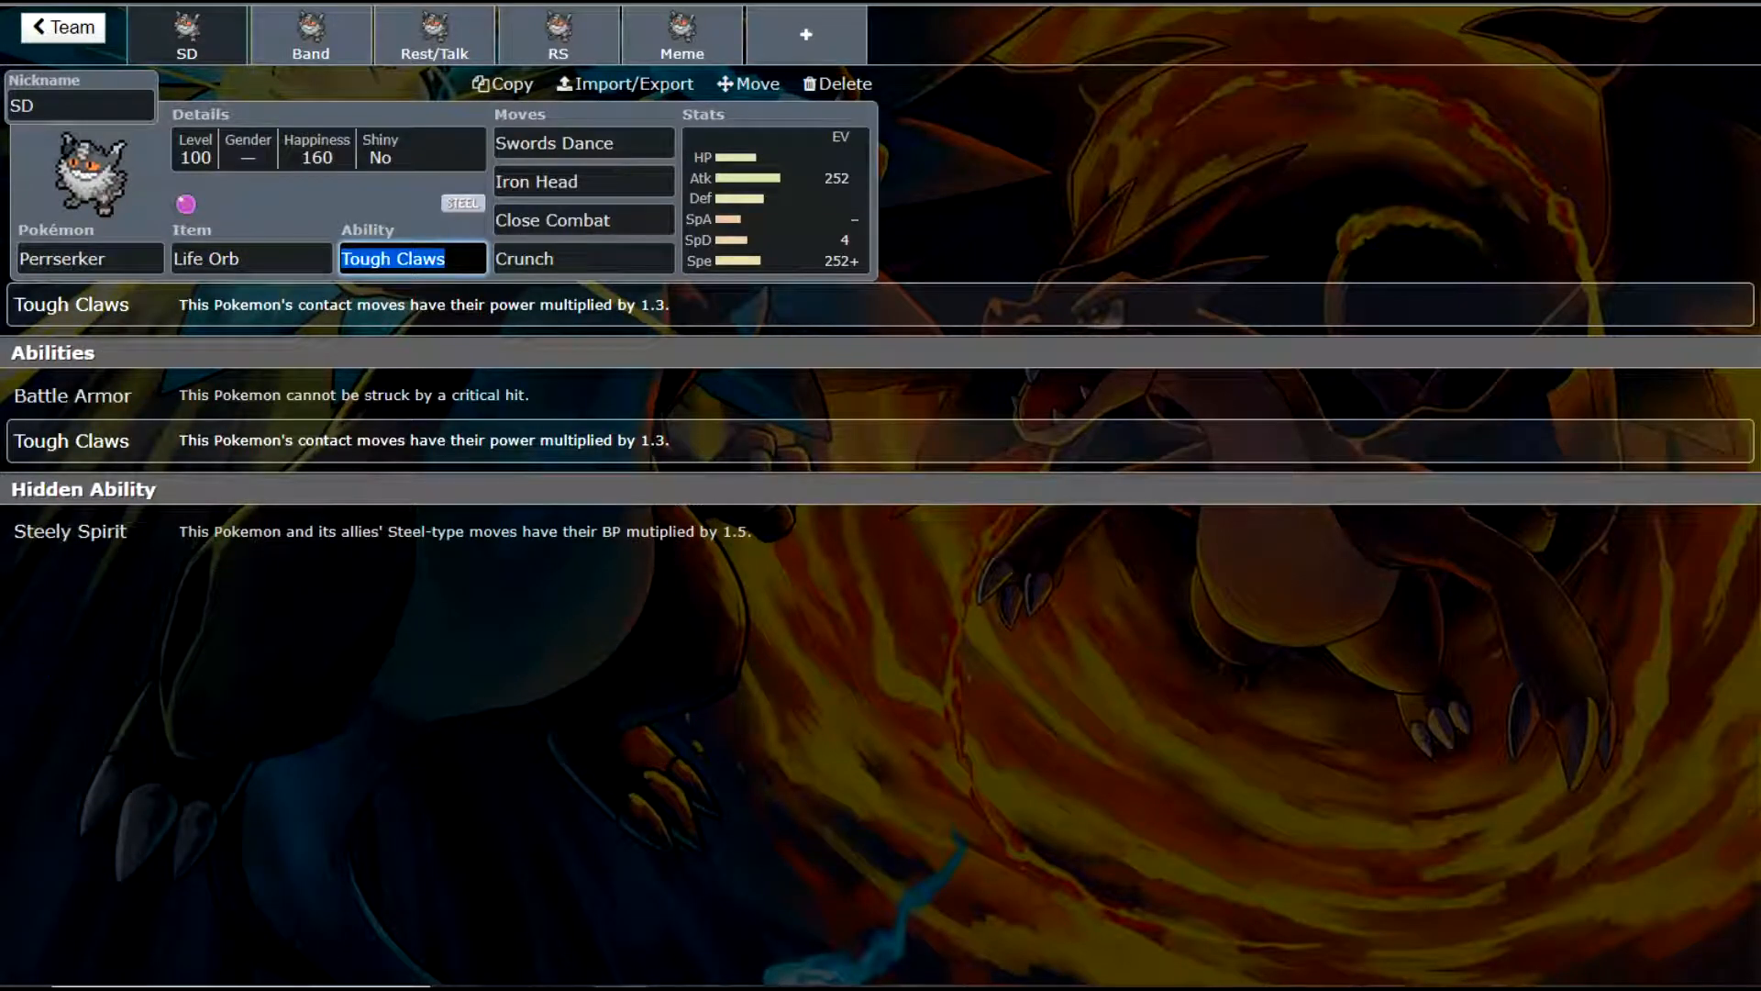
click(251, 259)
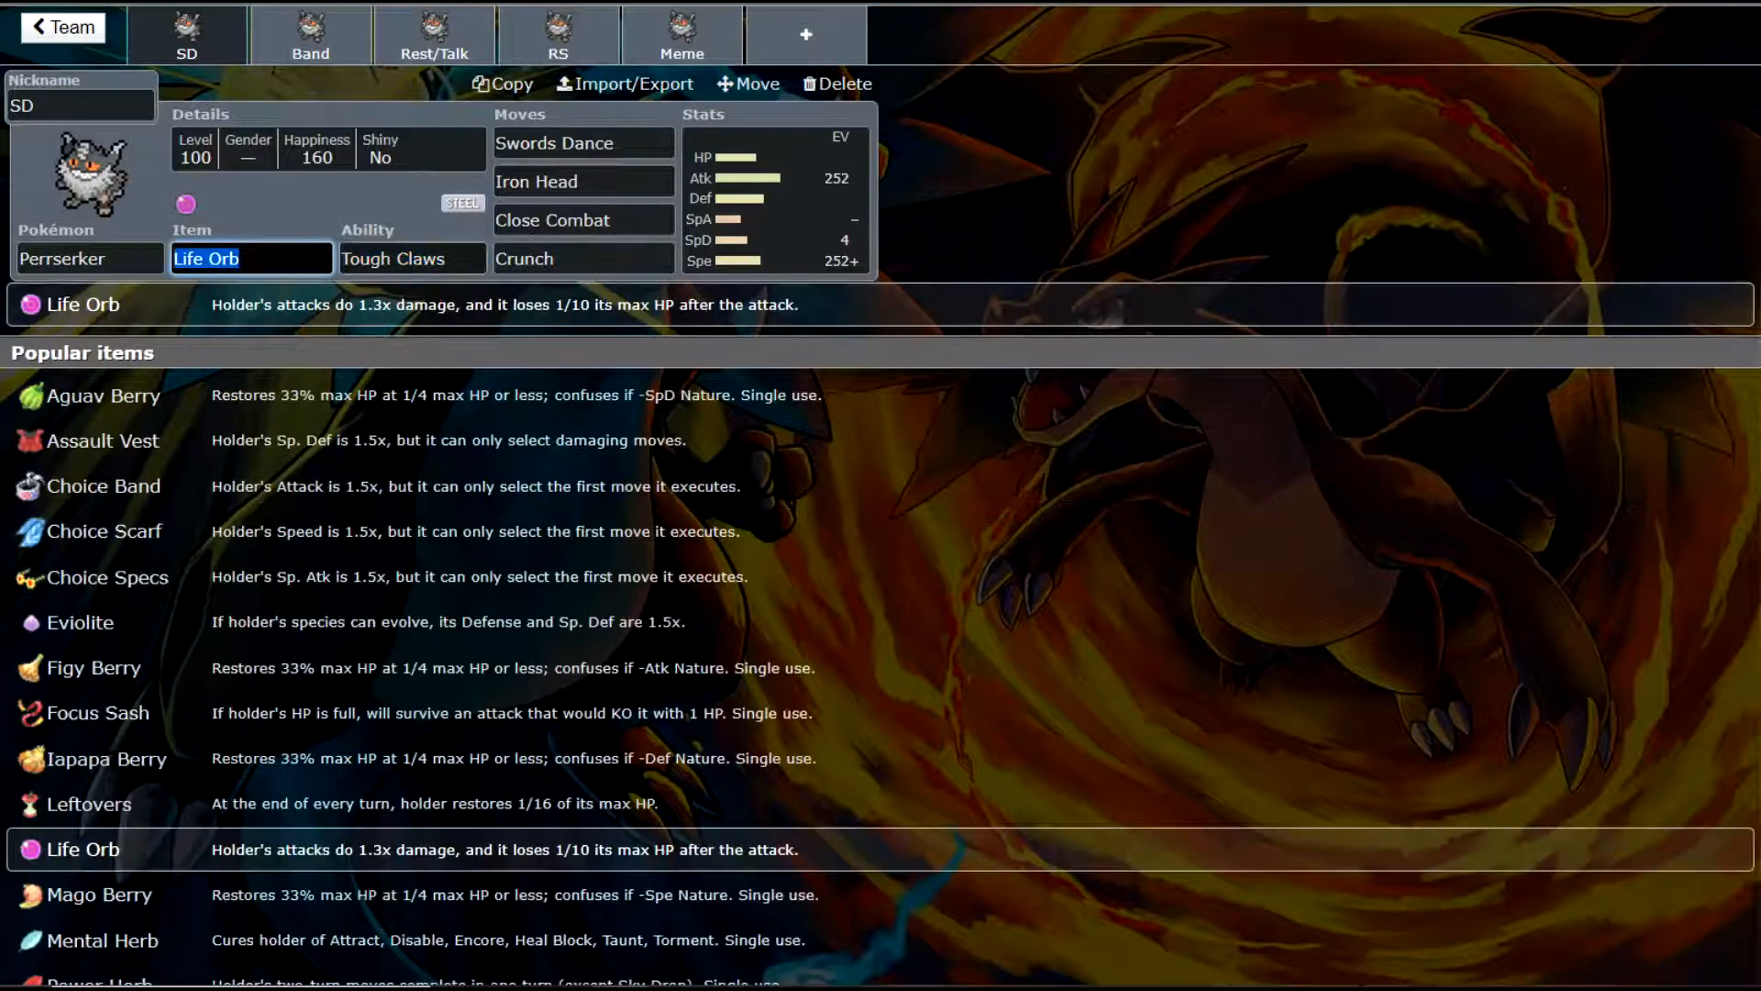
- Show the SD set's Jolly 252/252 spread, then list Swords Dance's move options
click(411, 258)
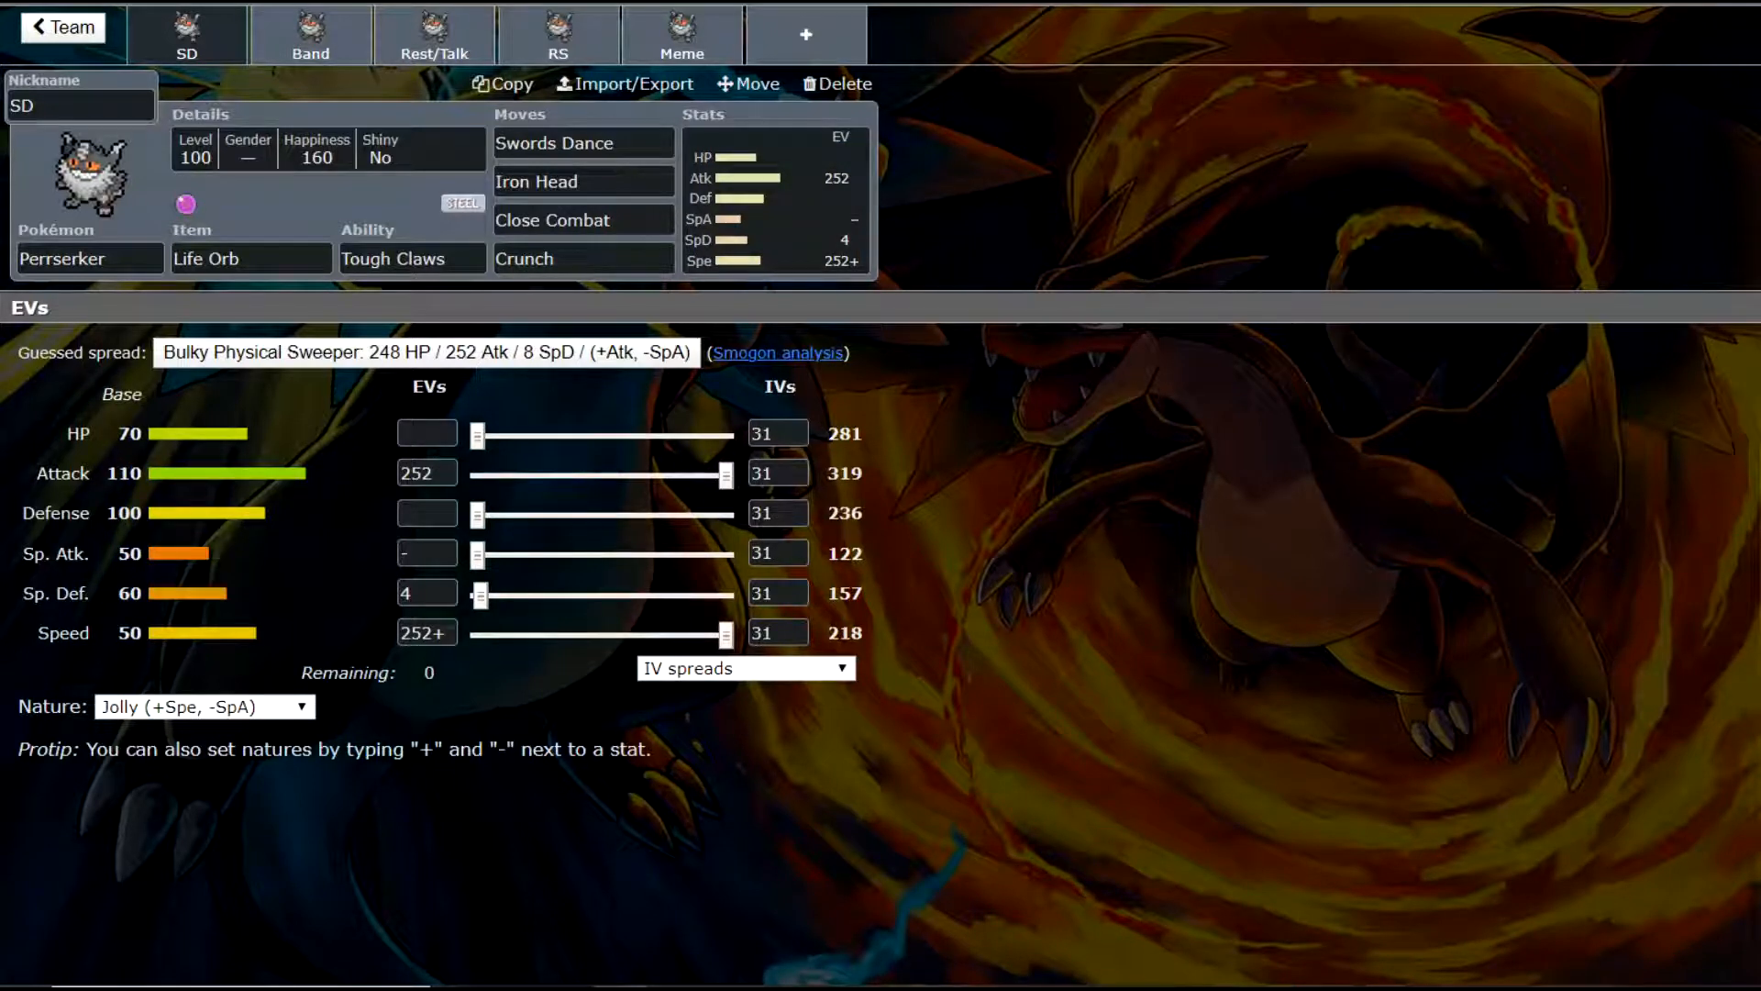
click(583, 143)
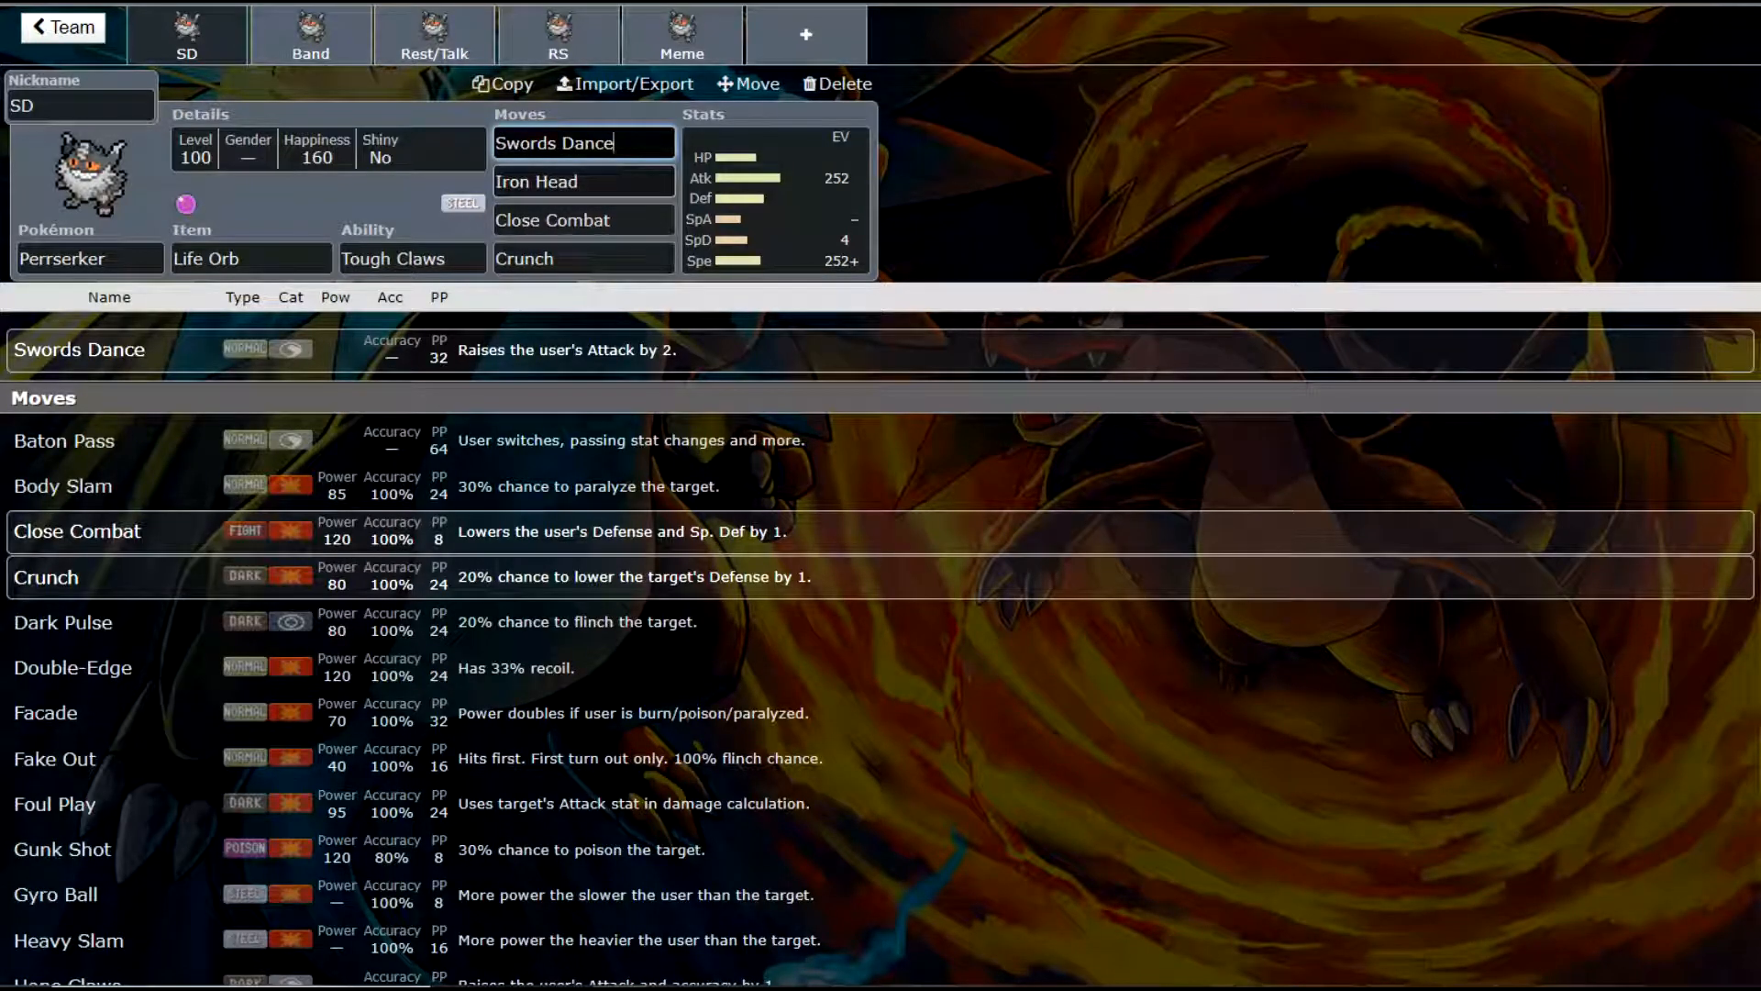
click(583, 259)
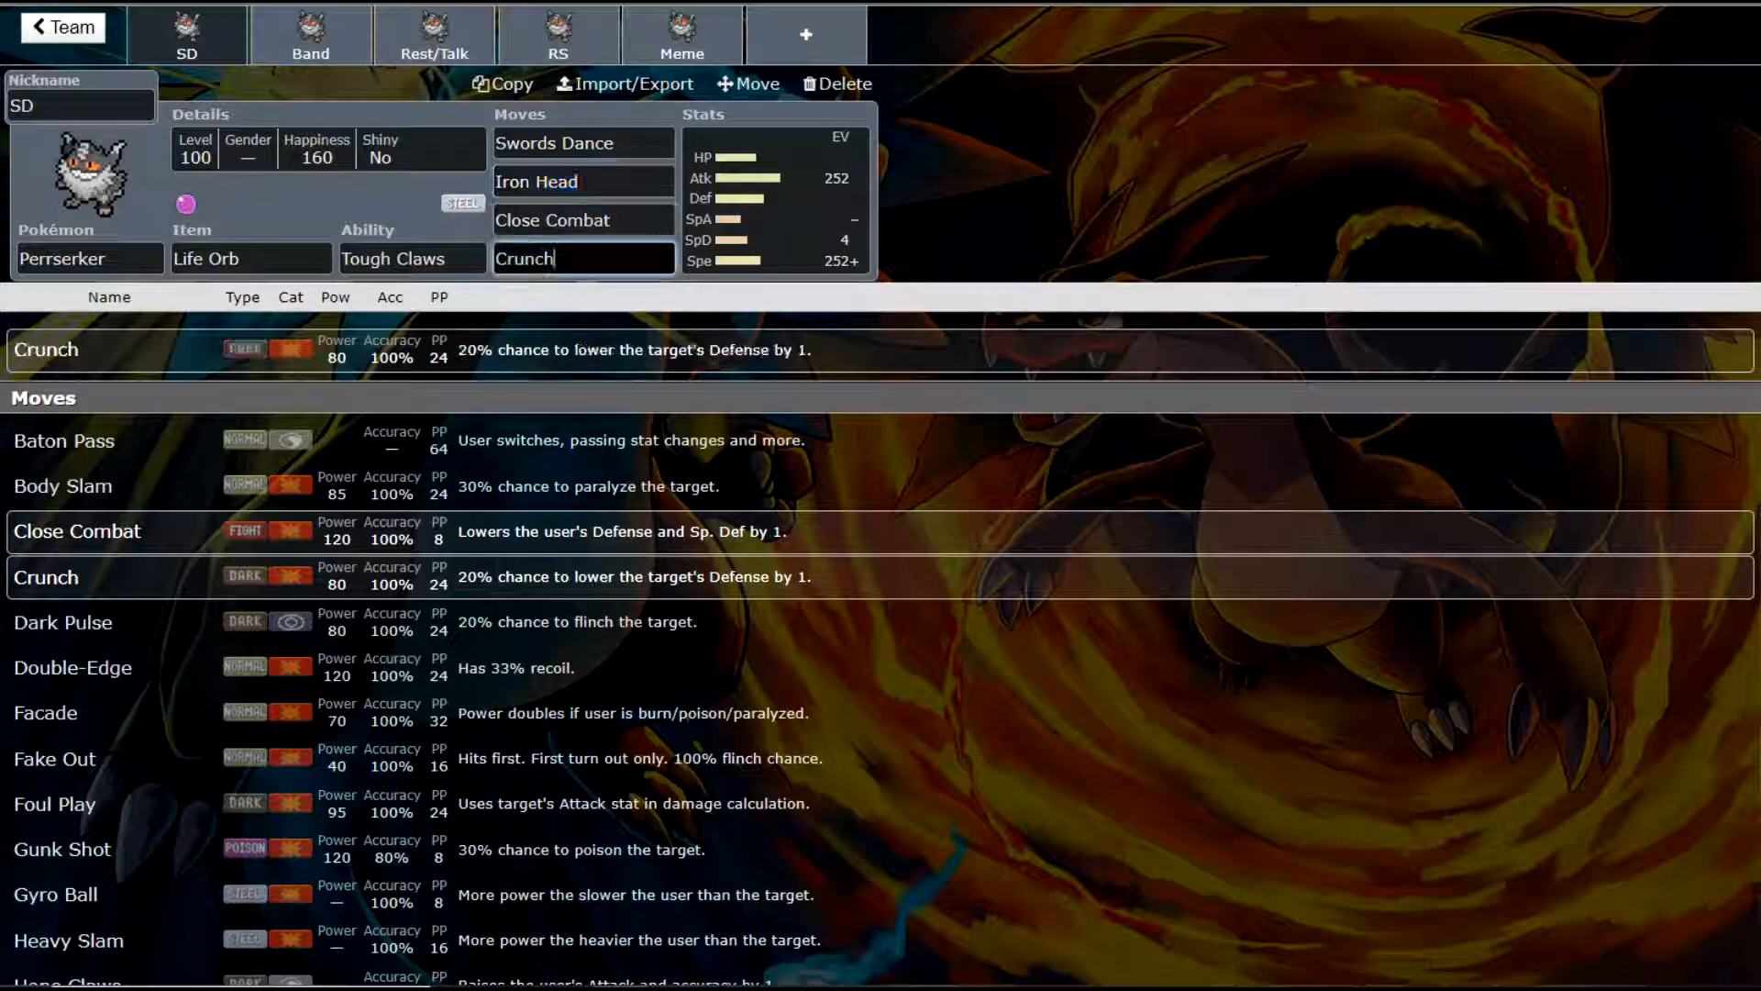
click(581, 218)
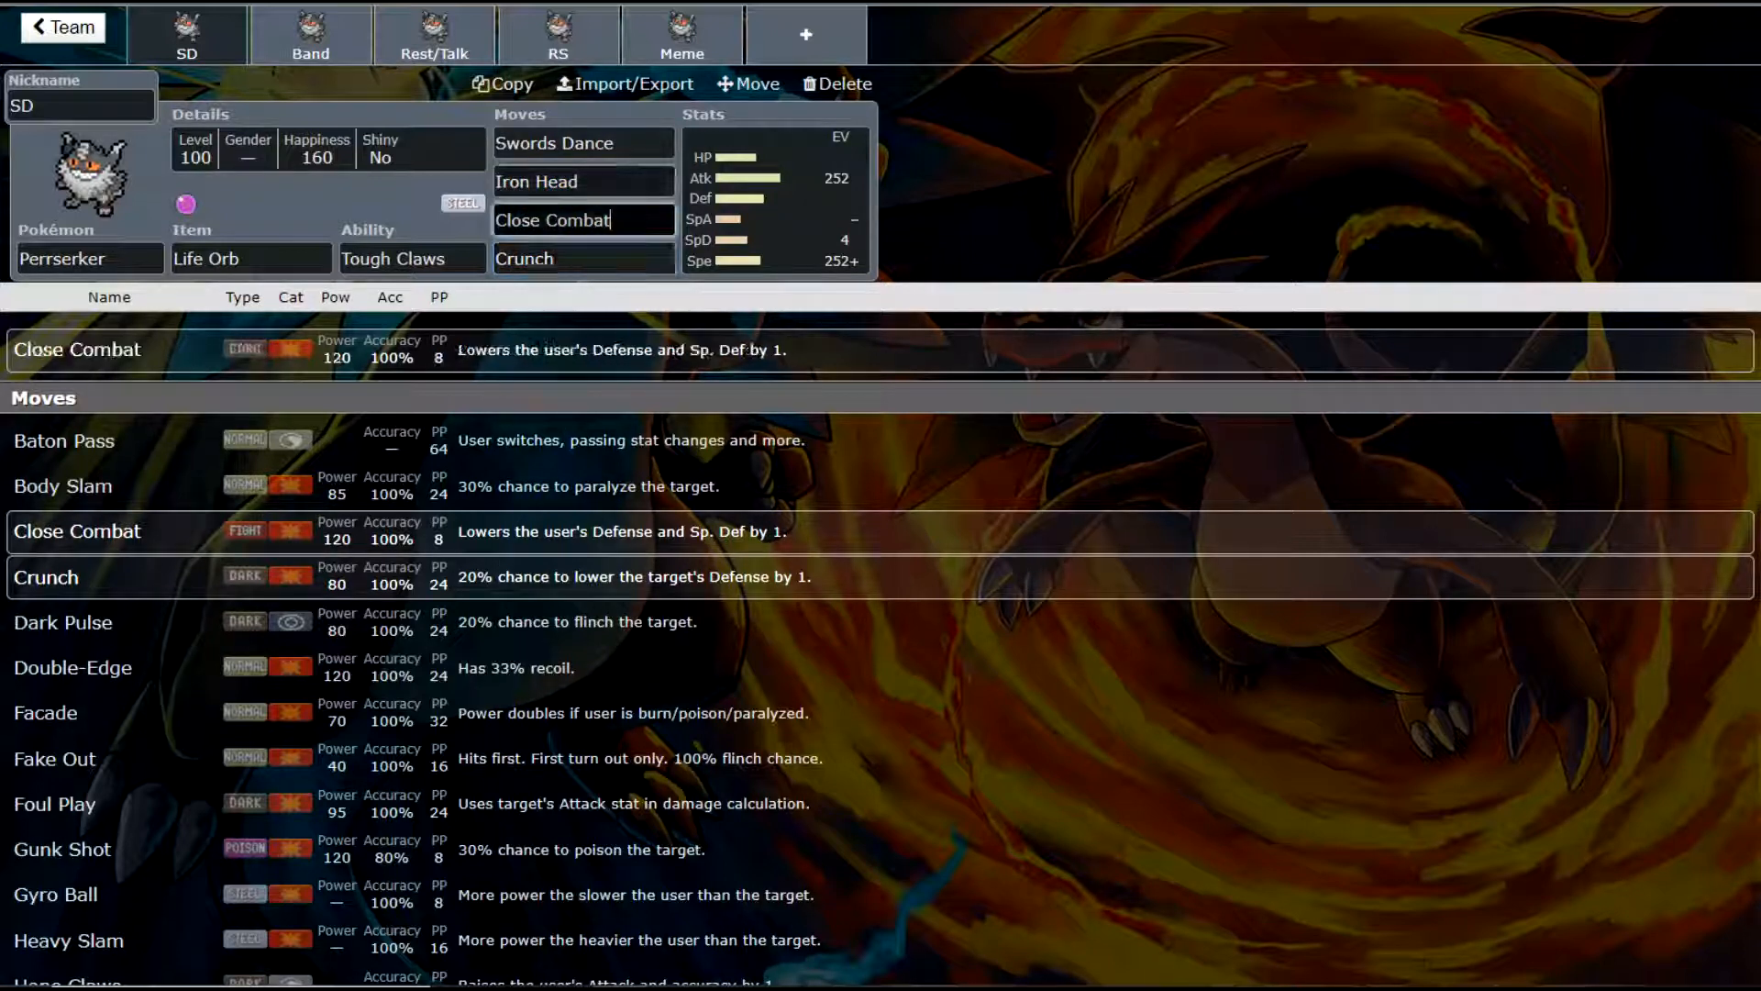
click(584, 182)
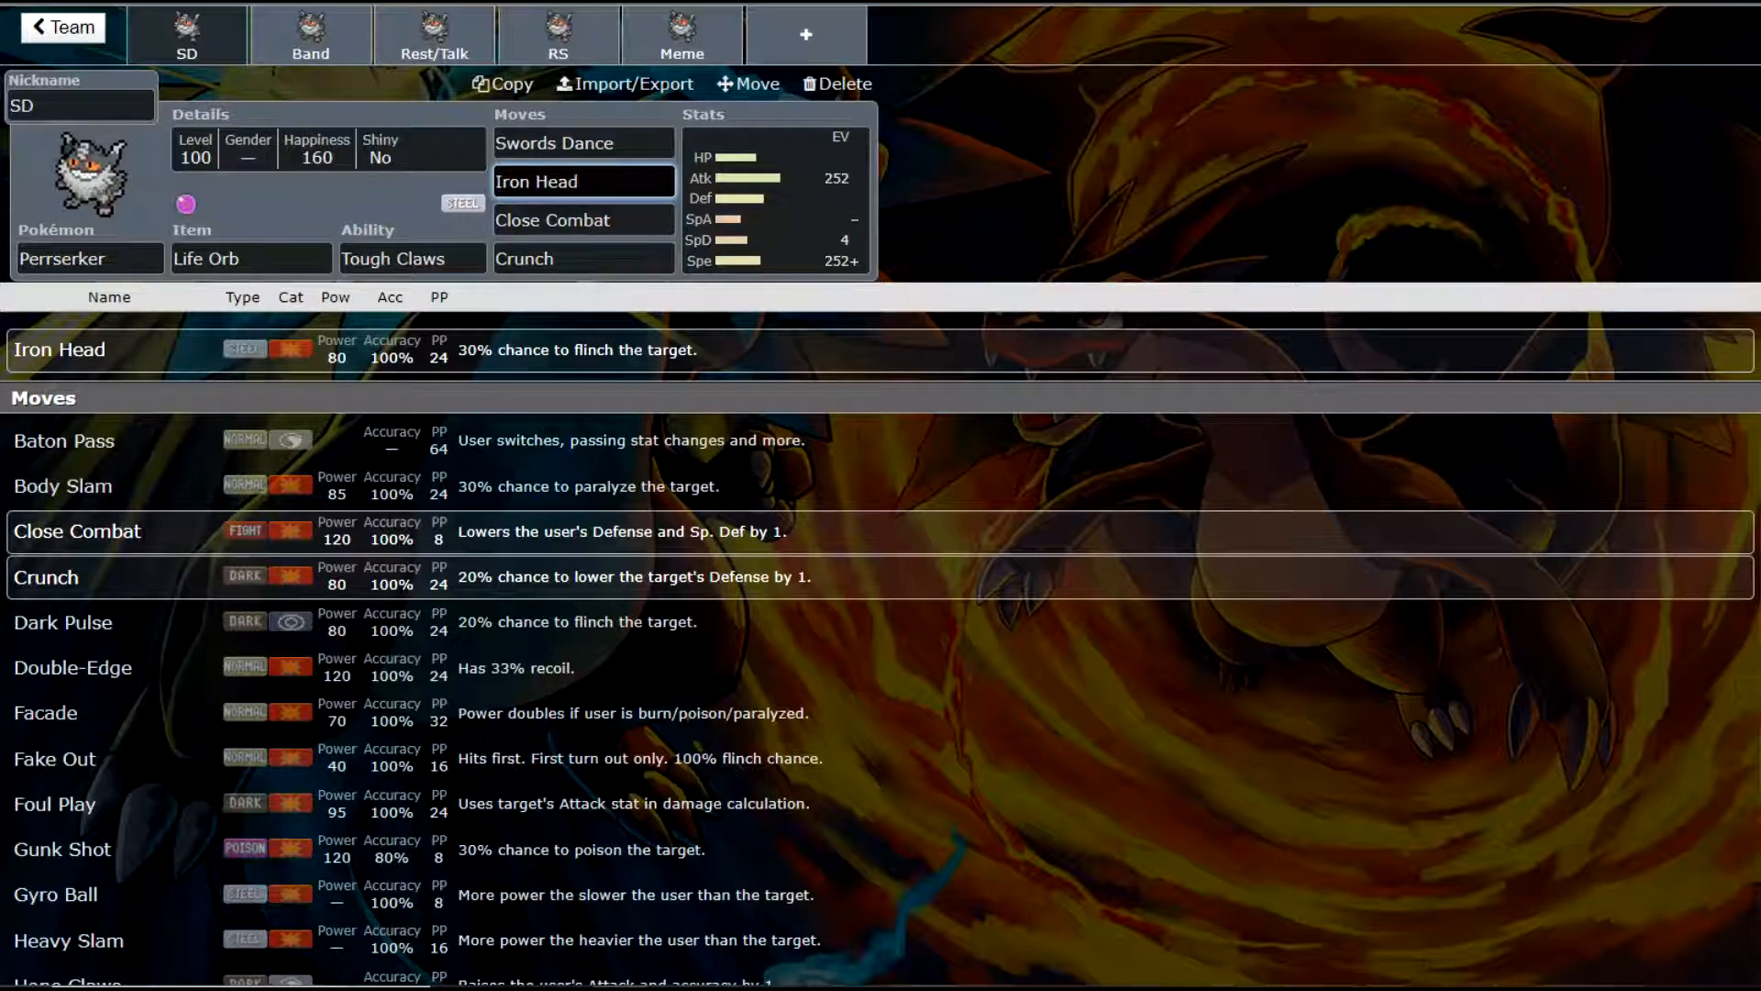
click(583, 182)
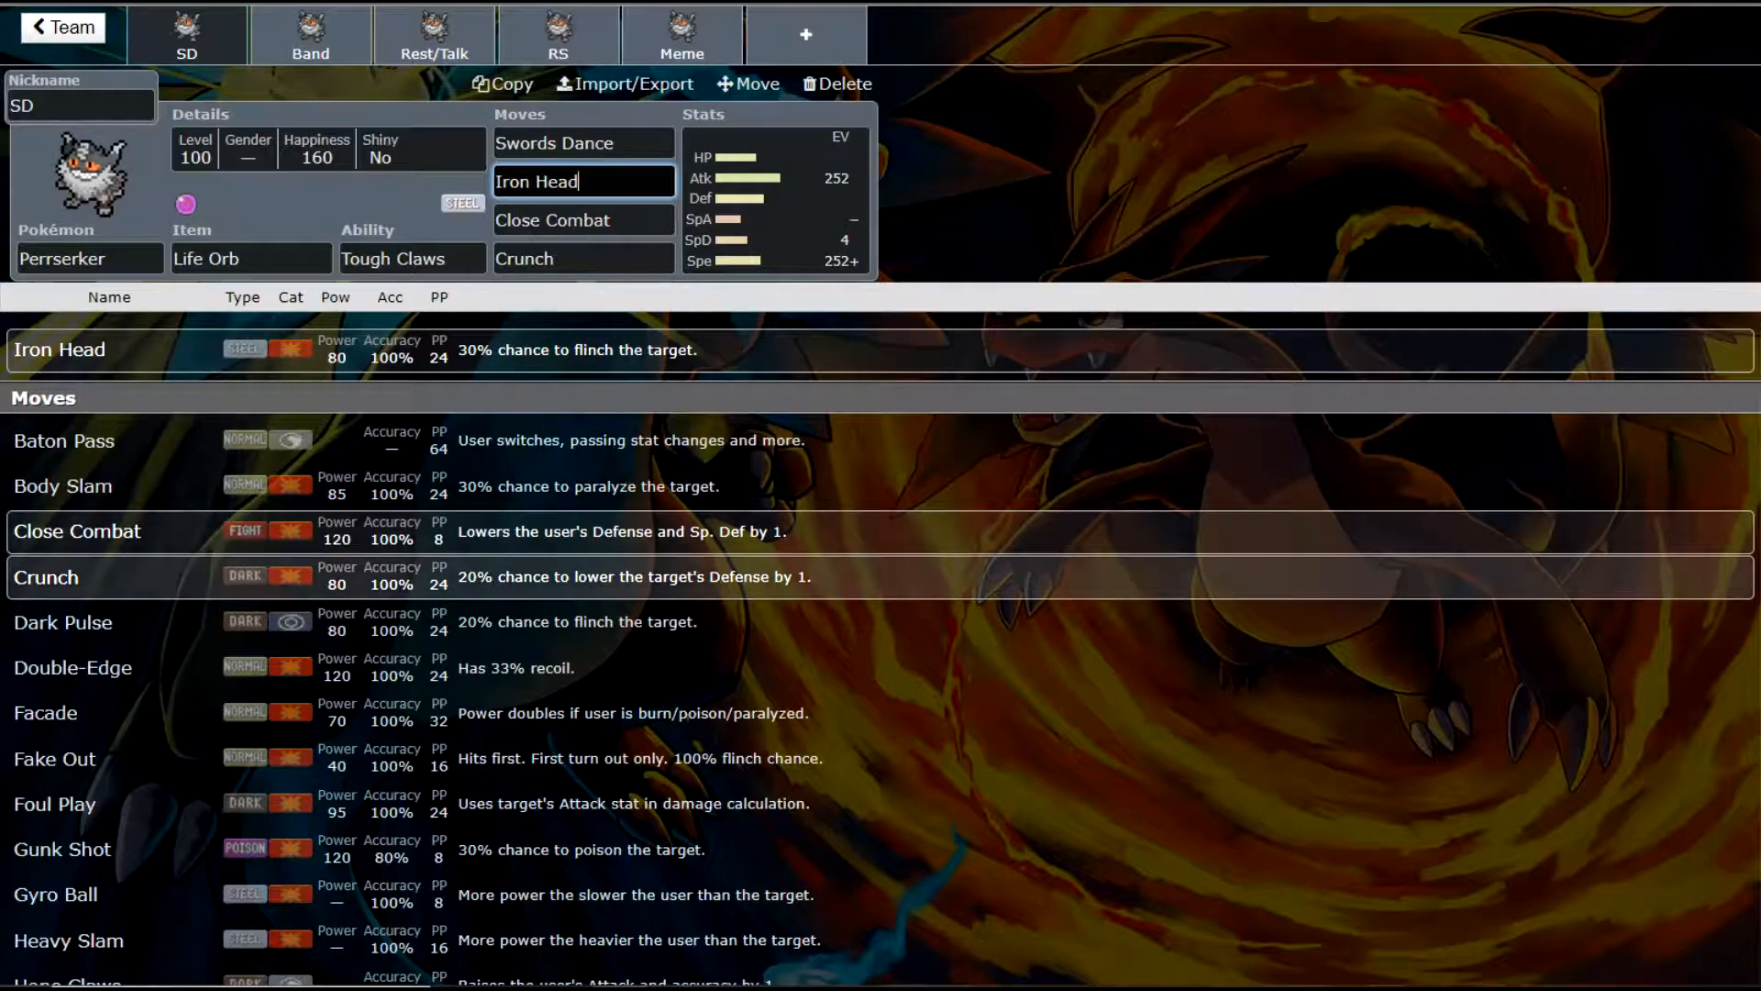
scroll(down, 3)
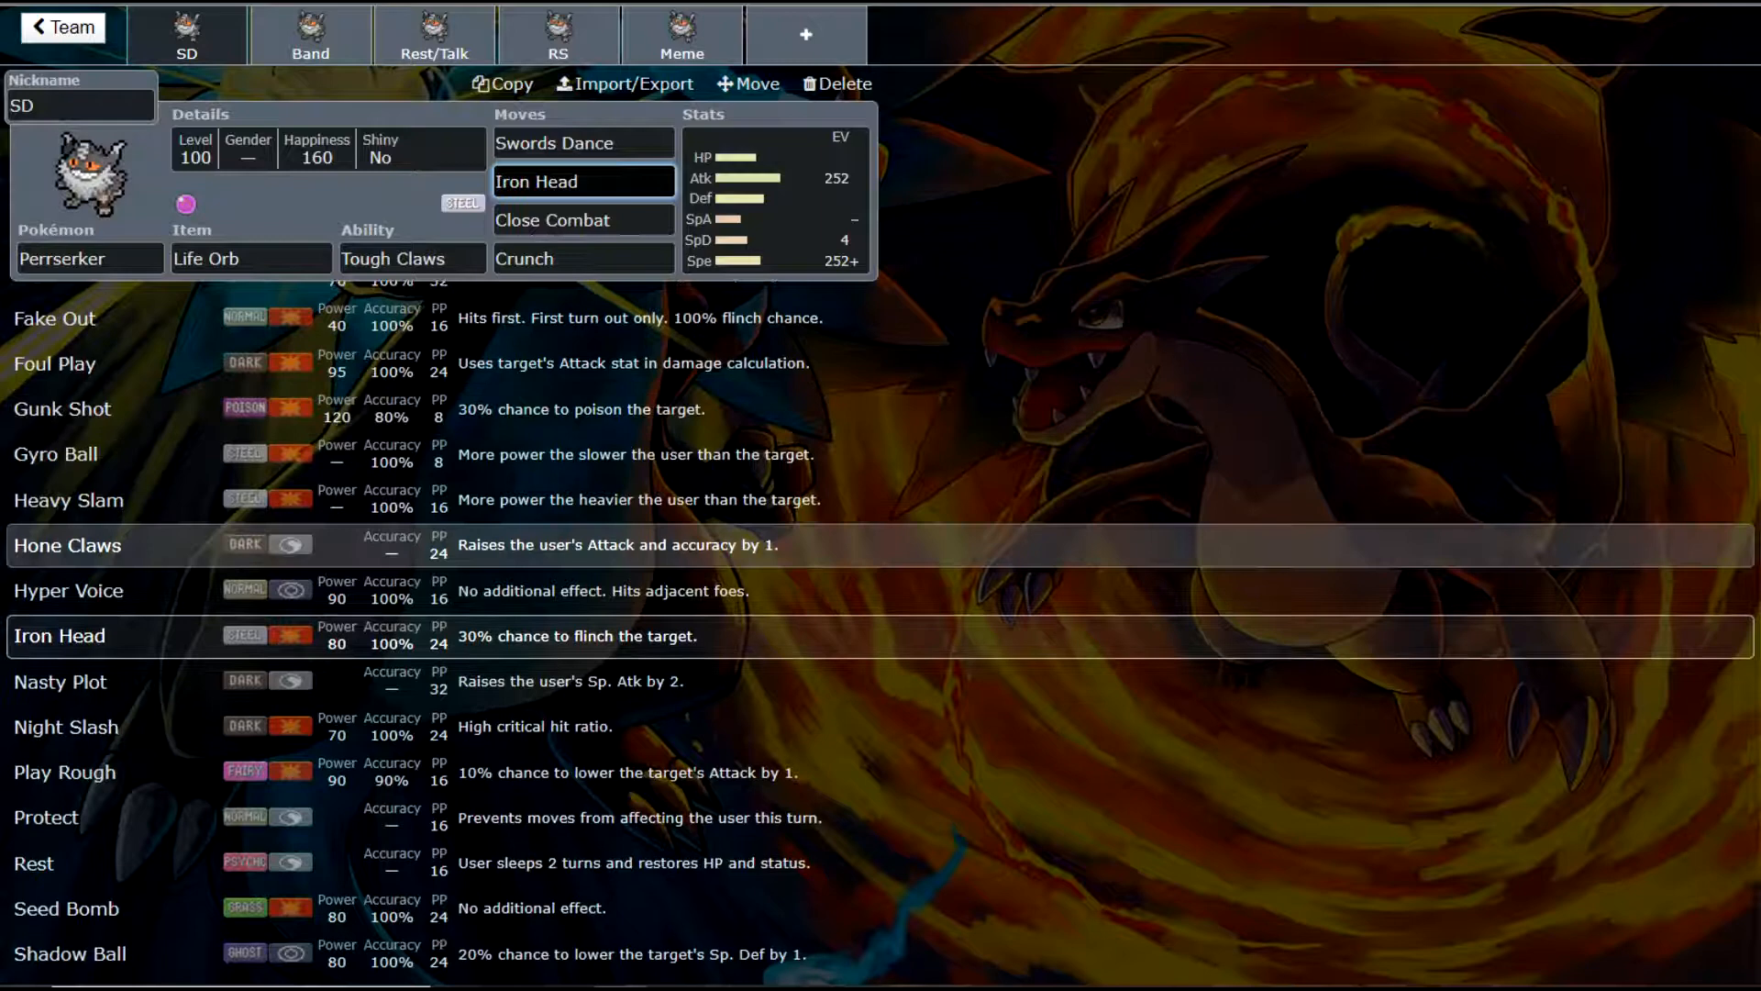
scroll(down, 3)
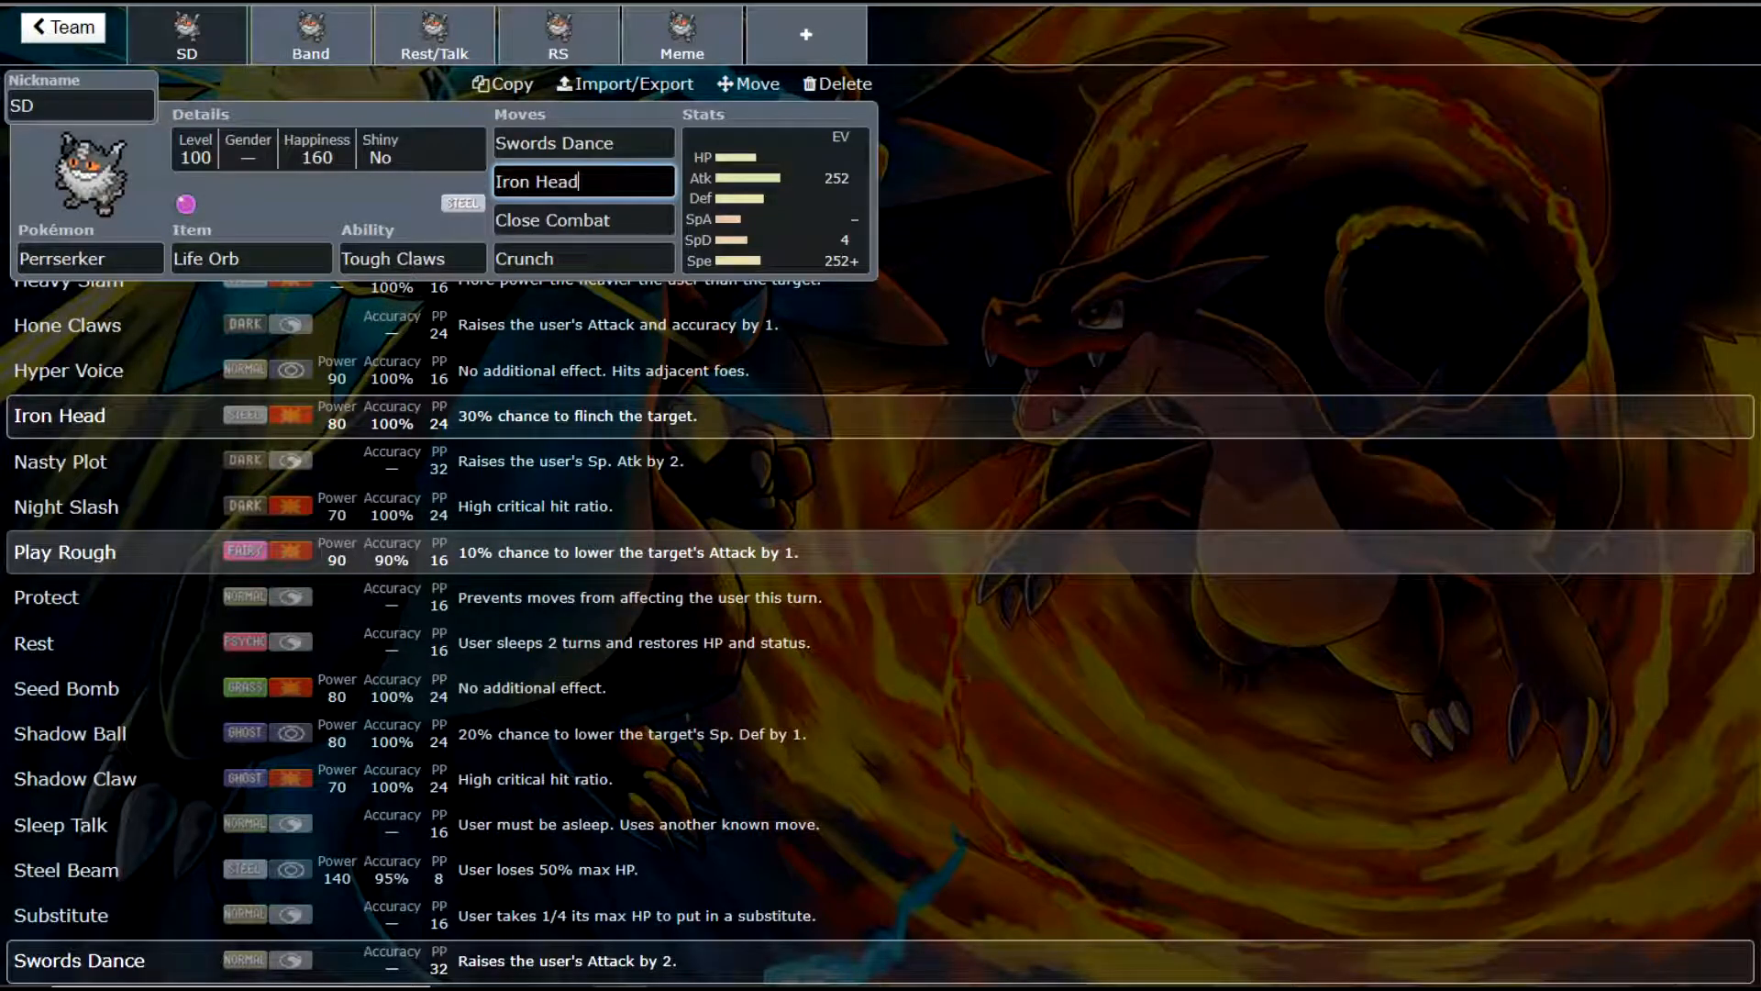
scroll(down, 3)
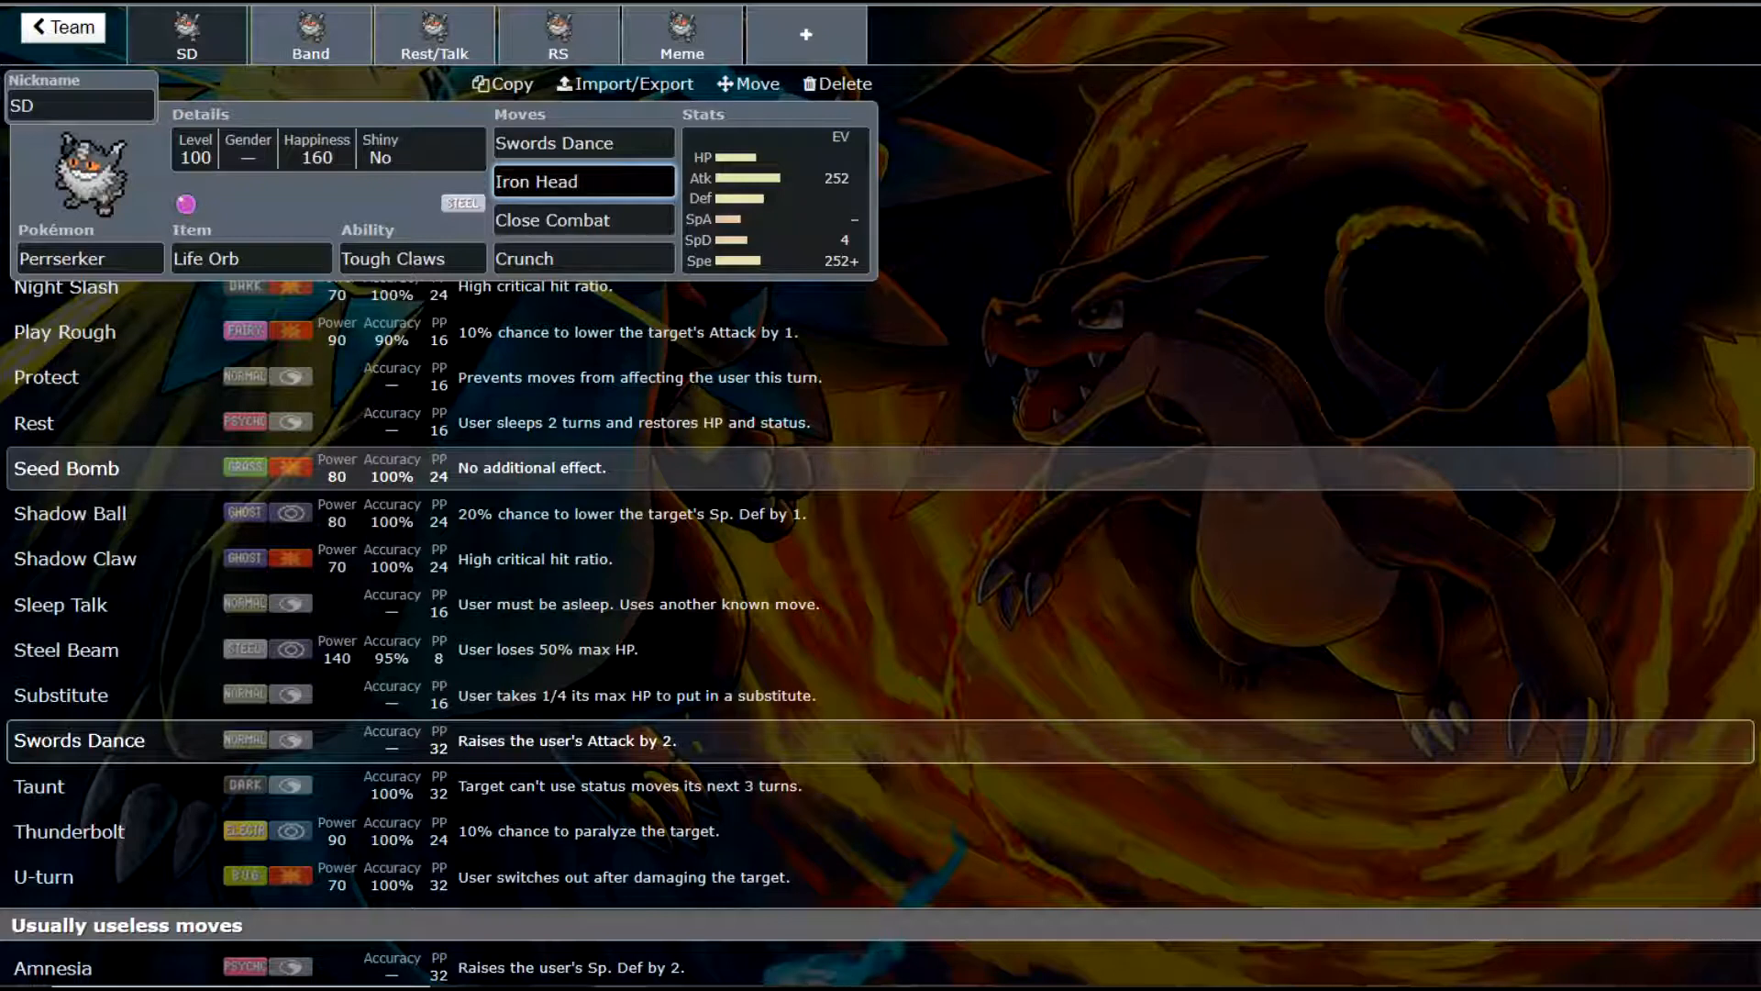
click(583, 181)
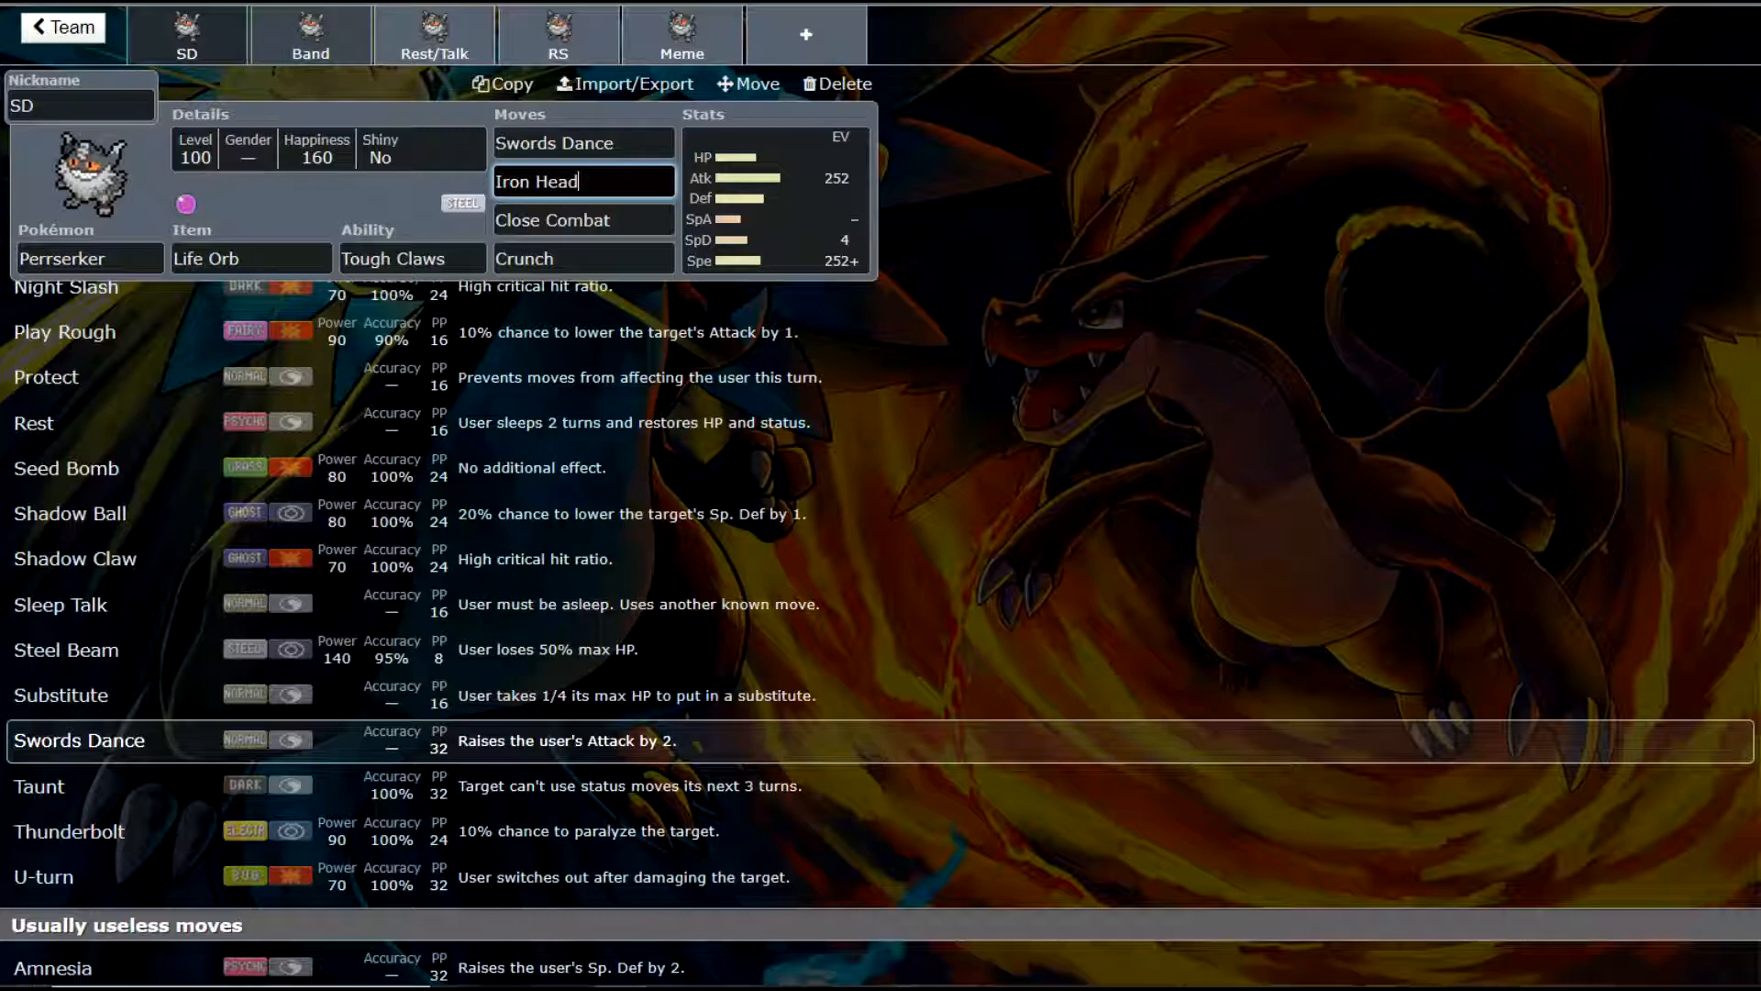
- Review the Band set: Choice Band, U-turn and Close Combat, Jolly 252 Atk / 252 Spe spread
click(310, 31)
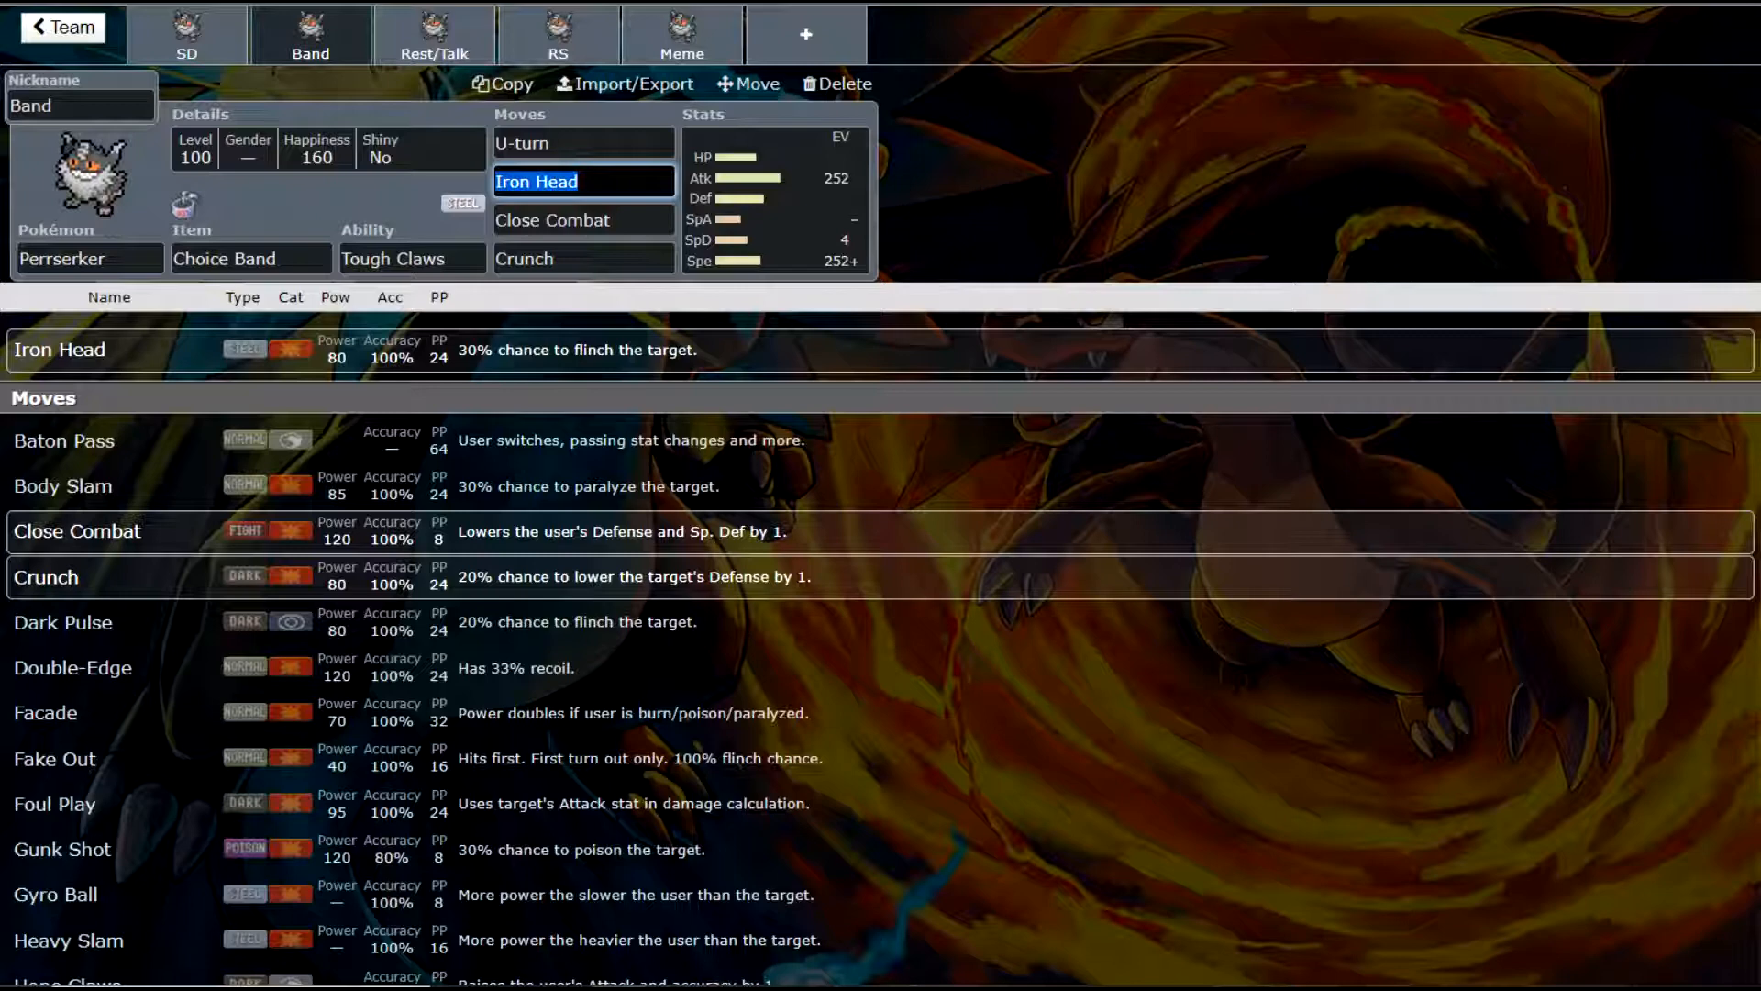
click(187, 33)
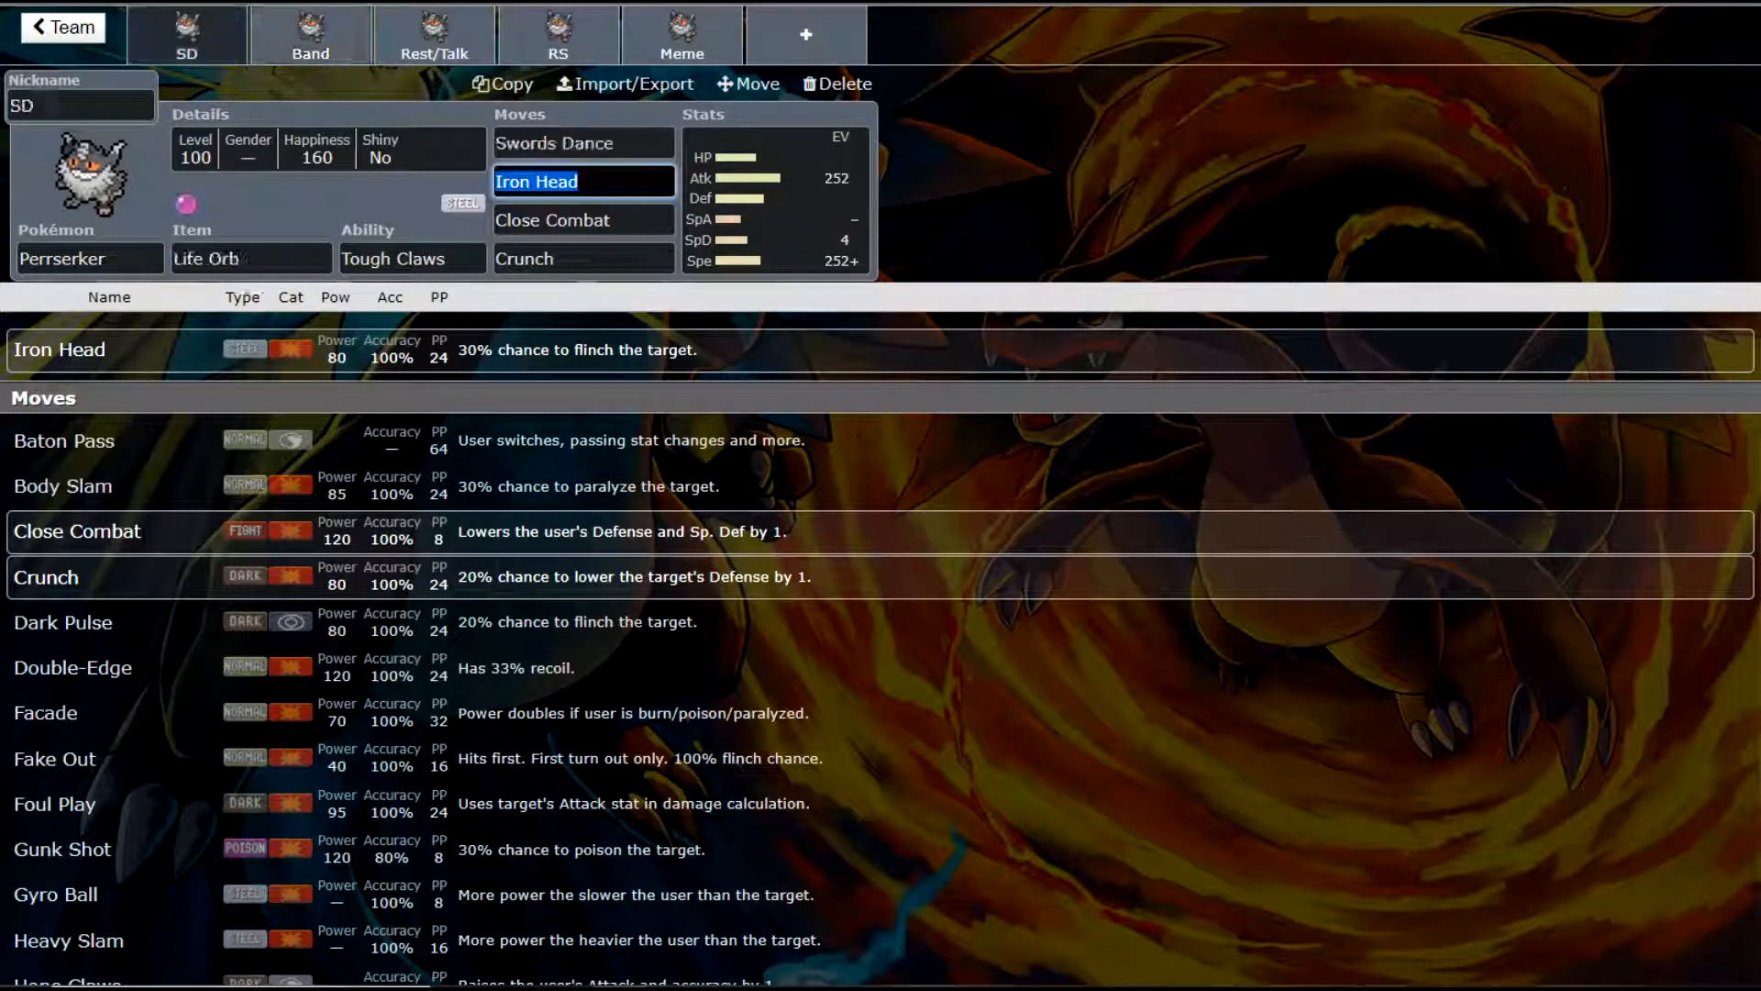
click(311, 33)
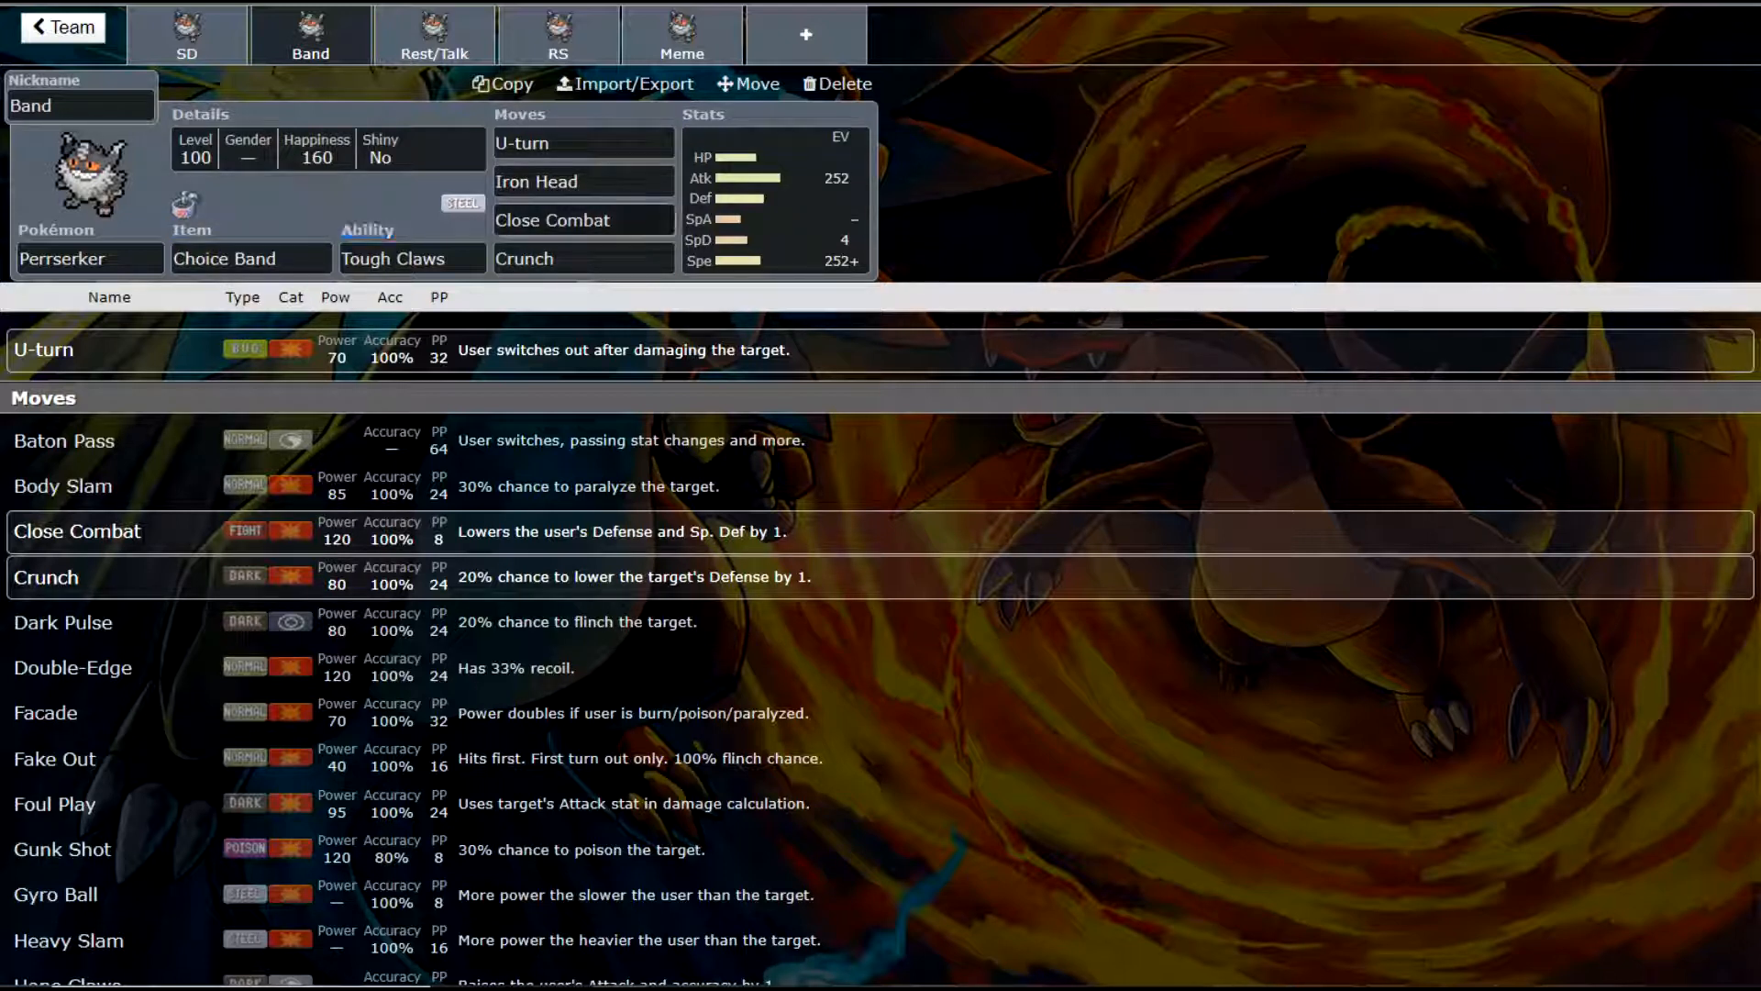
click(583, 219)
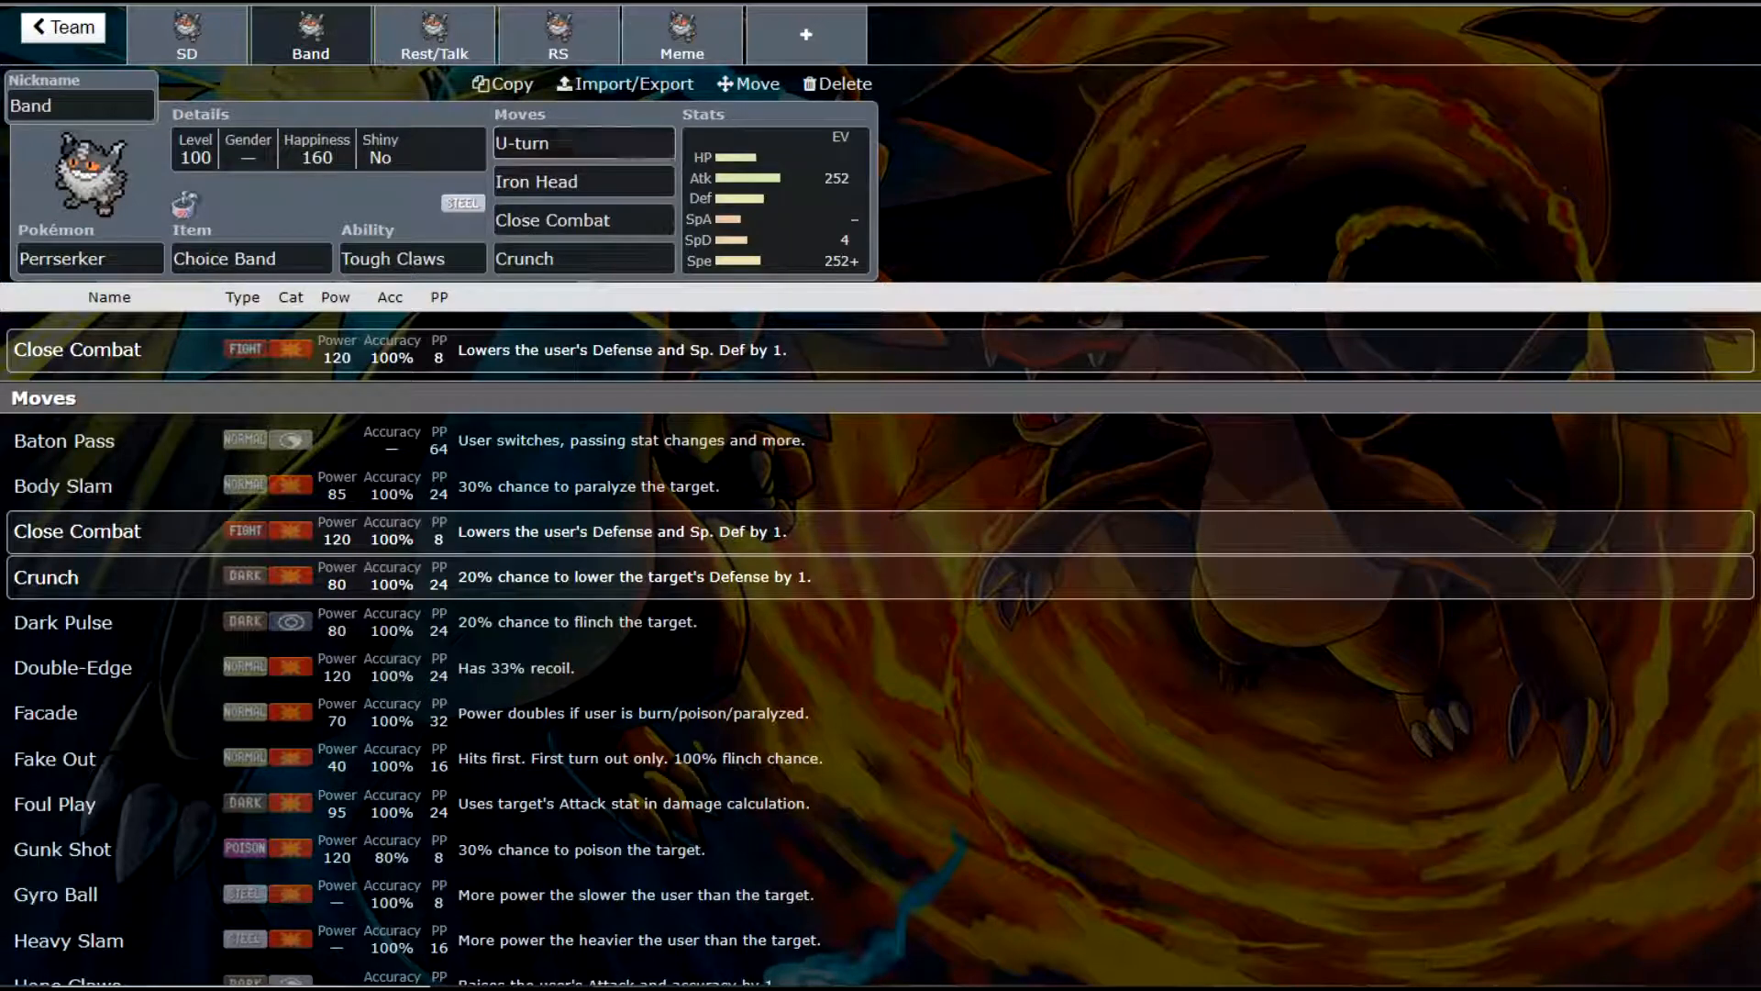
click(774, 196)
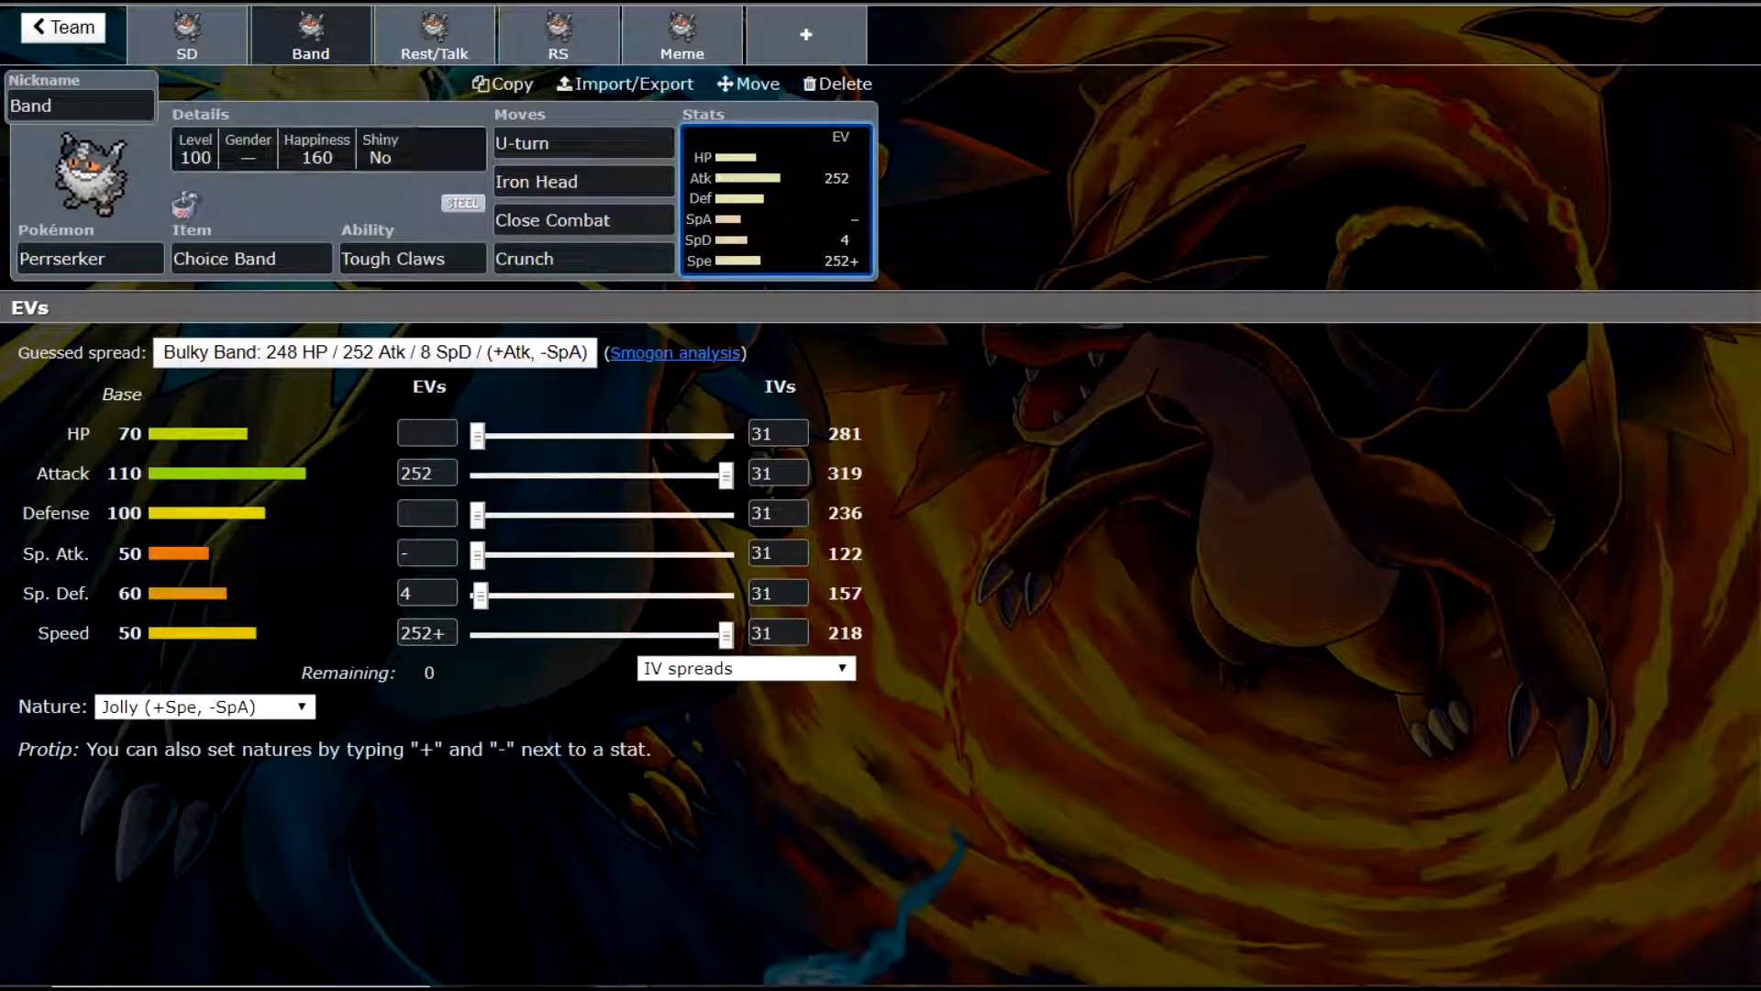
- Switch to the Rest/Talk set: Leftovers, Steely Spirit, Curse, Rest, Sleep Talk, Iron Head
click(433, 42)
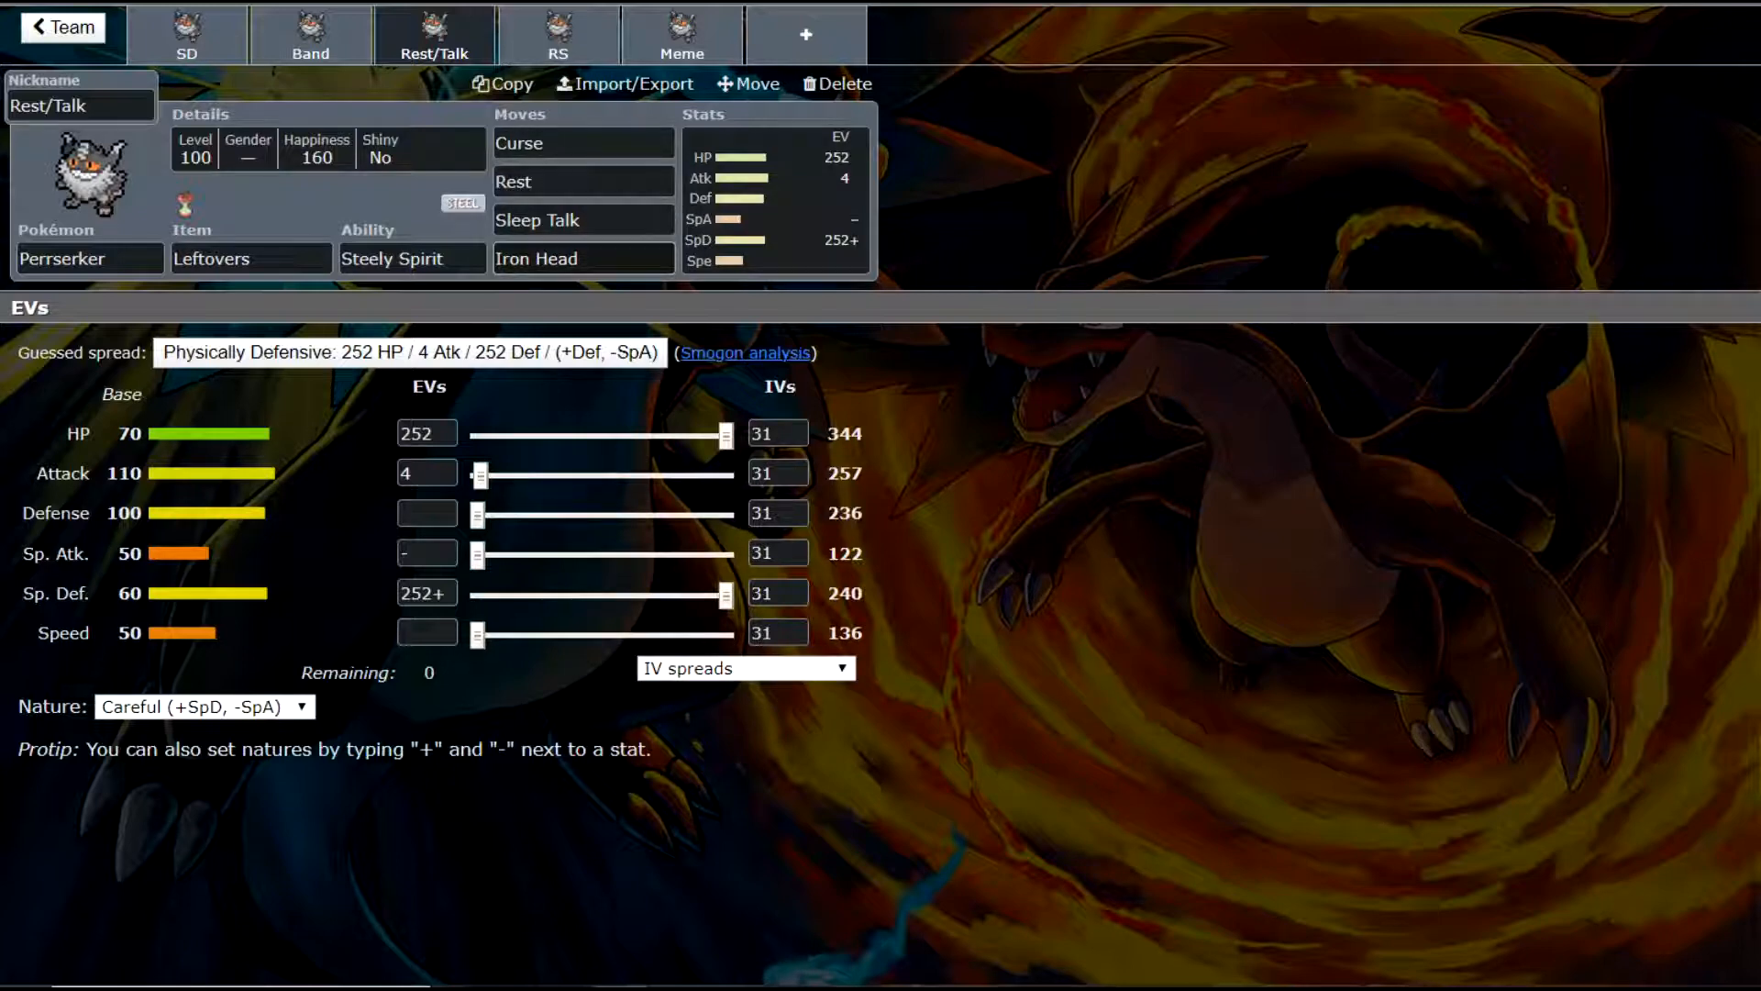
- Review Rest/Talk's abilities and Iron Head, then its Careful 252 HP / 4 Atk / 252+ SpD spread
click(411, 259)
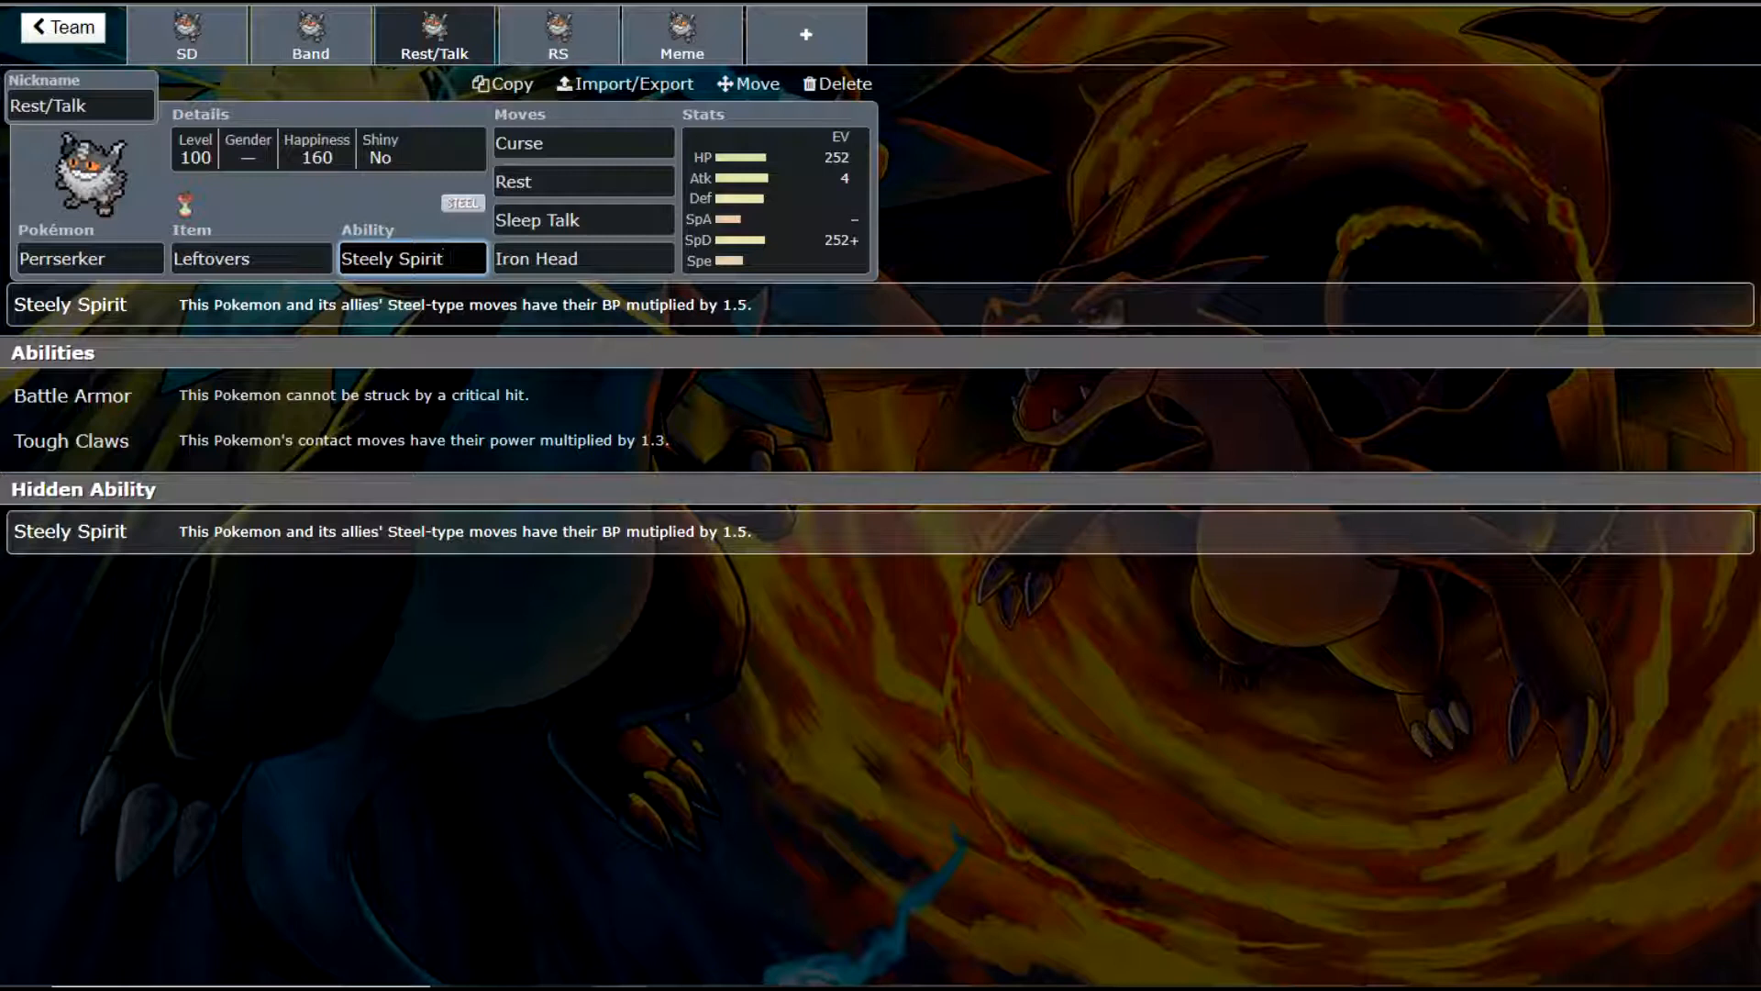
click(411, 259)
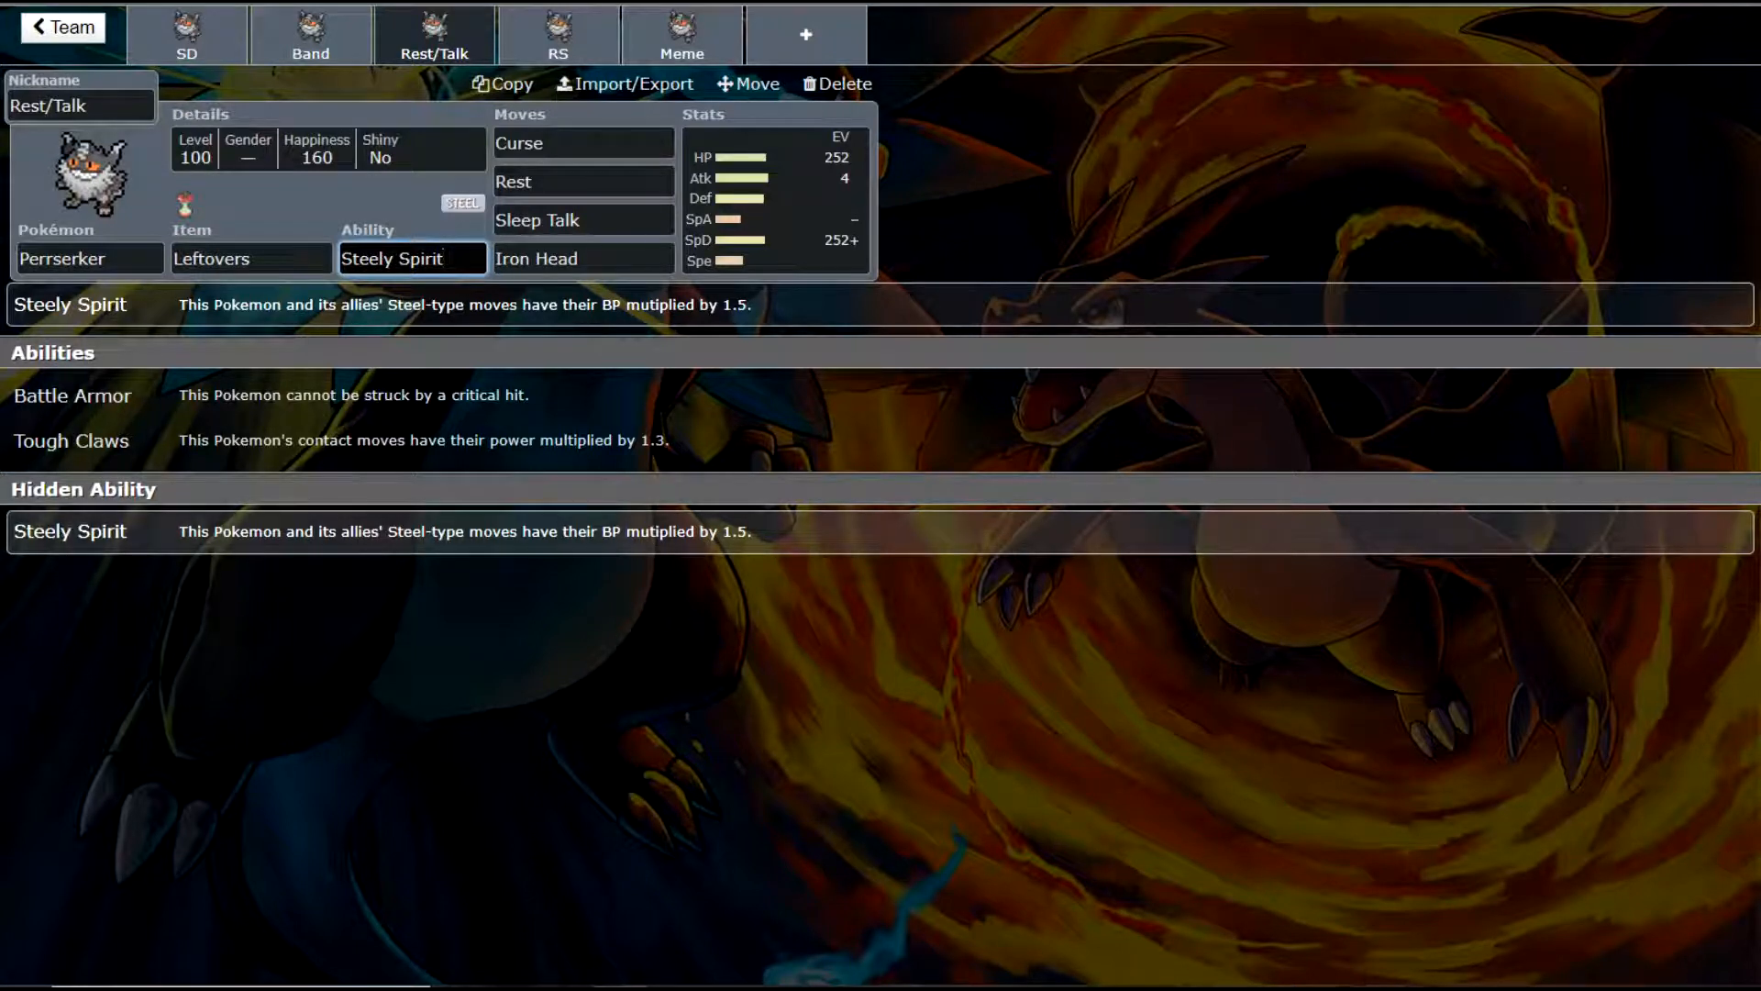
click(581, 257)
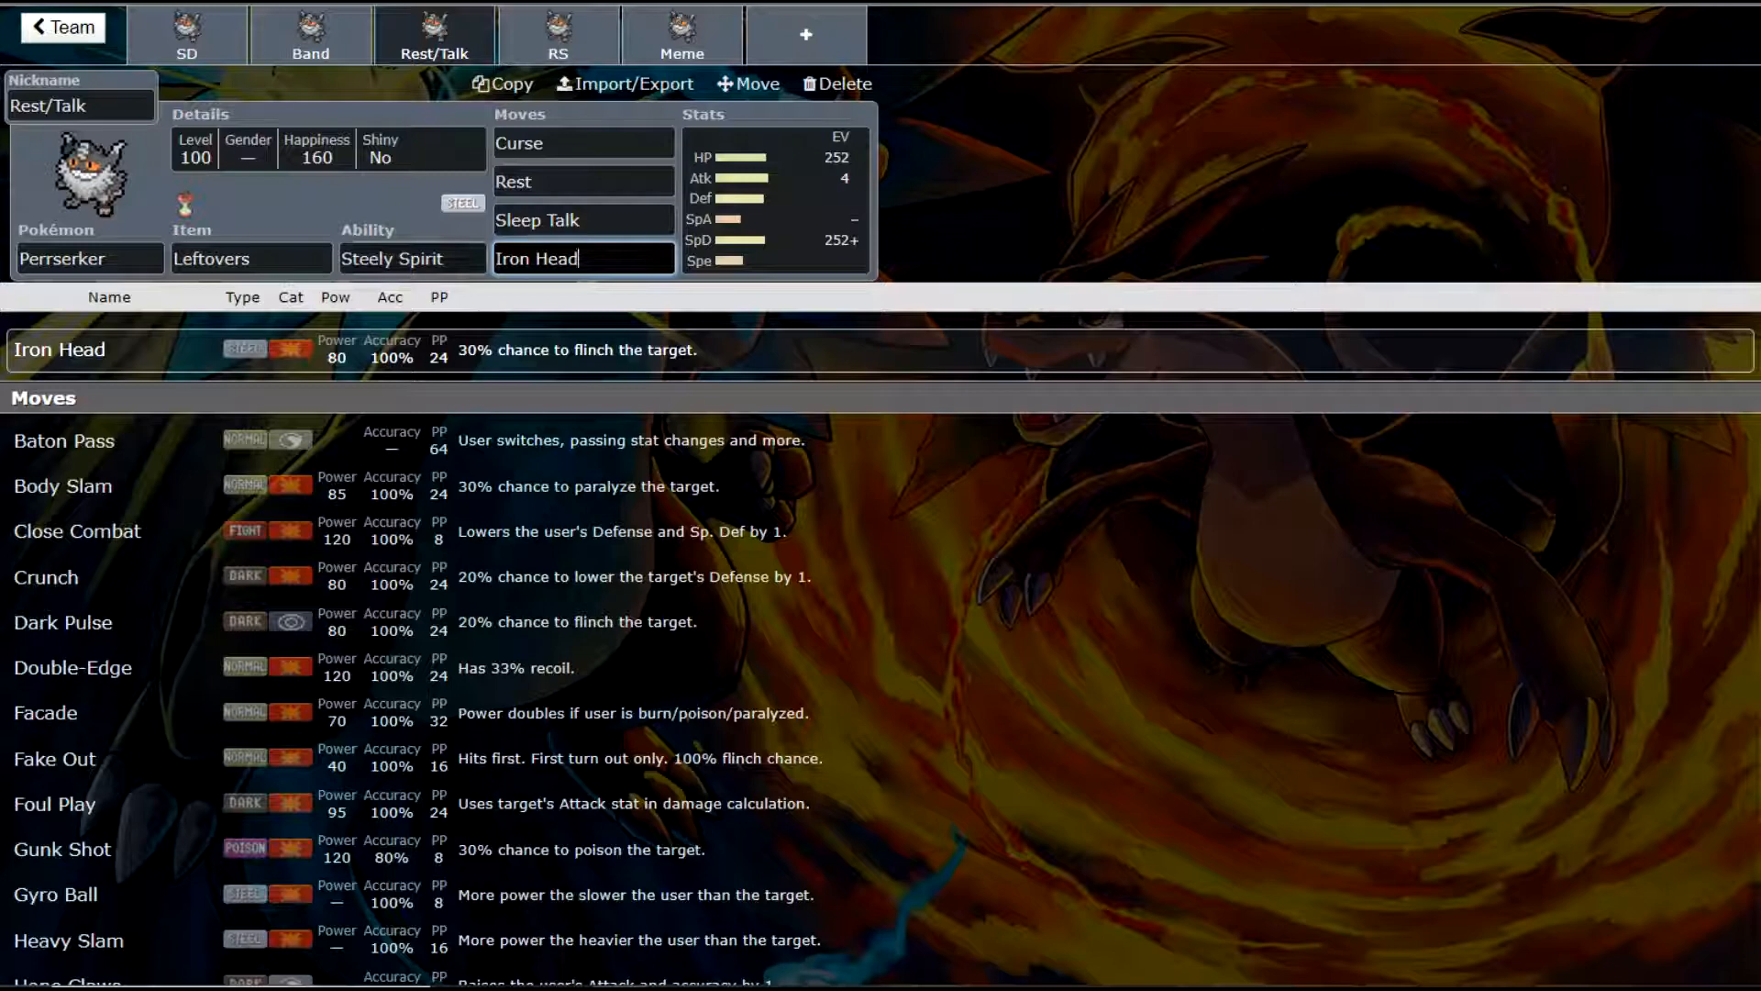
click(413, 257)
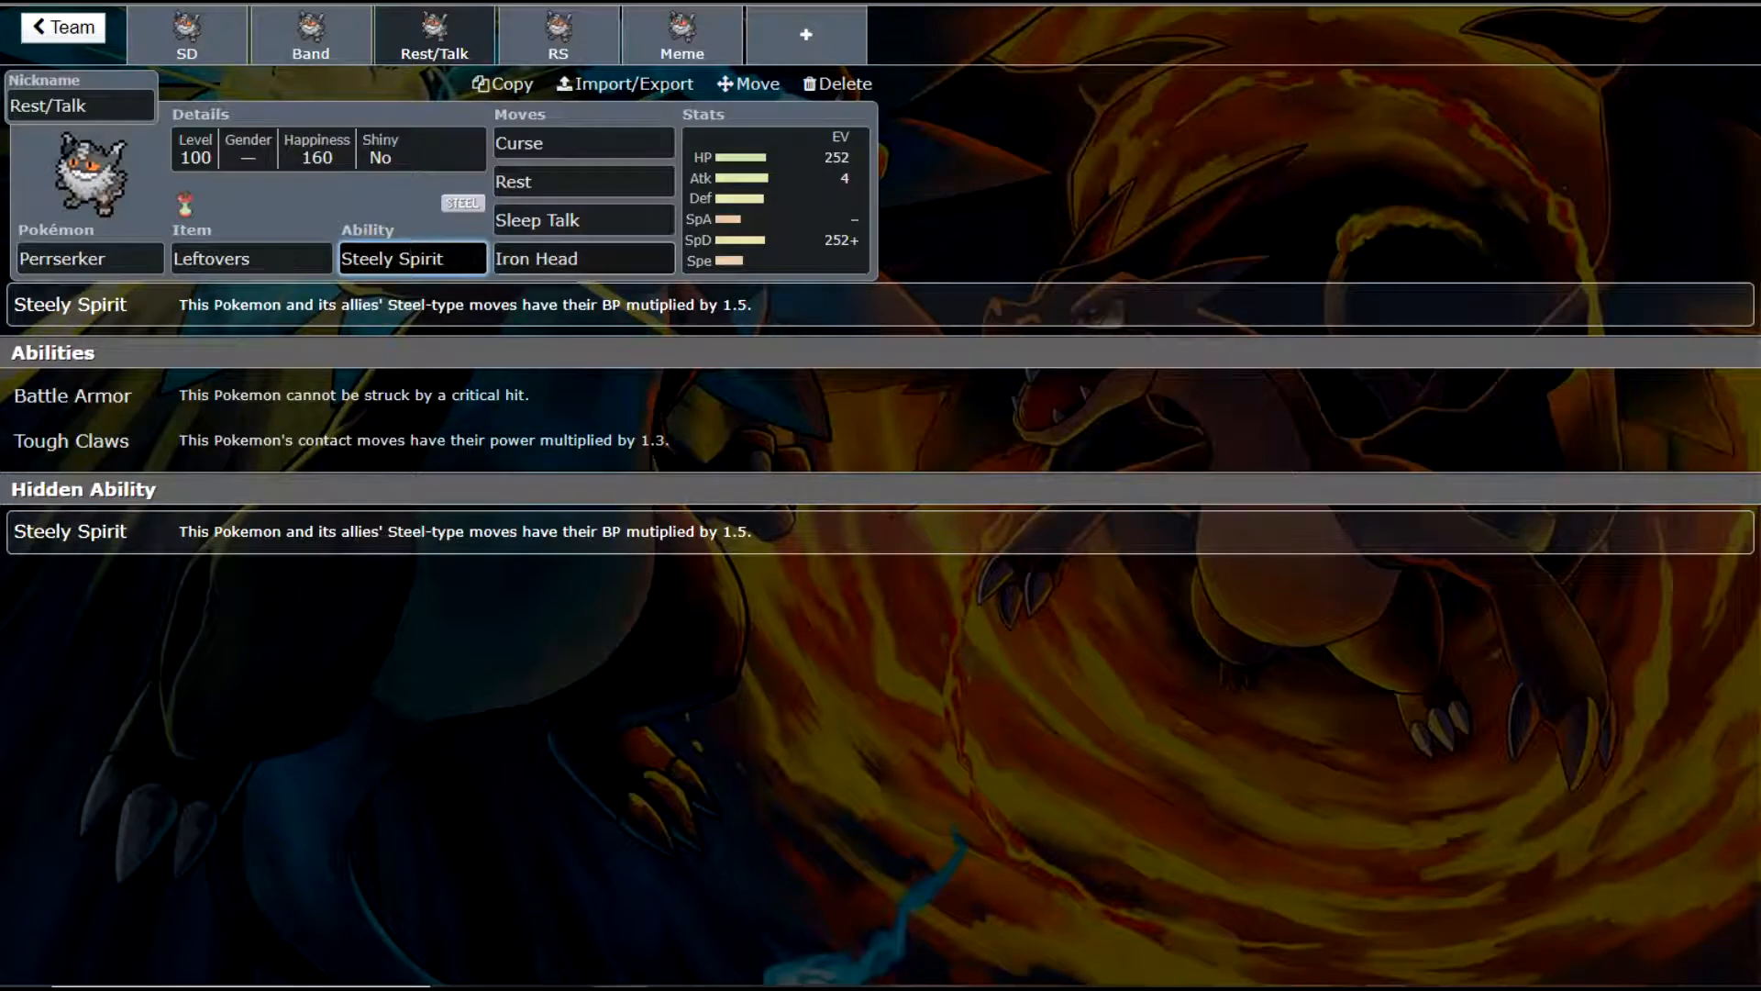
click(583, 257)
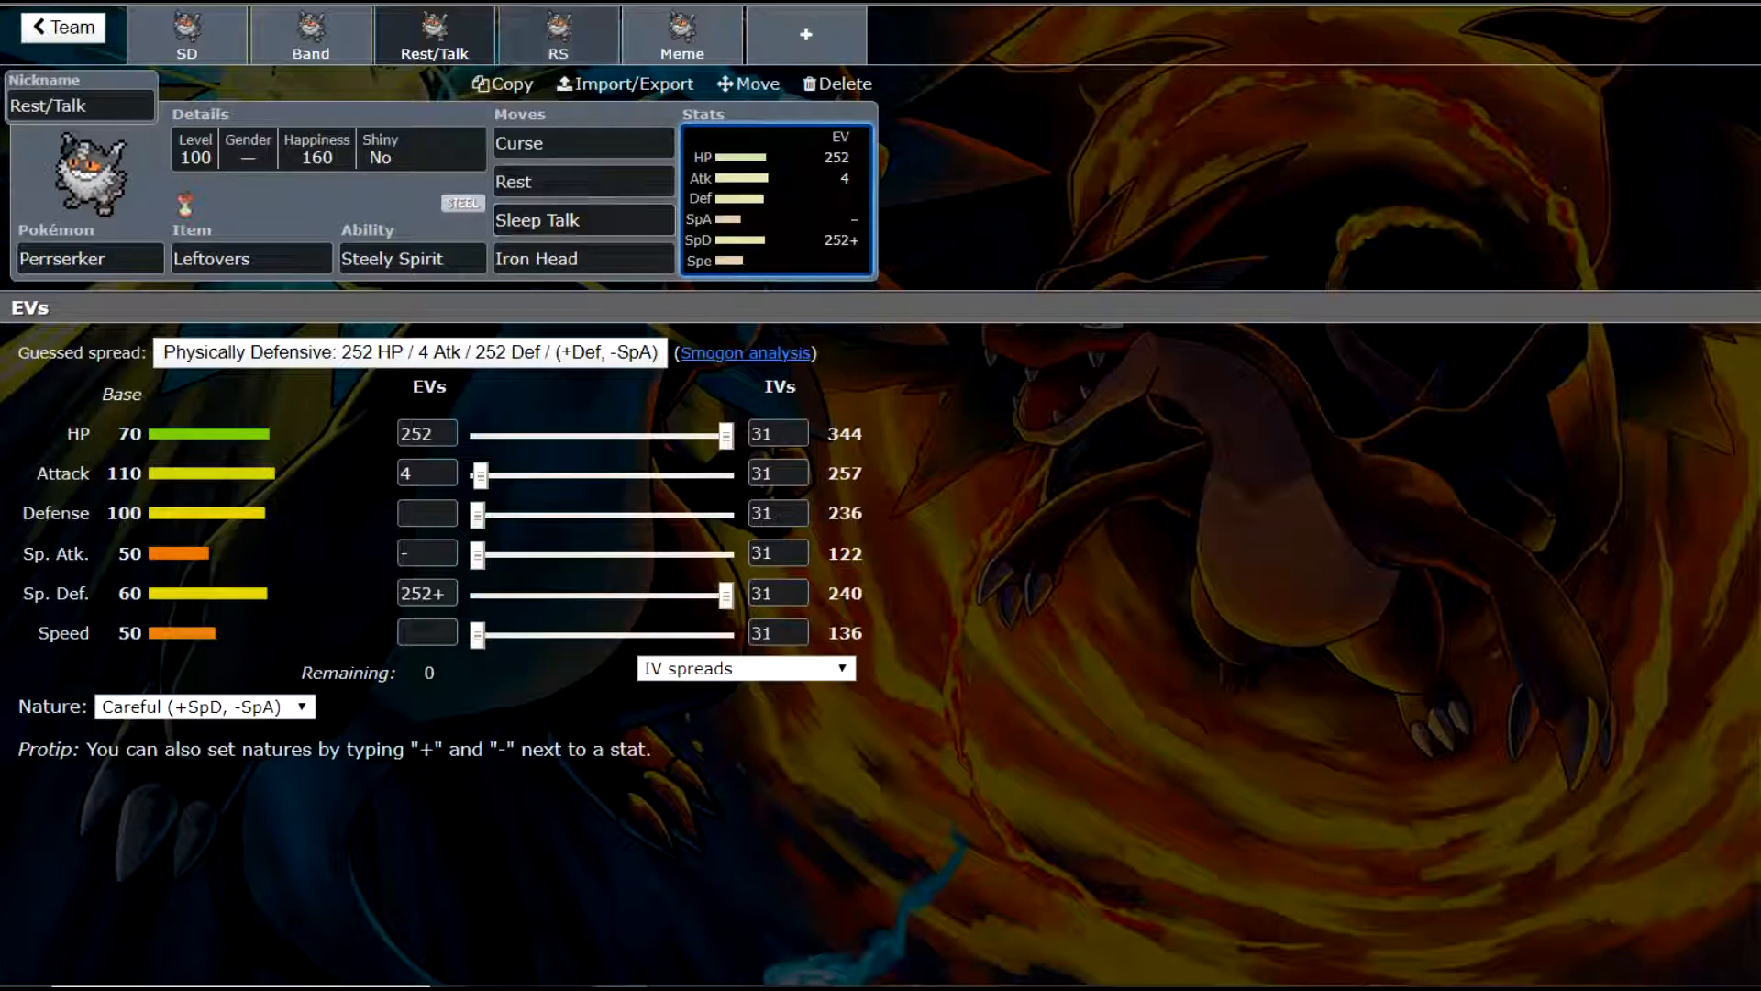
- Switch to the RS set: Room Service, Tough Claws, Brave 252 HP / 252+ Atk, 0 Speed IVs
click(557, 33)
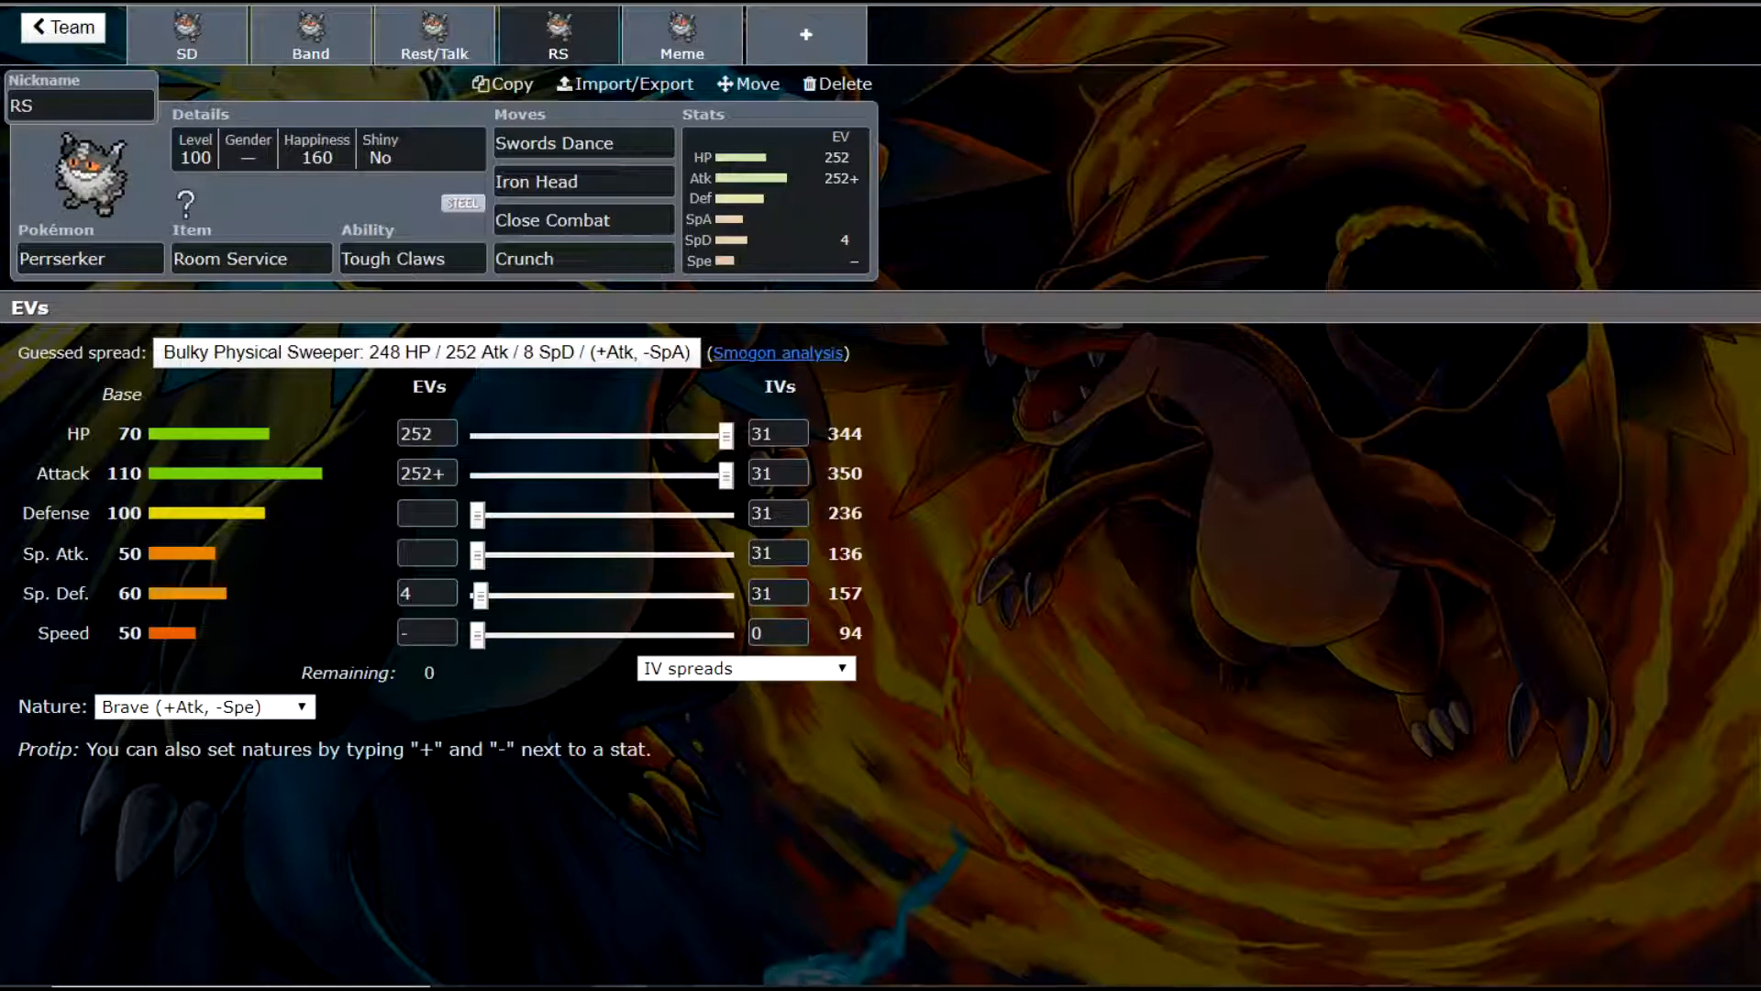
- Review the RS set's item and Crunch move list, then switch to the Meme set
click(251, 259)
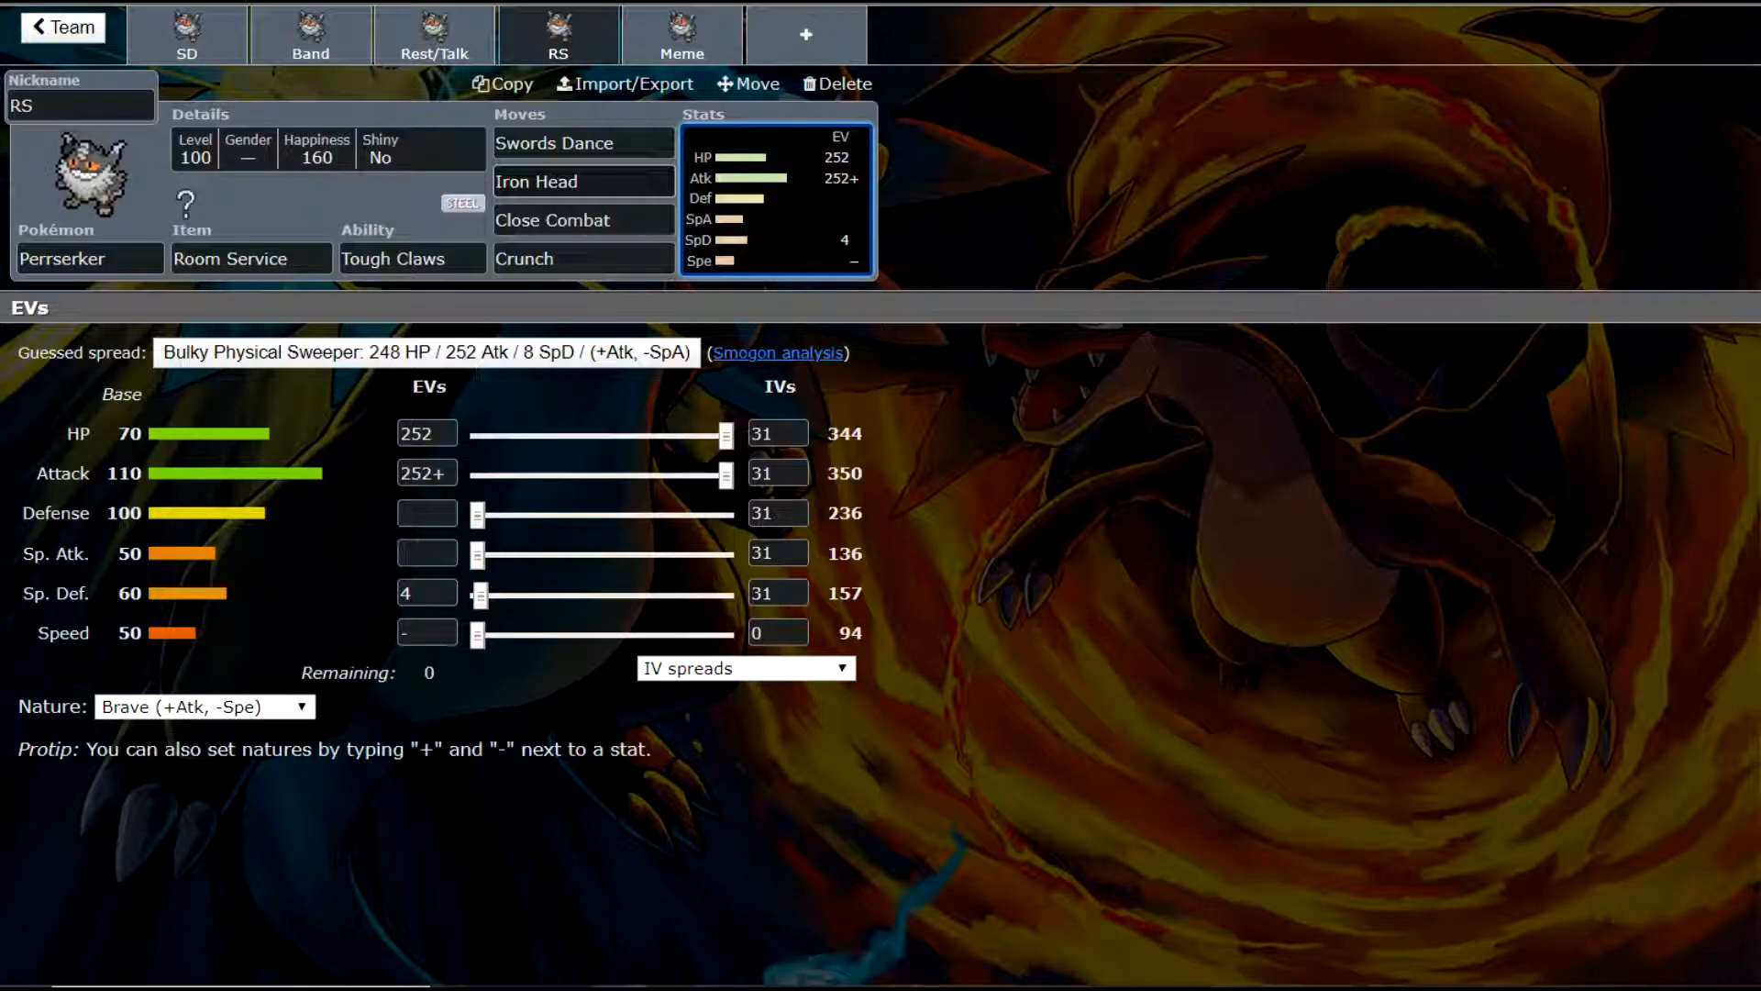
click(582, 259)
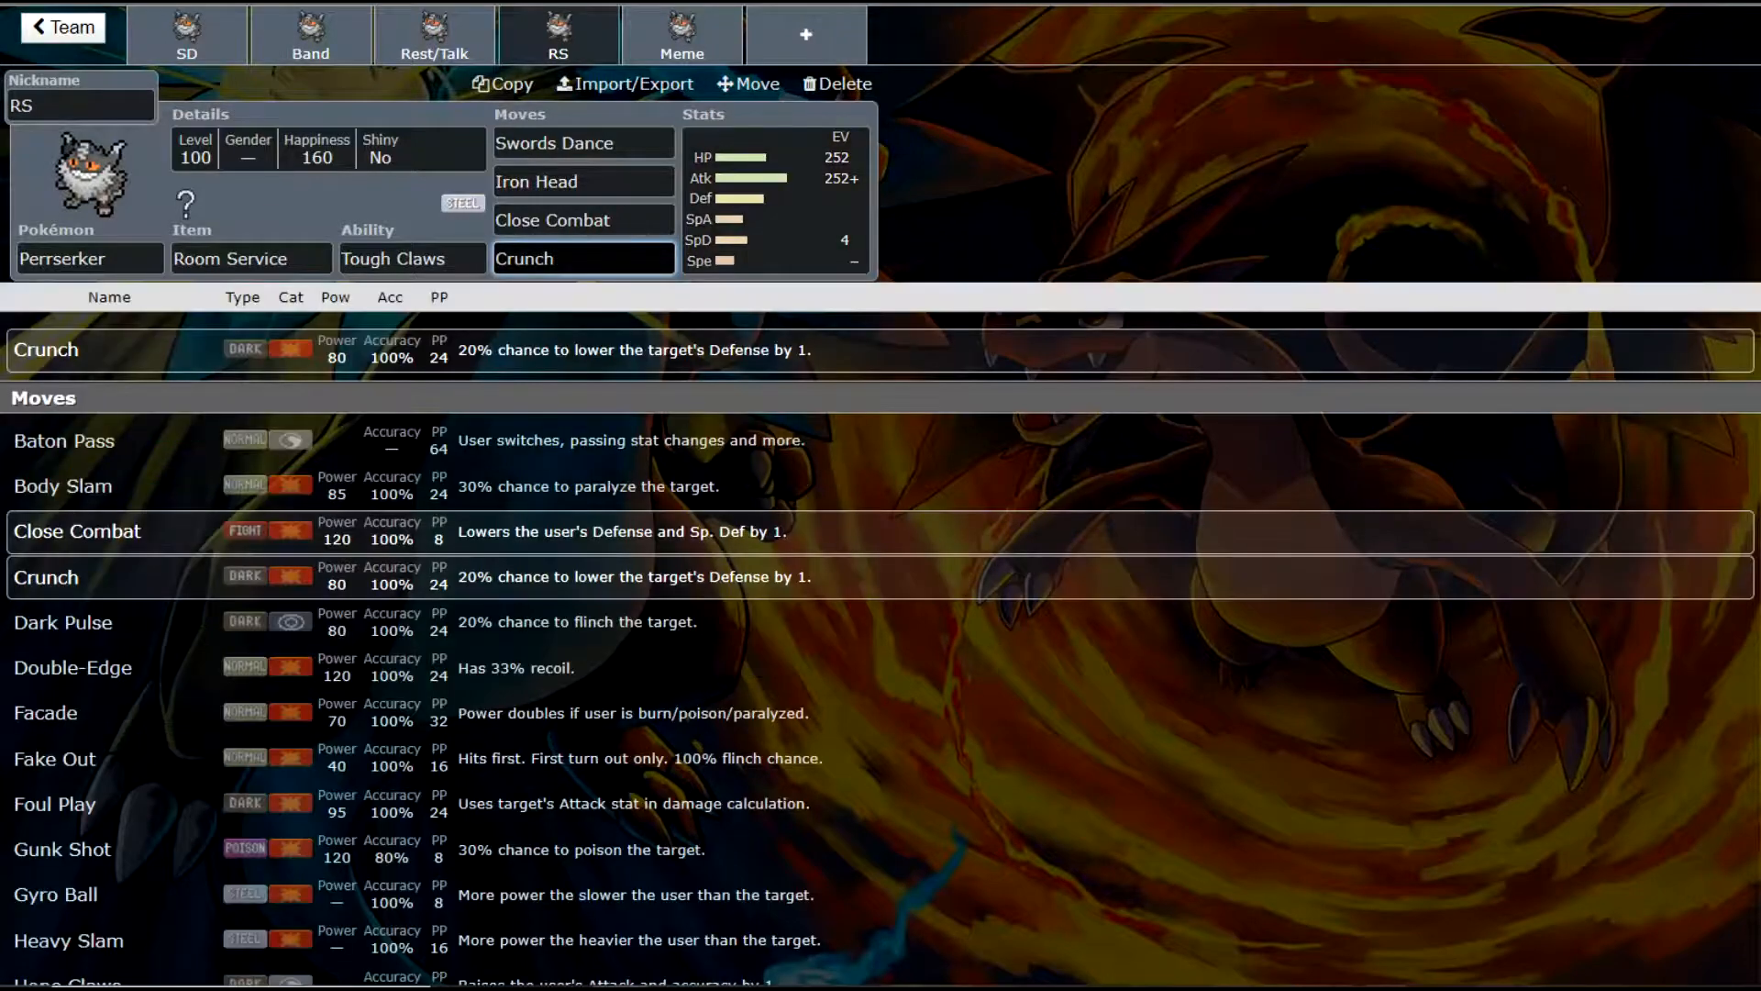
scroll(down, 3)
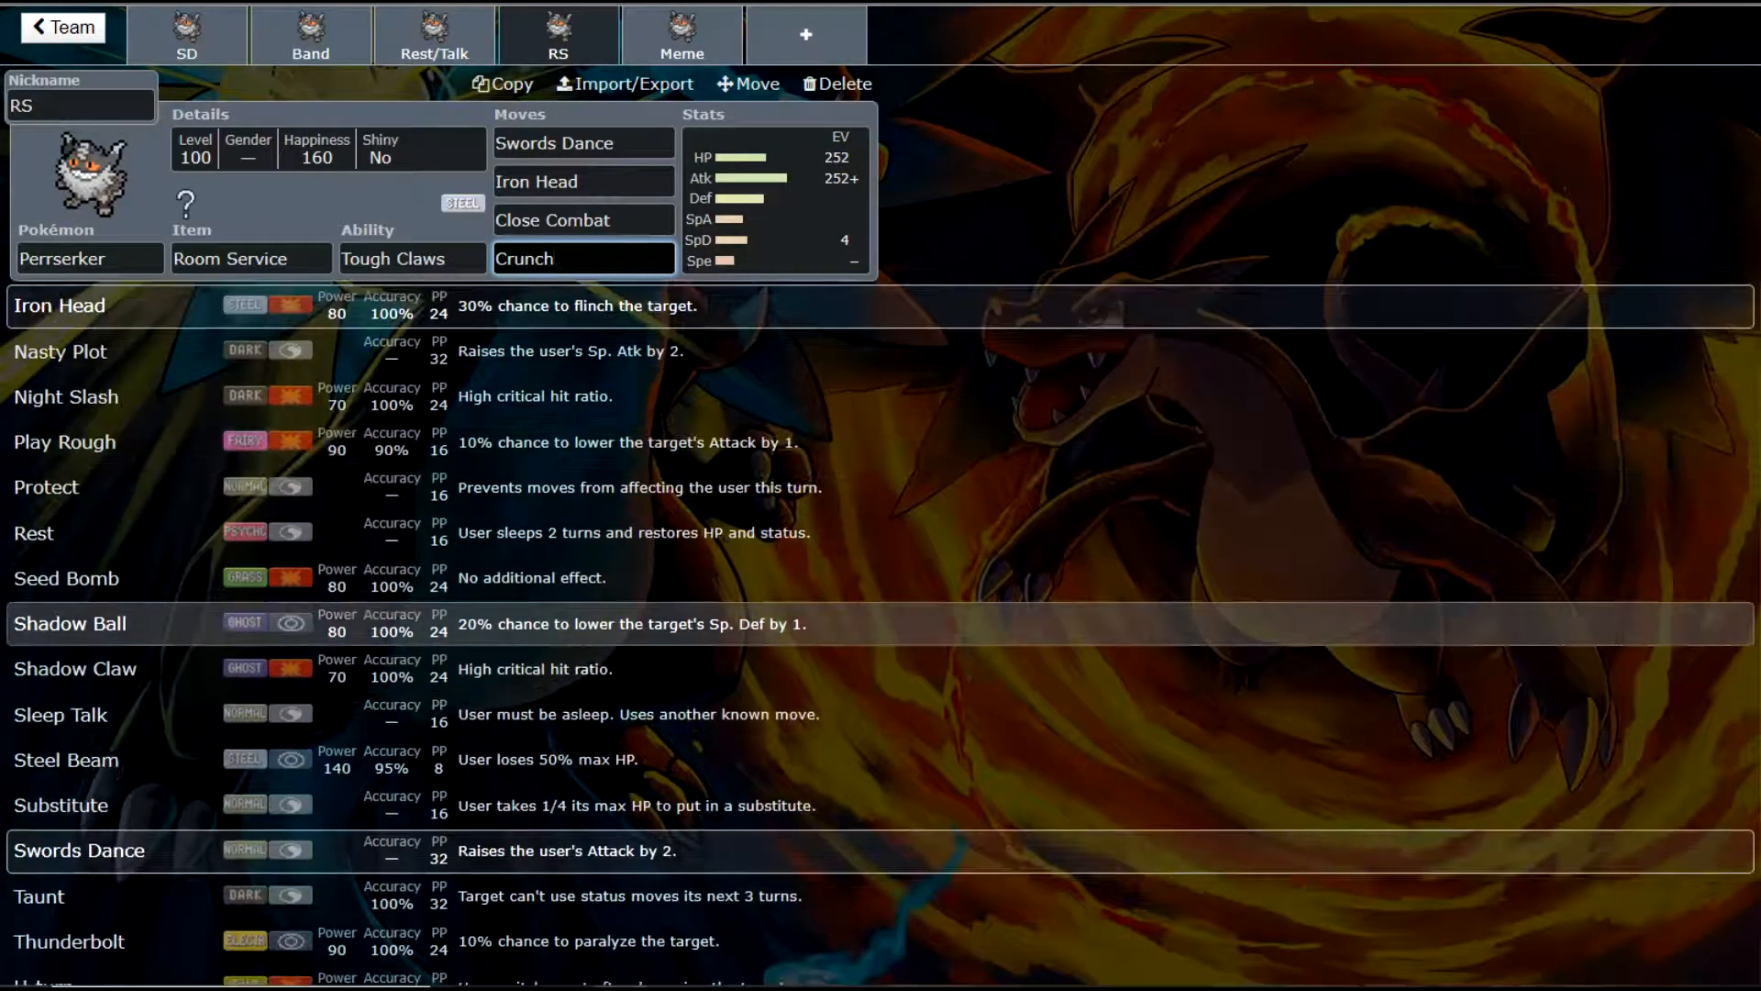
scroll(down, 3)
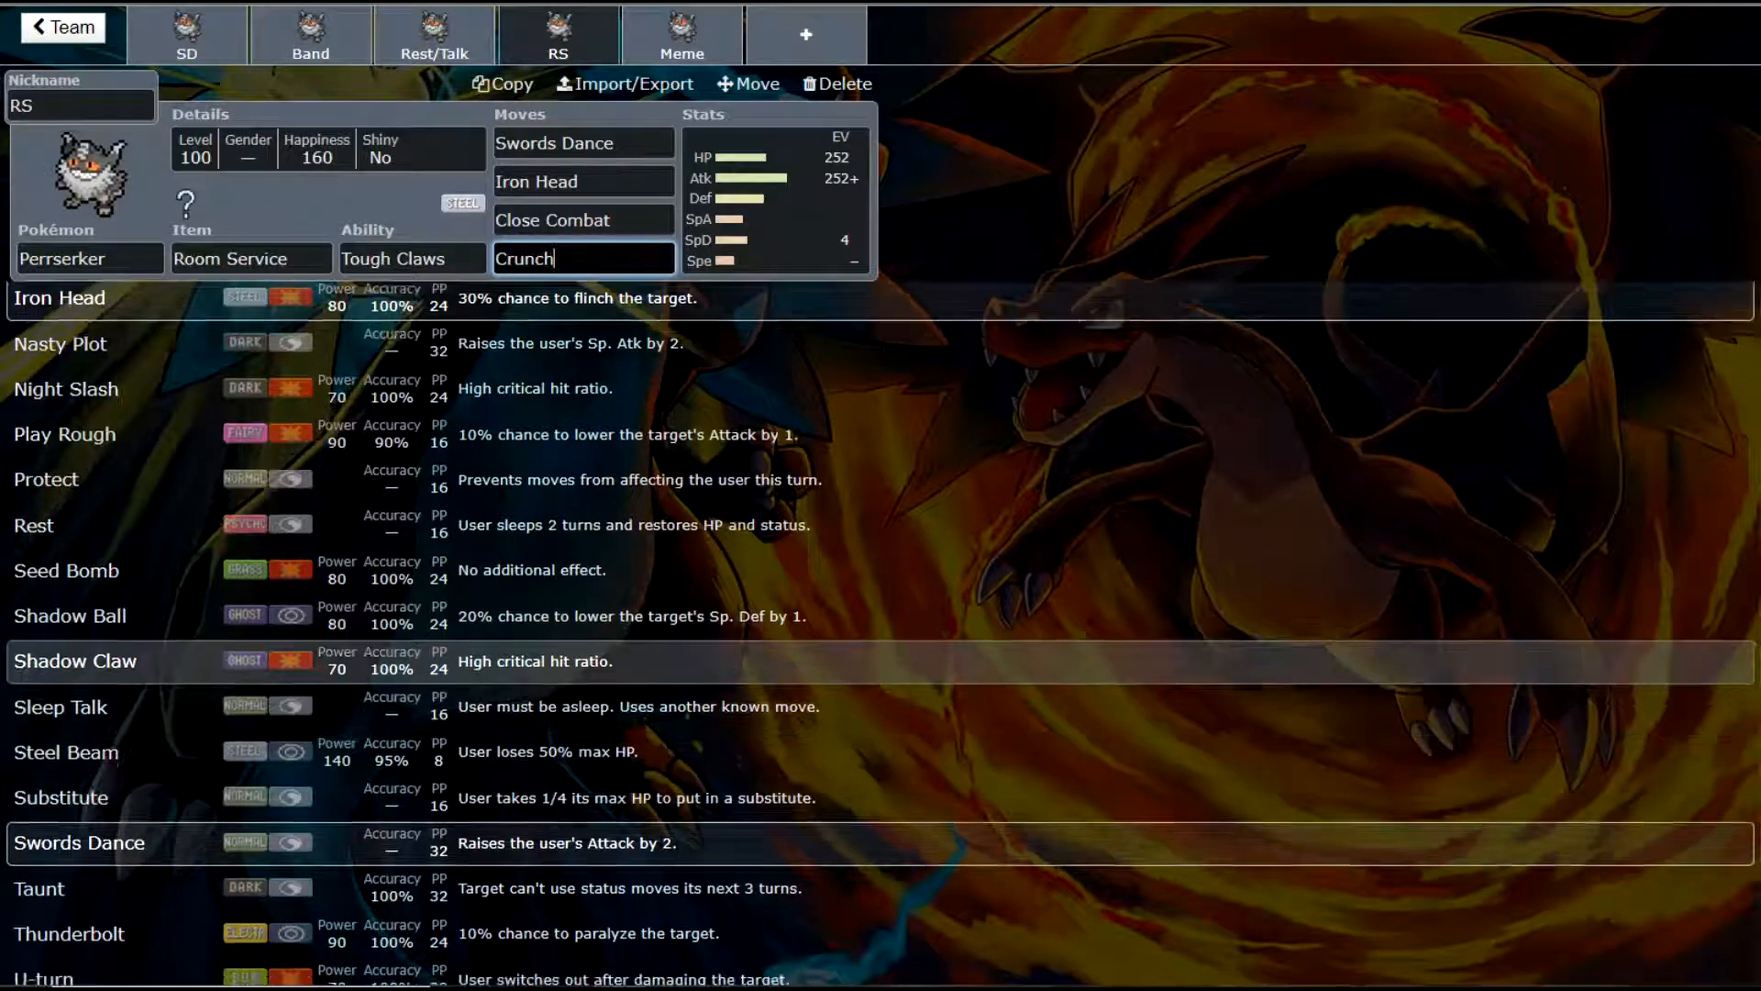
scroll(down, 3)
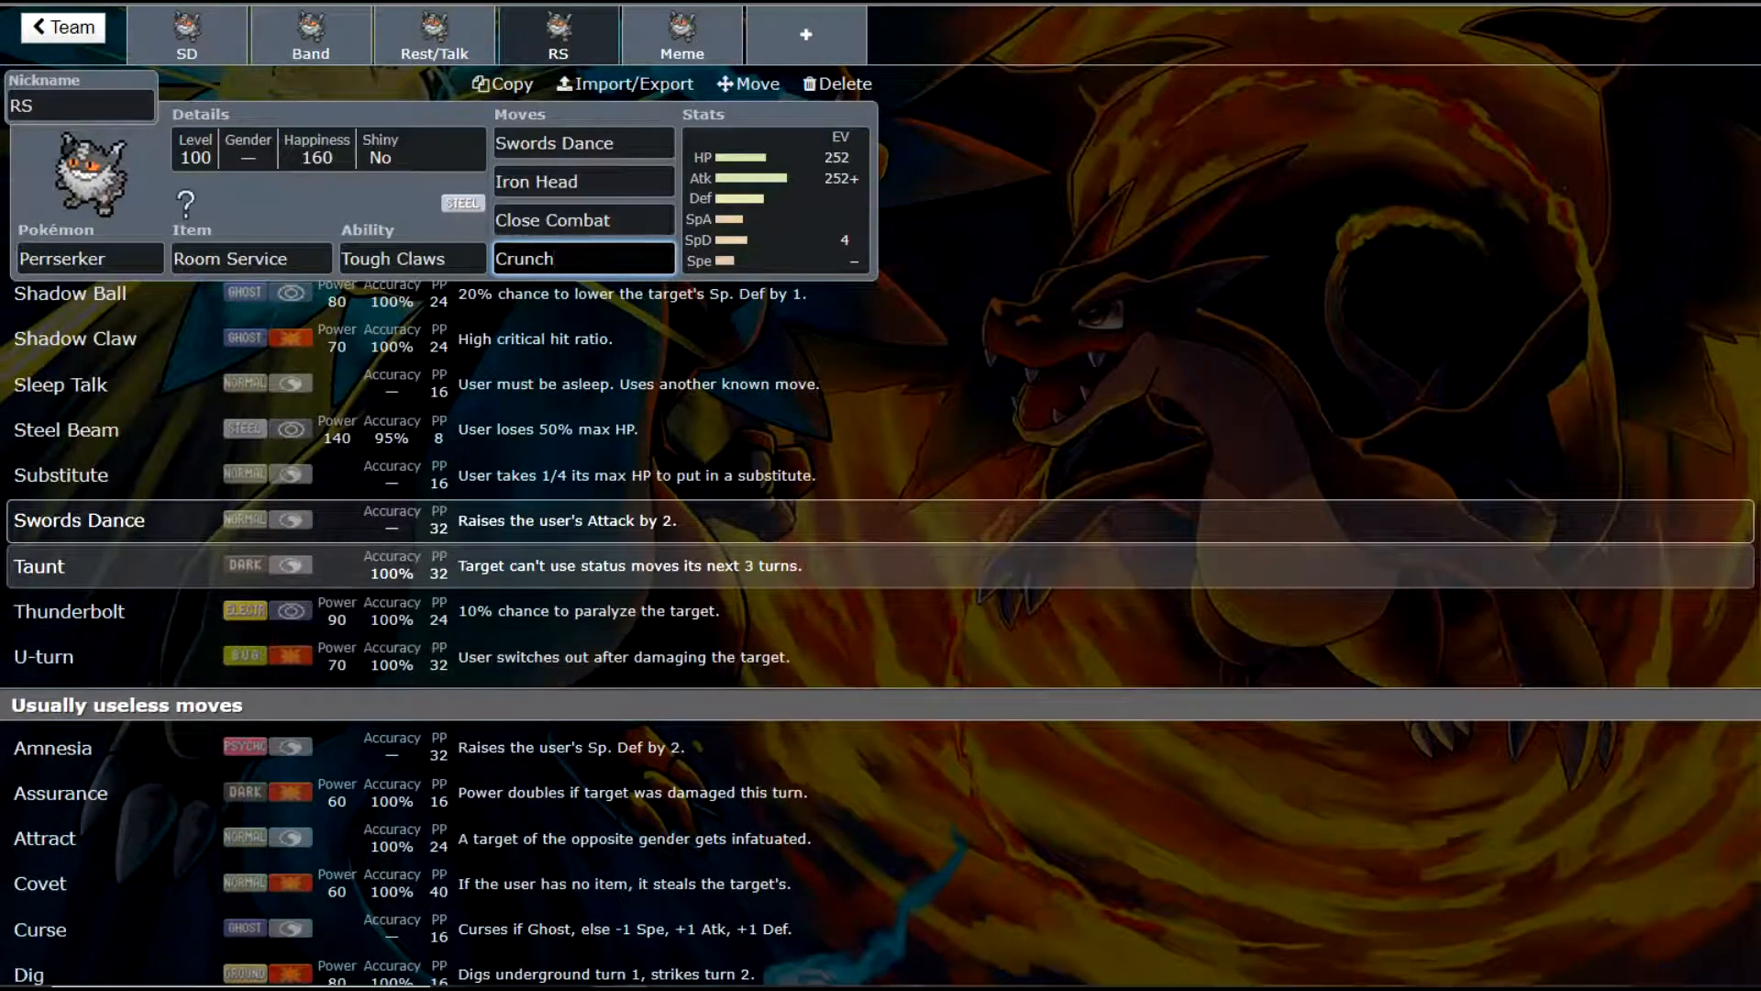
click(680, 33)
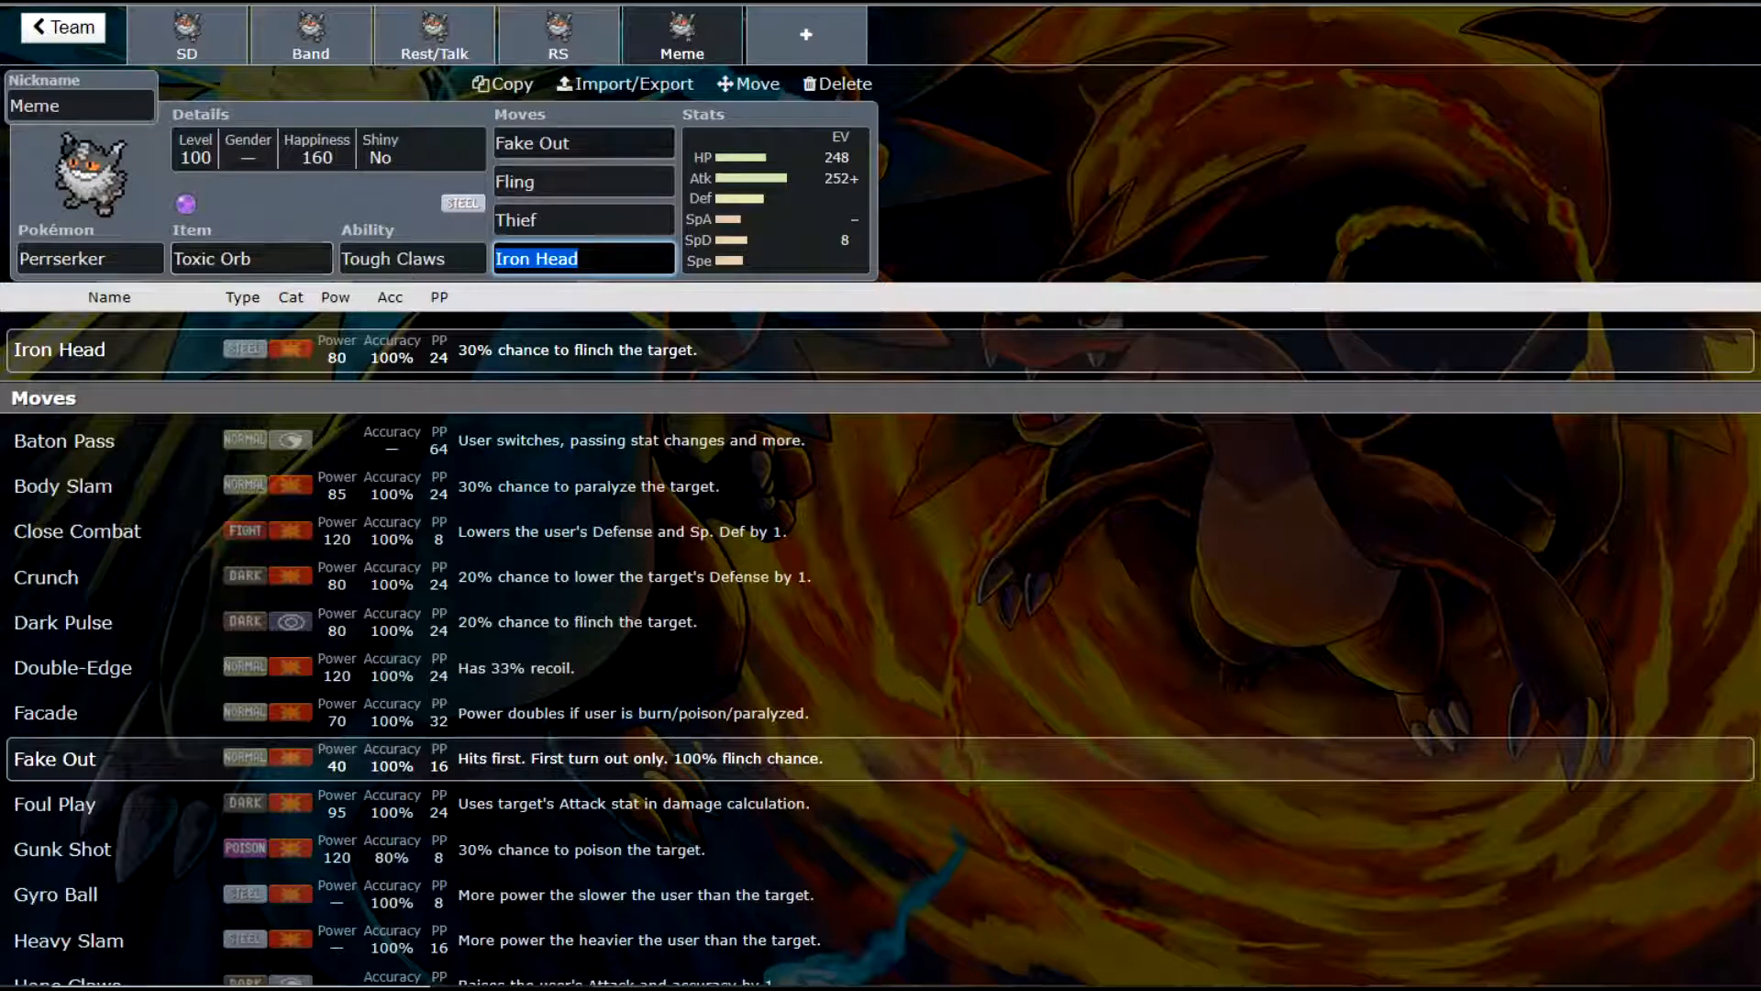
- Review Fake Out and Fling details and the Meme set's Toxic Orb item options
click(583, 143)
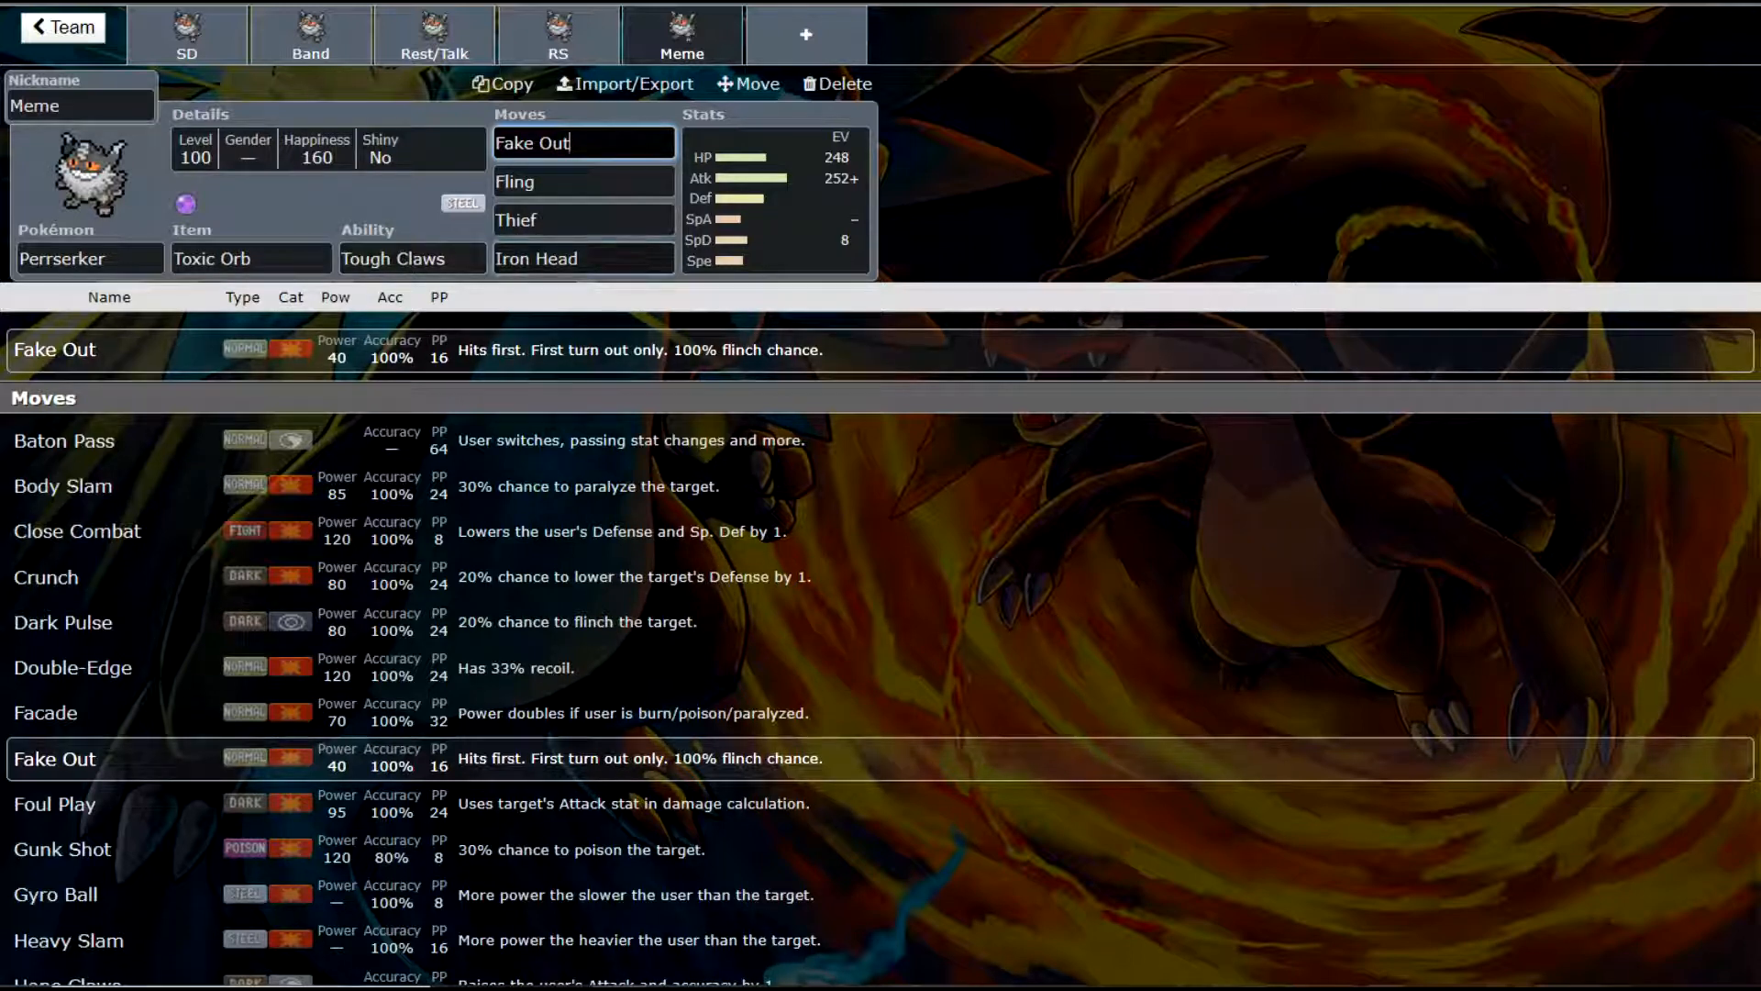
click(582, 181)
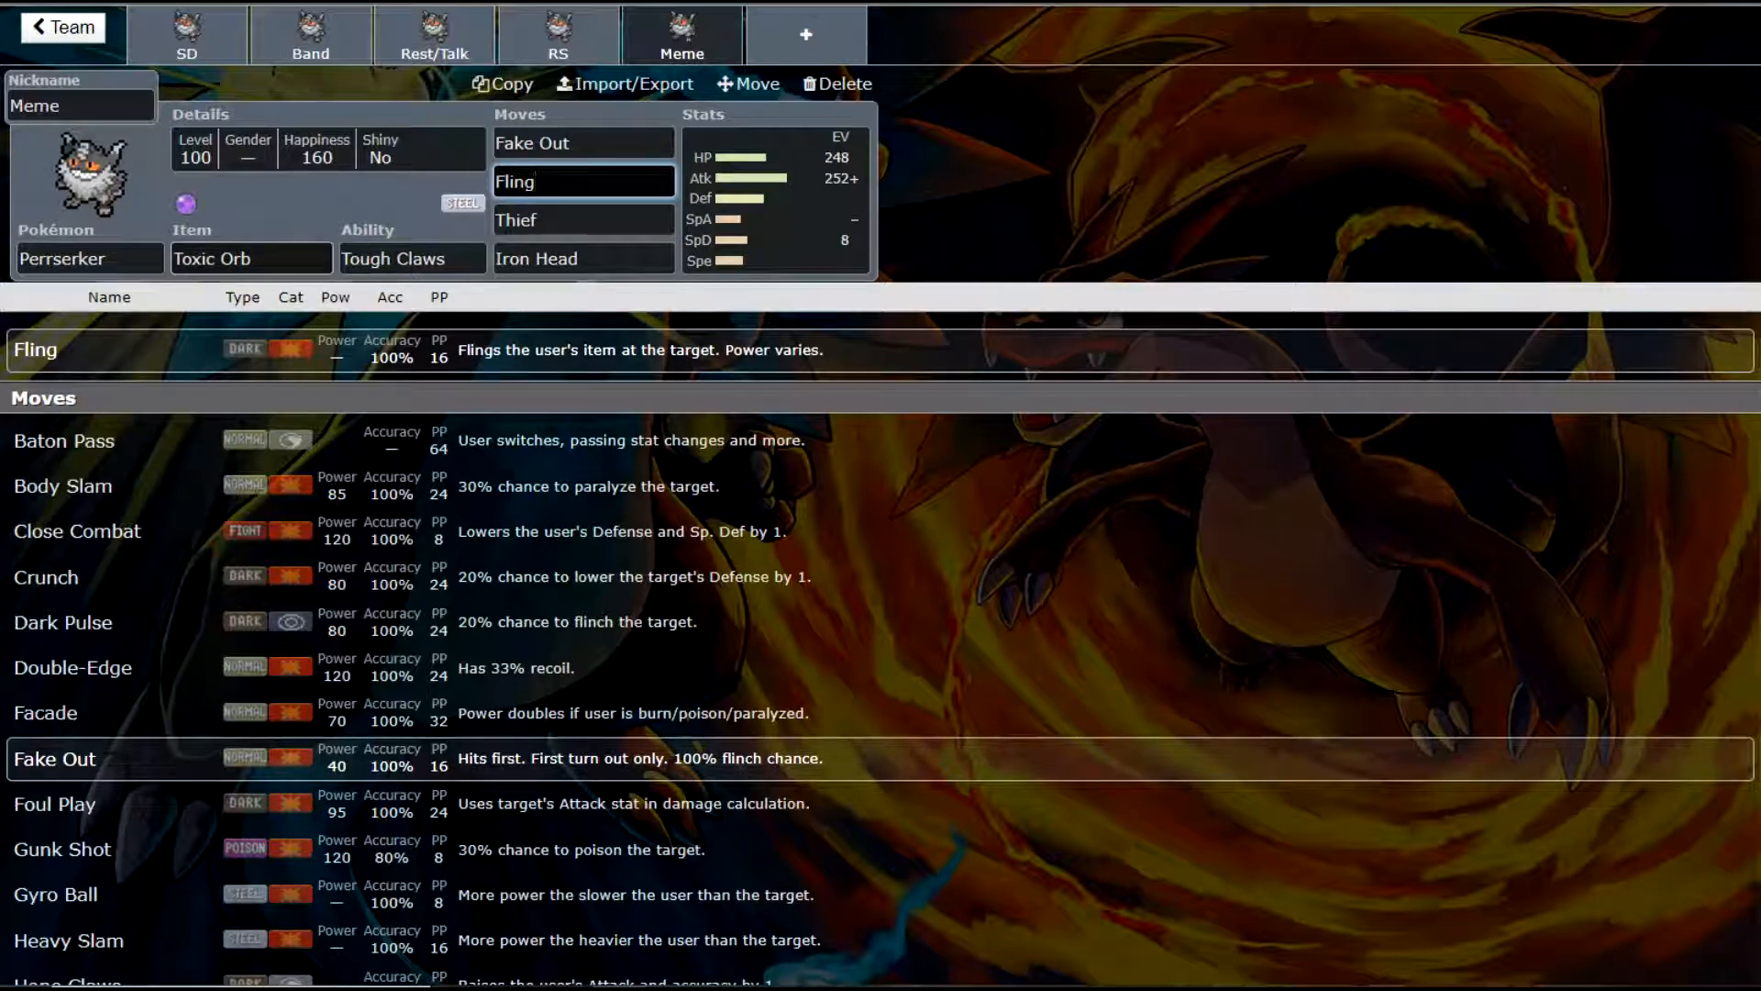
click(250, 258)
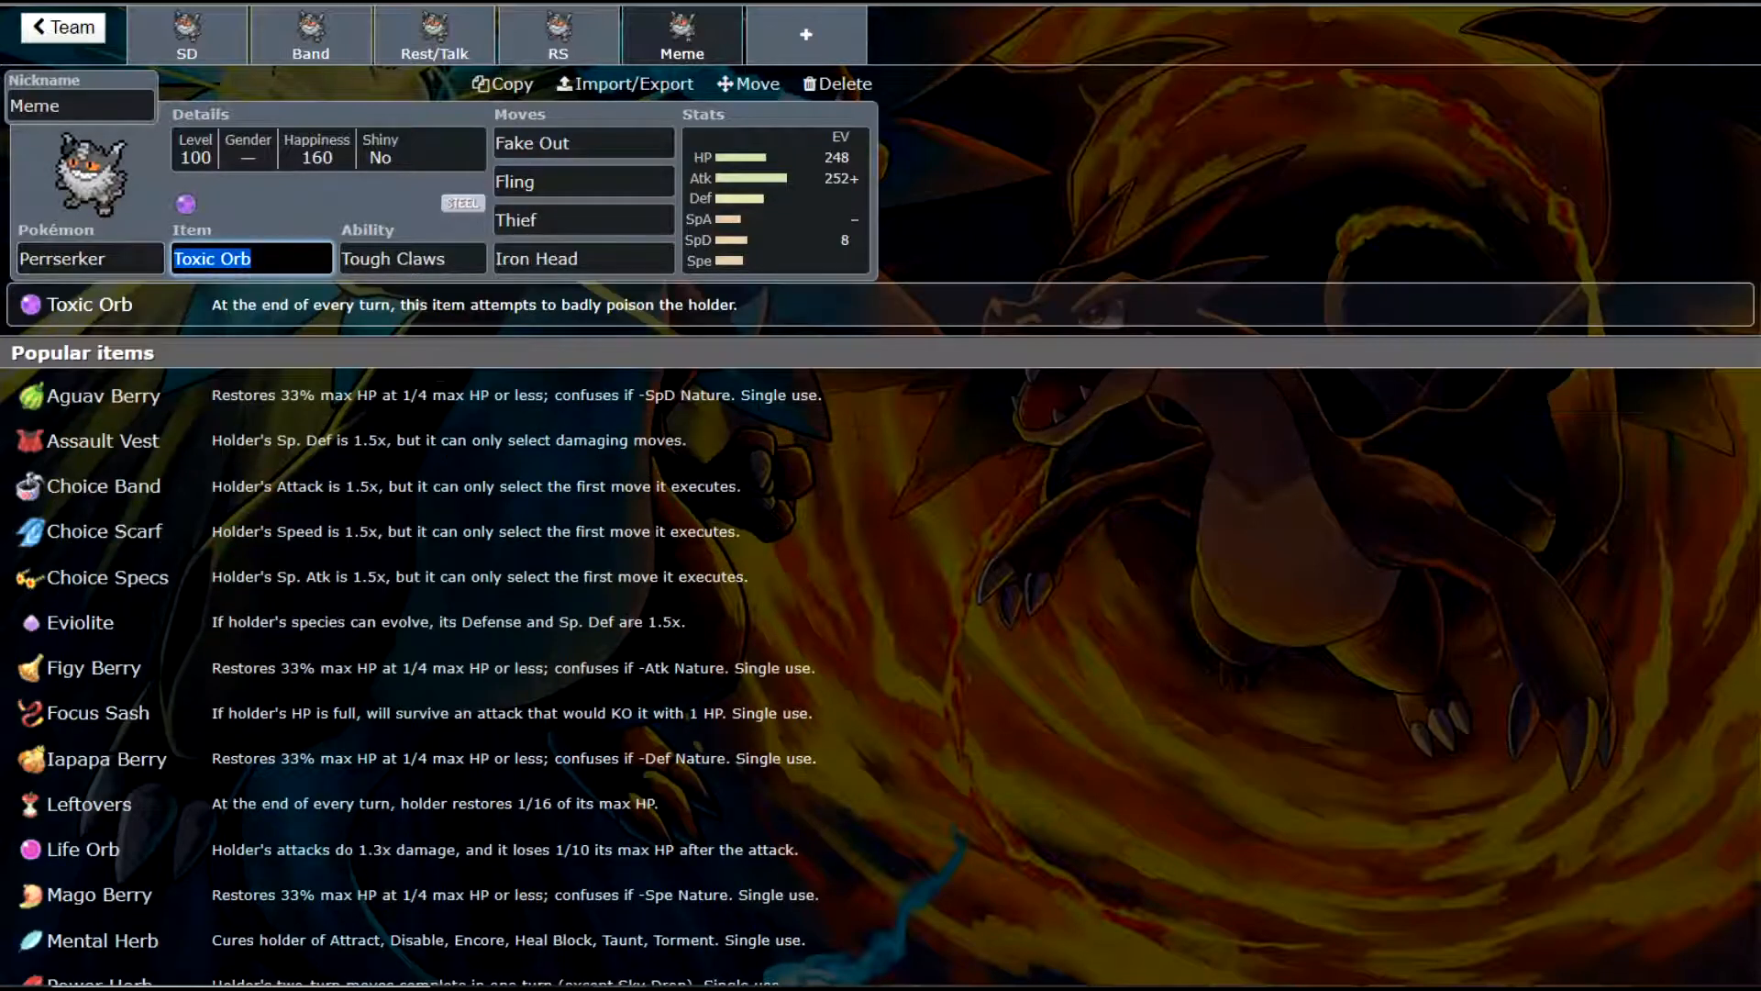
click(582, 182)
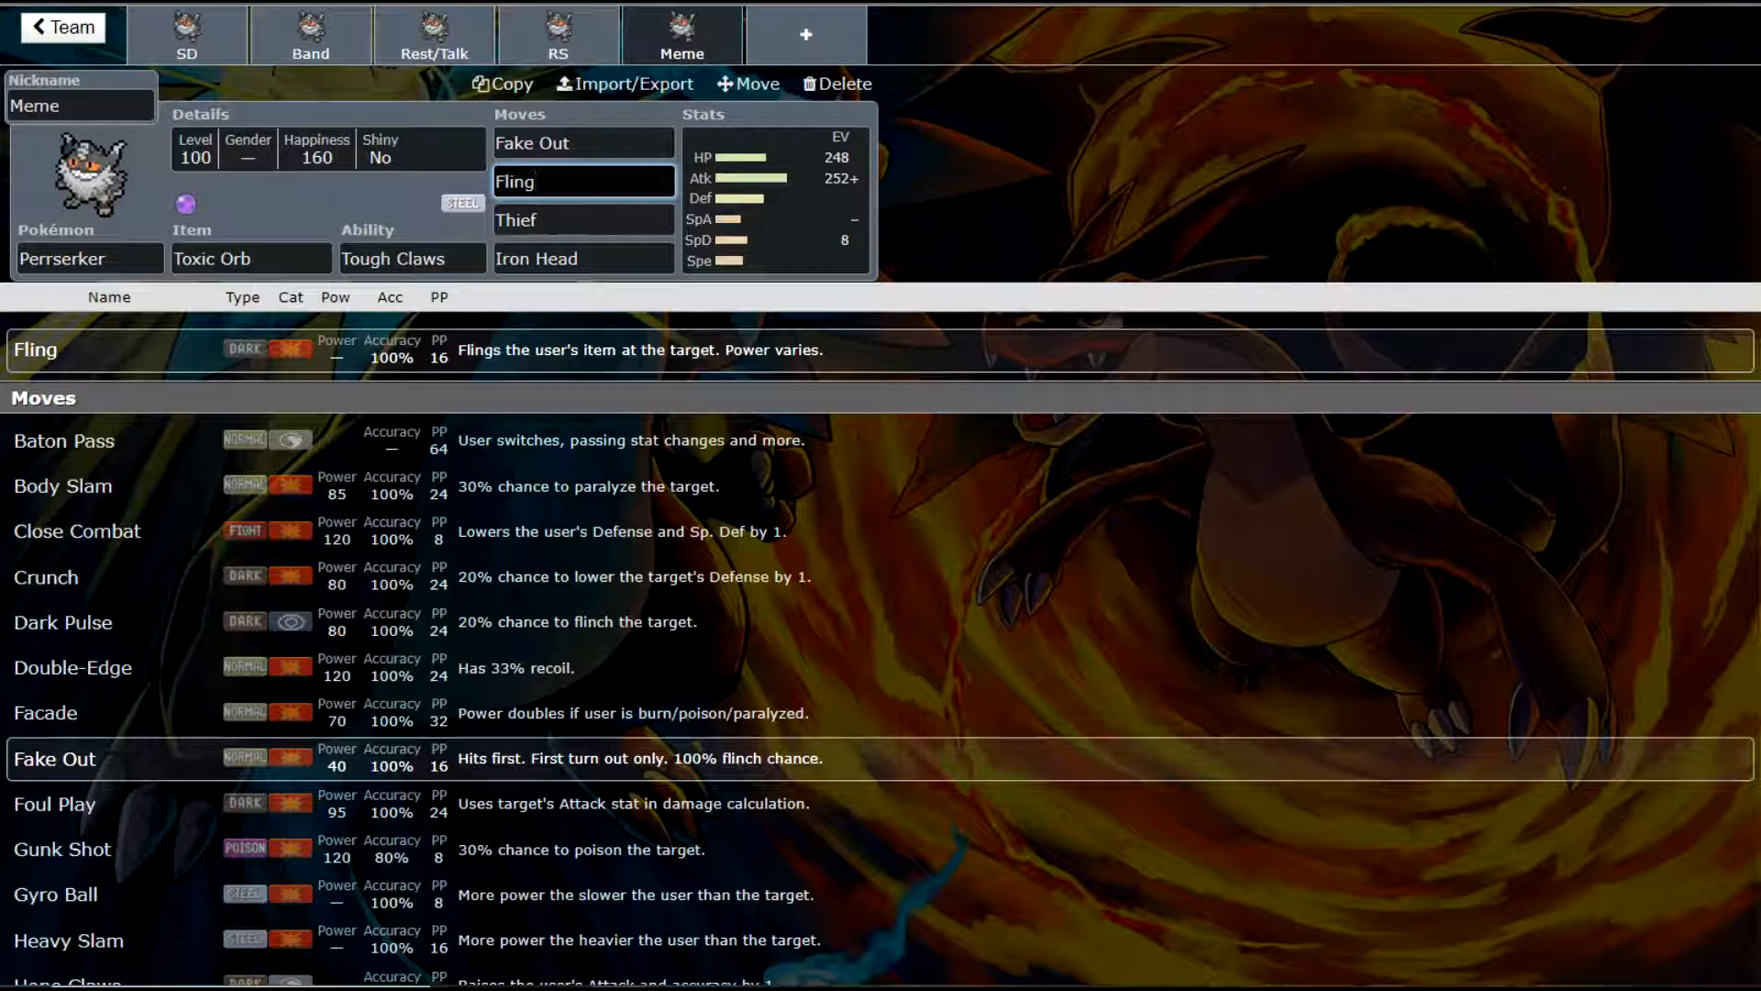
- Revisit Fling, then show the Meme set's Adamant 248 HP / 252+ Atk / 8 SpD spread
click(583, 182)
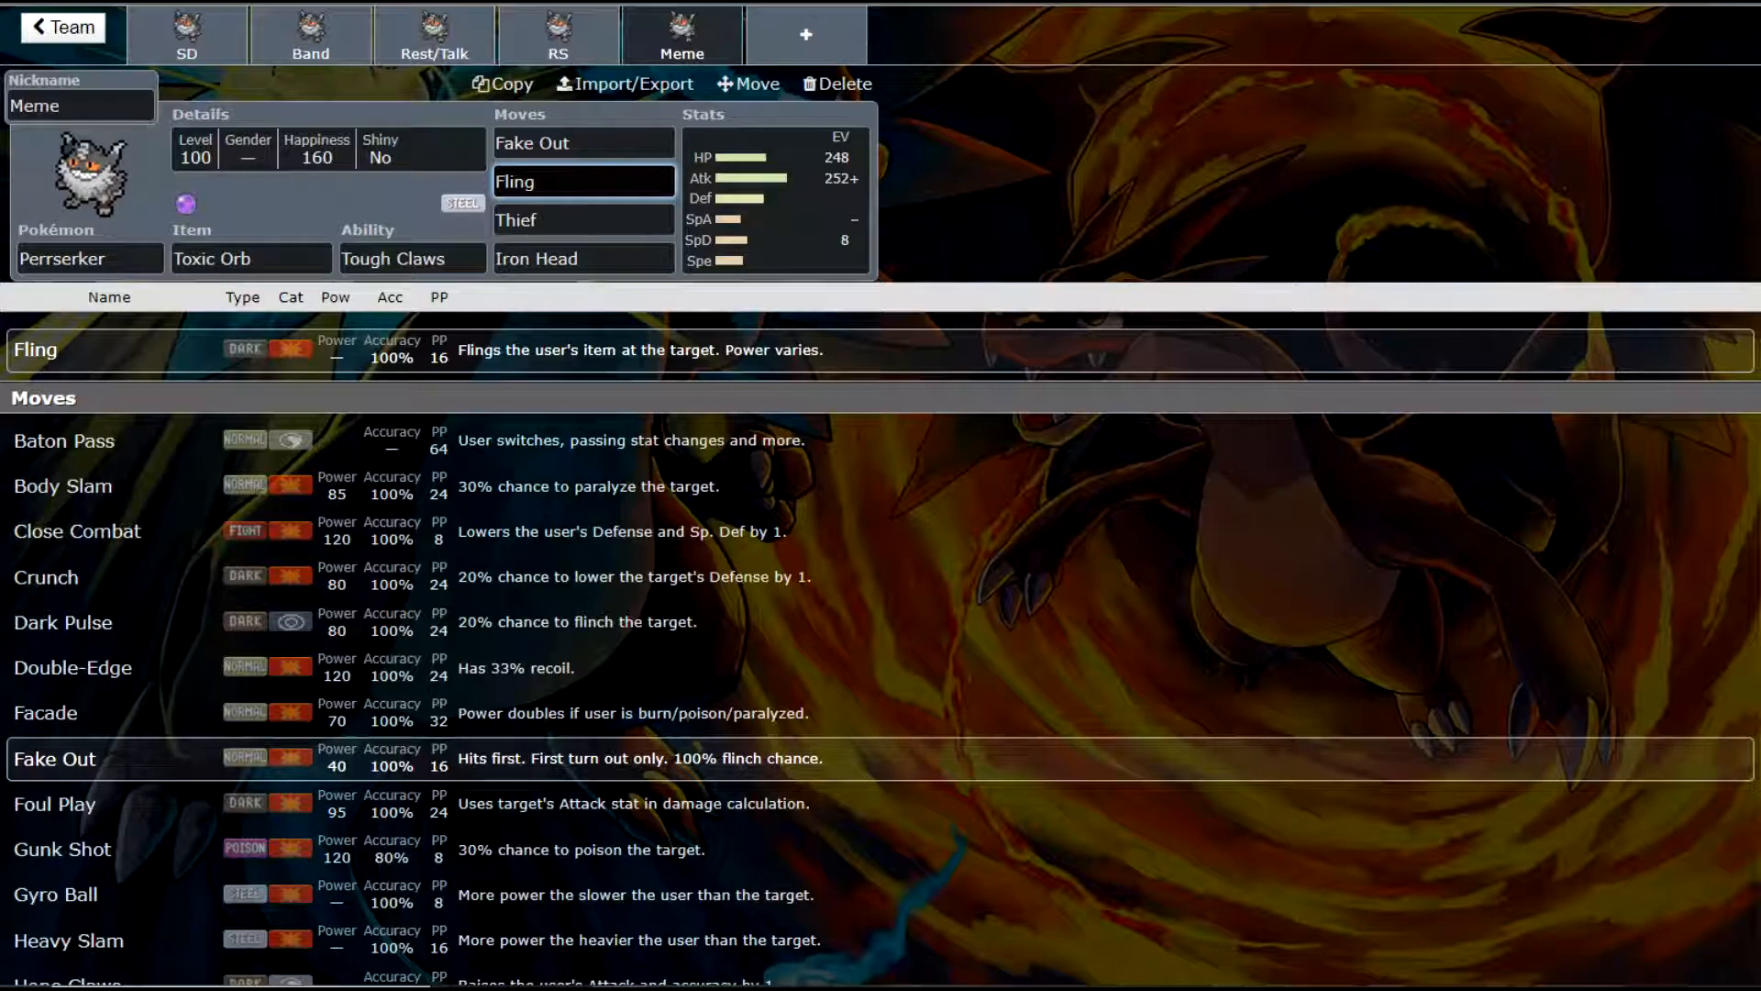
click(582, 182)
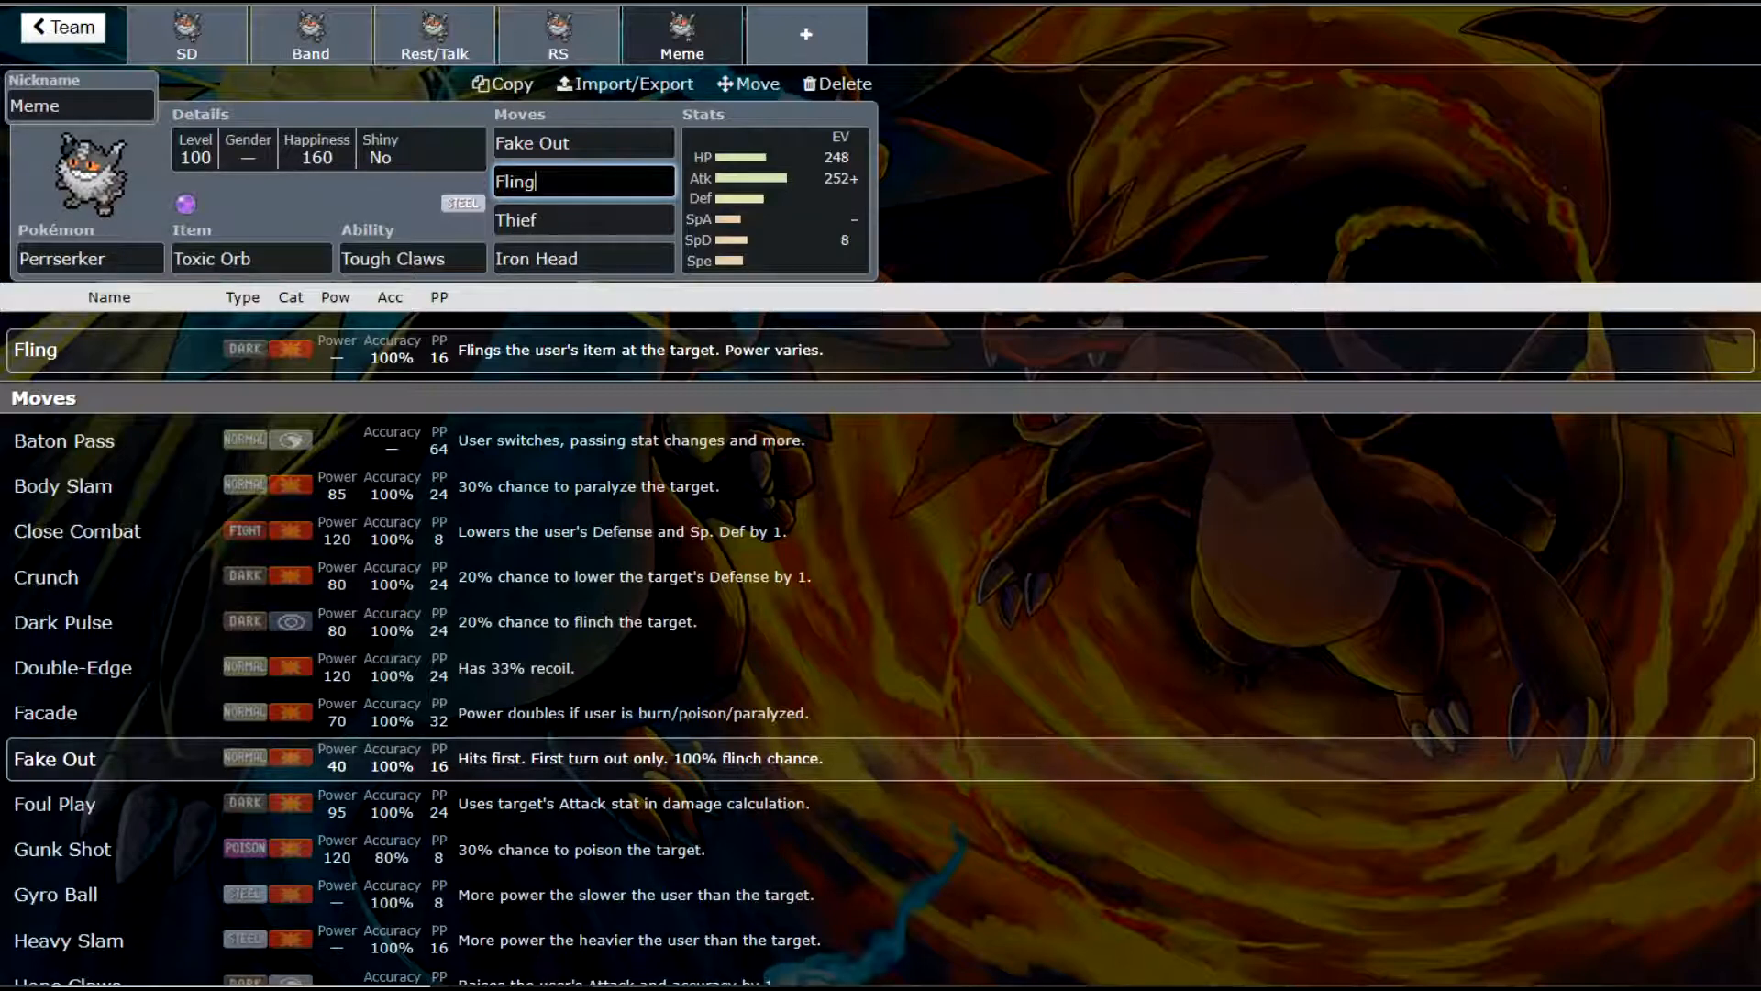
click(774, 201)
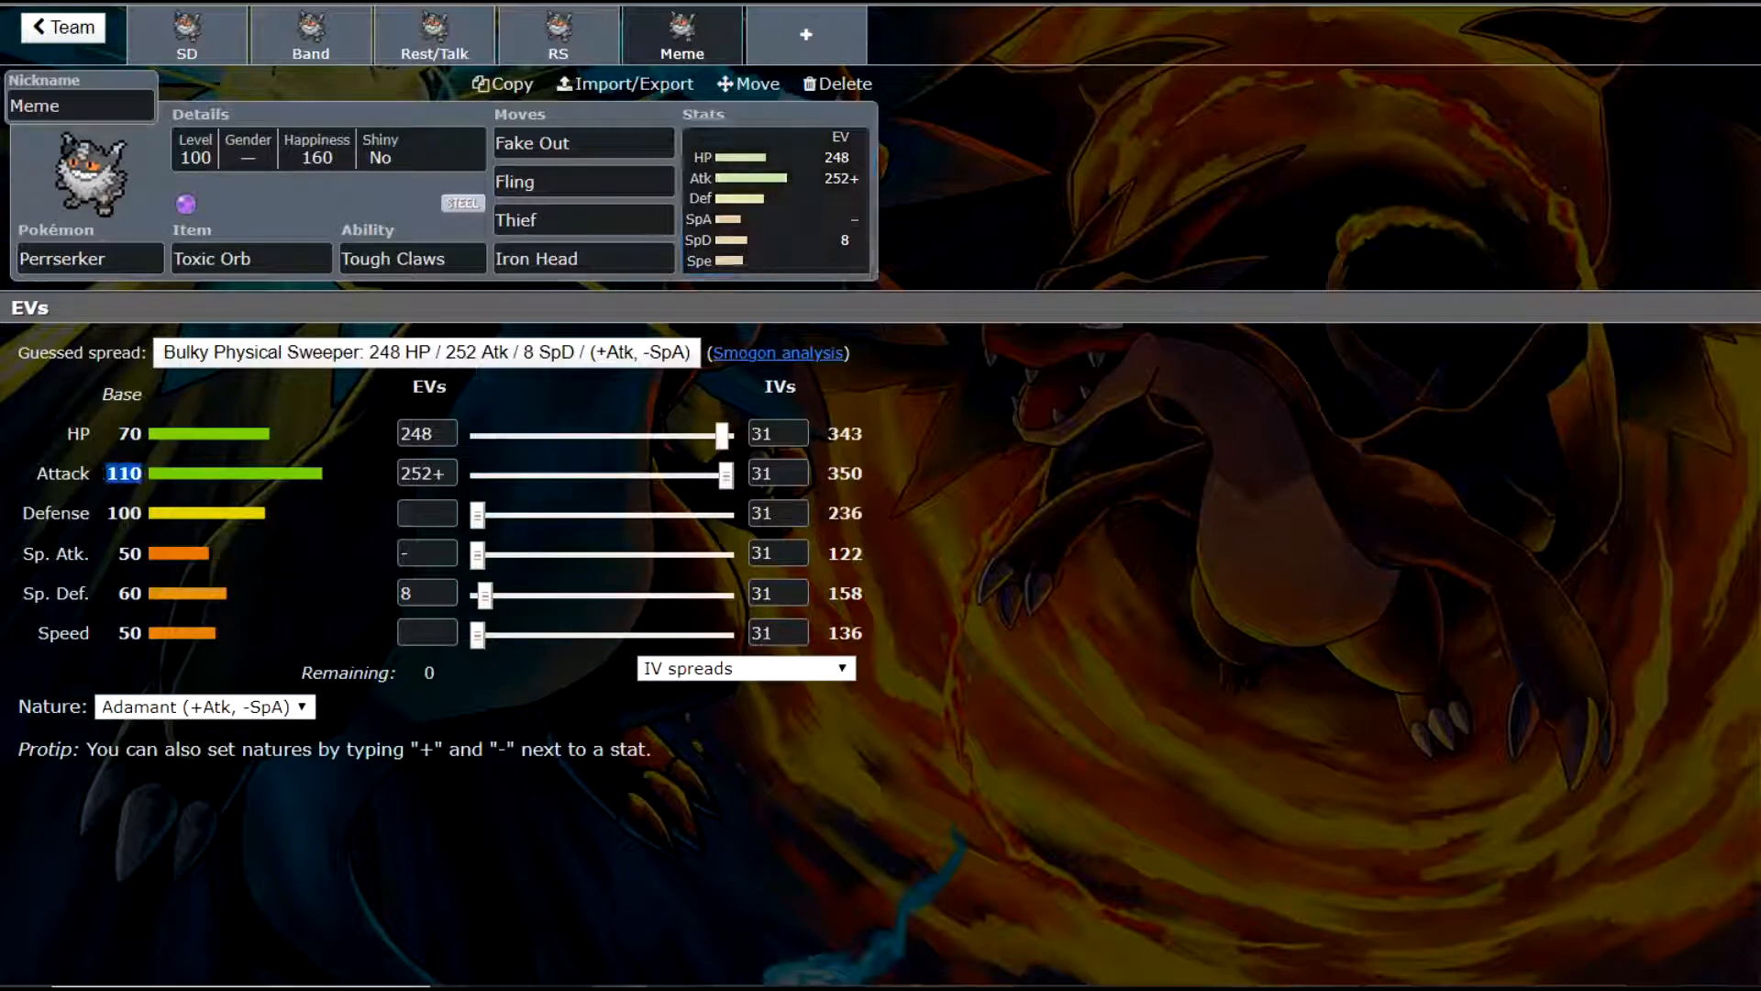
click(411, 257)
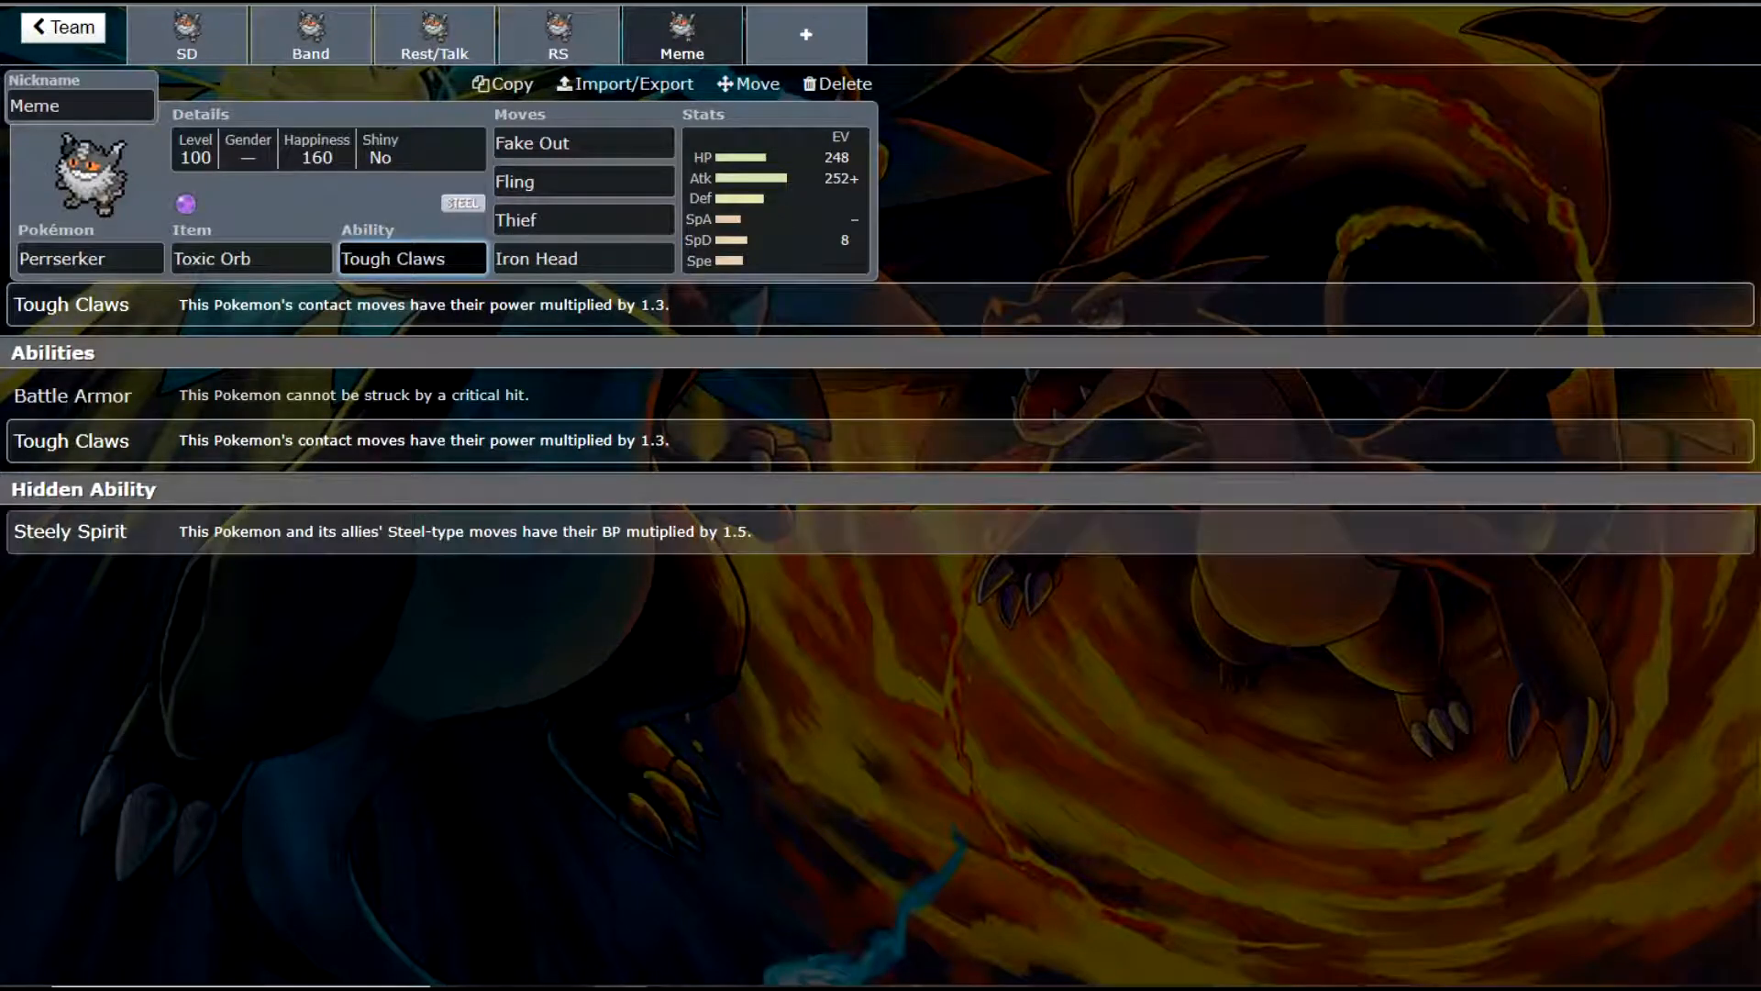
click(413, 256)
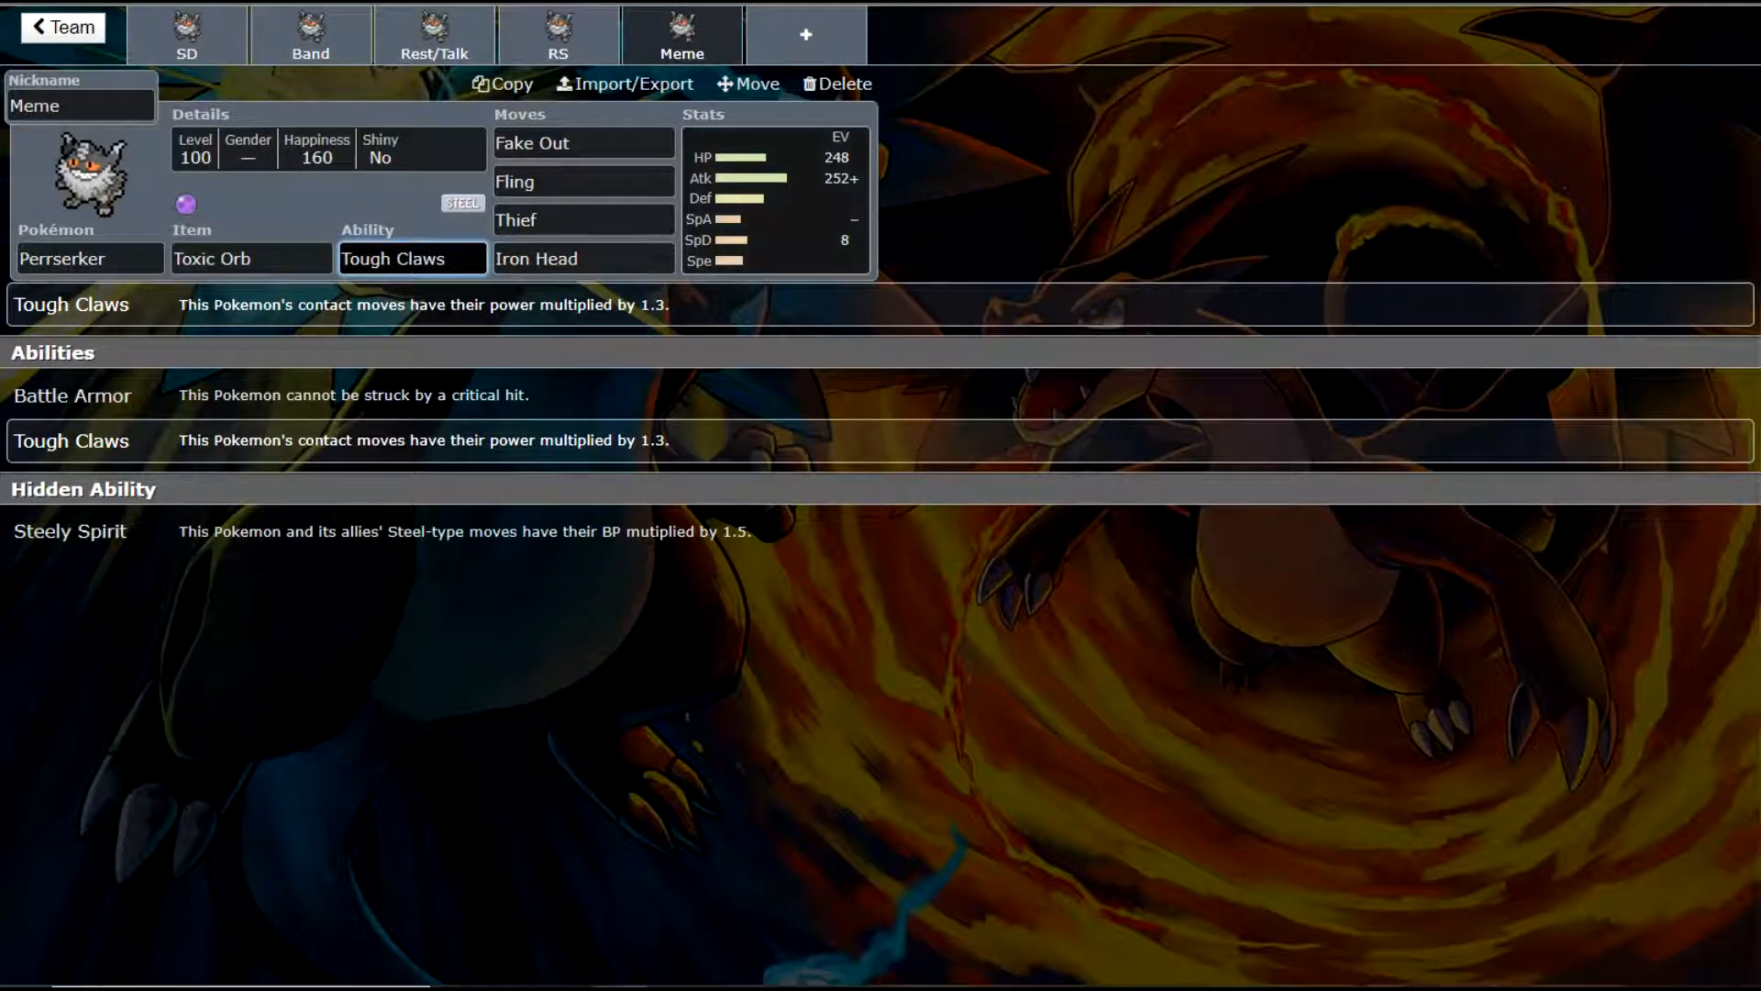
click(776, 197)
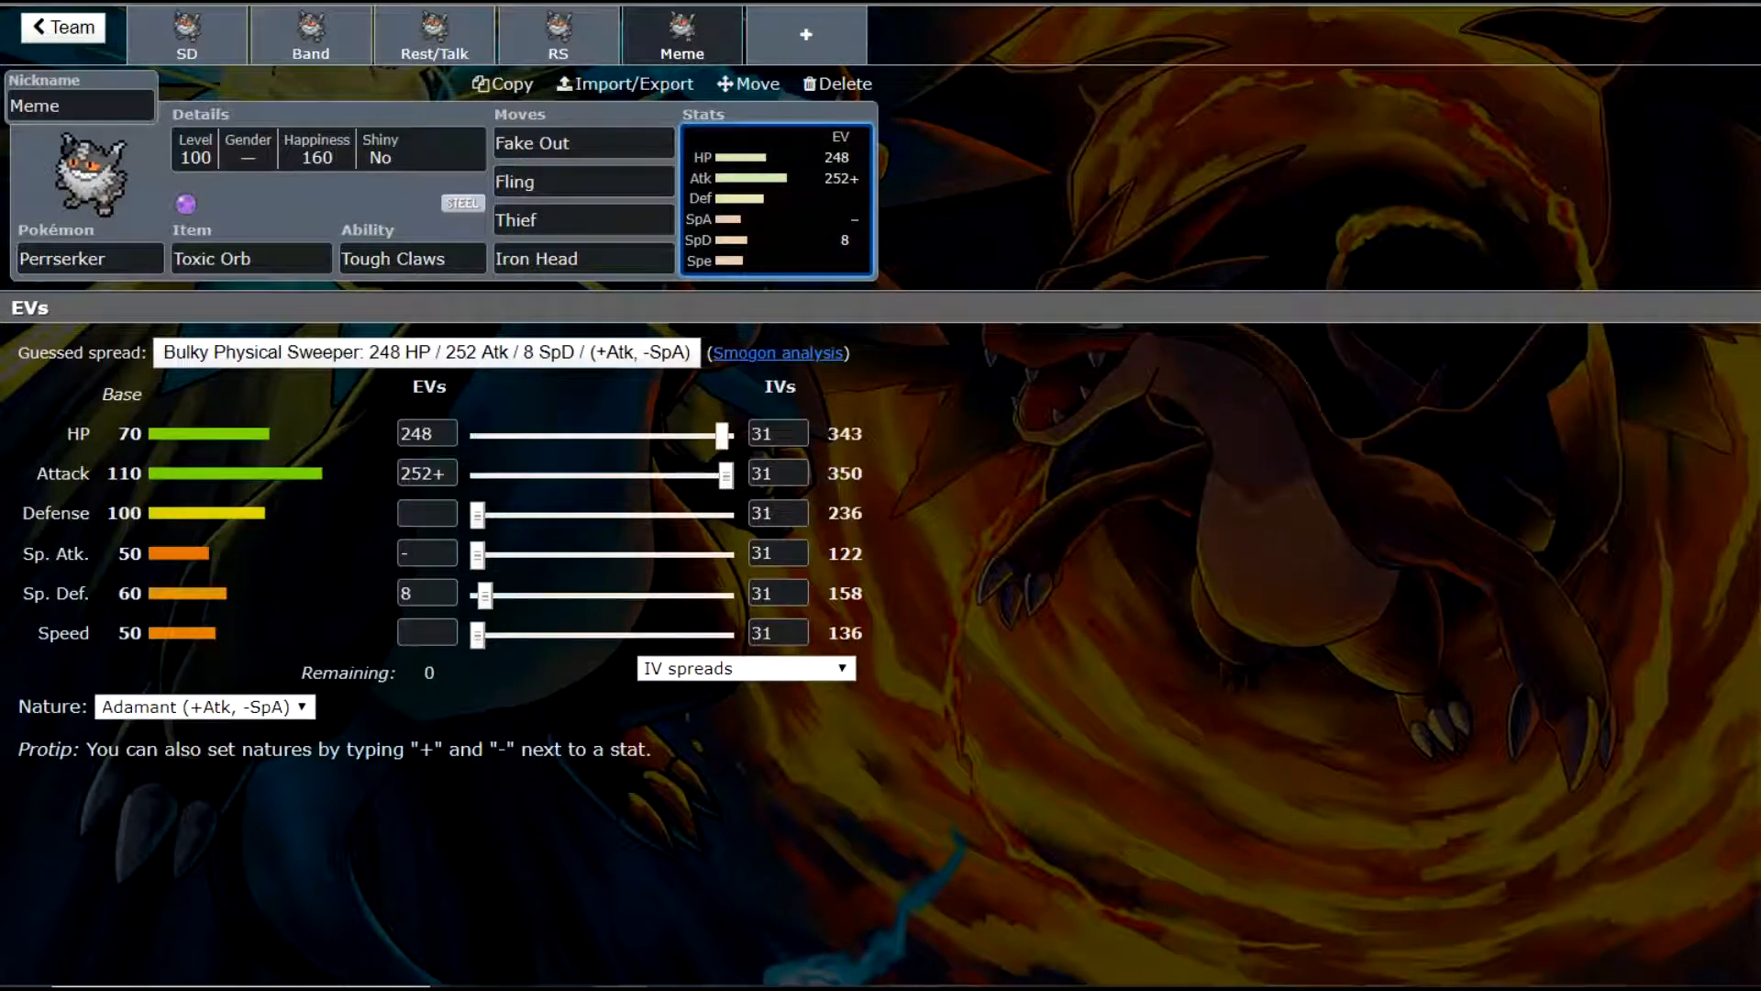